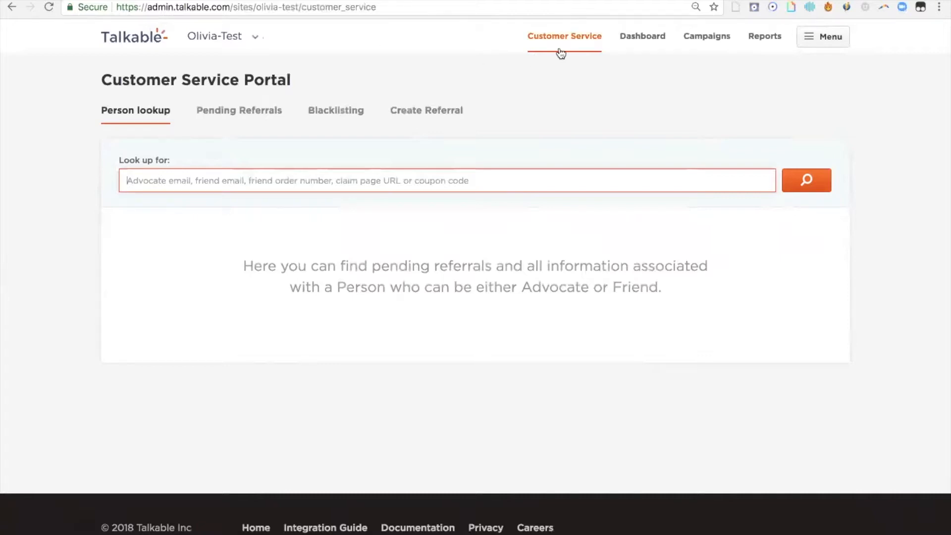
mouse_move(563, 57)
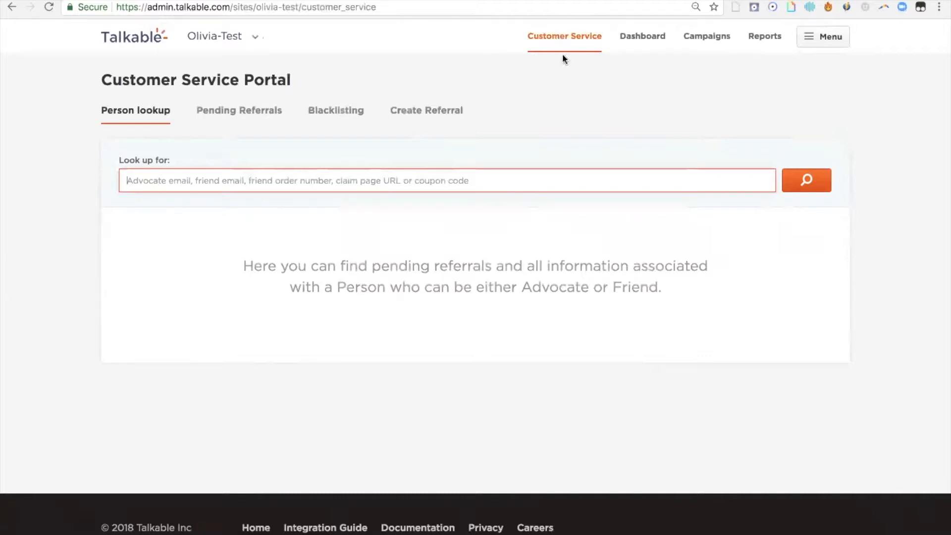
mouse_move(556, 78)
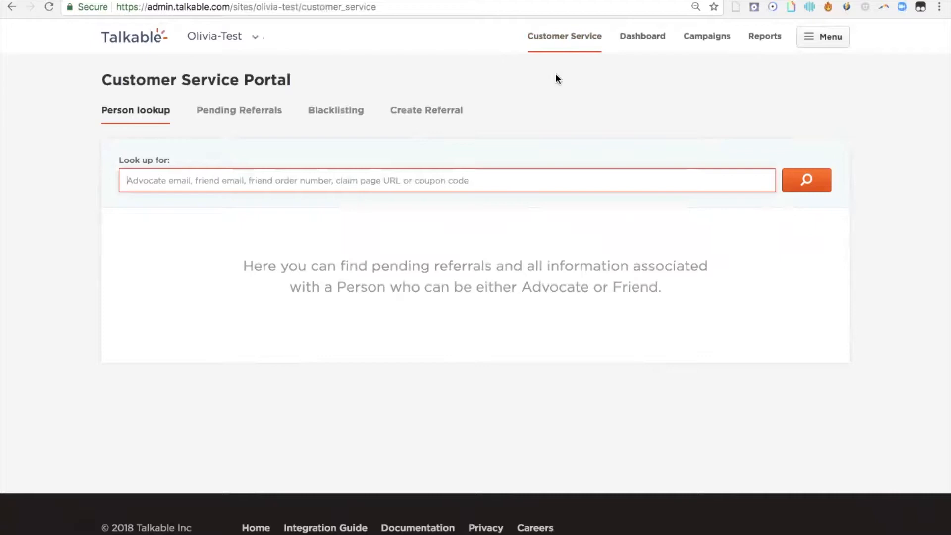
mouse_move(113, 125)
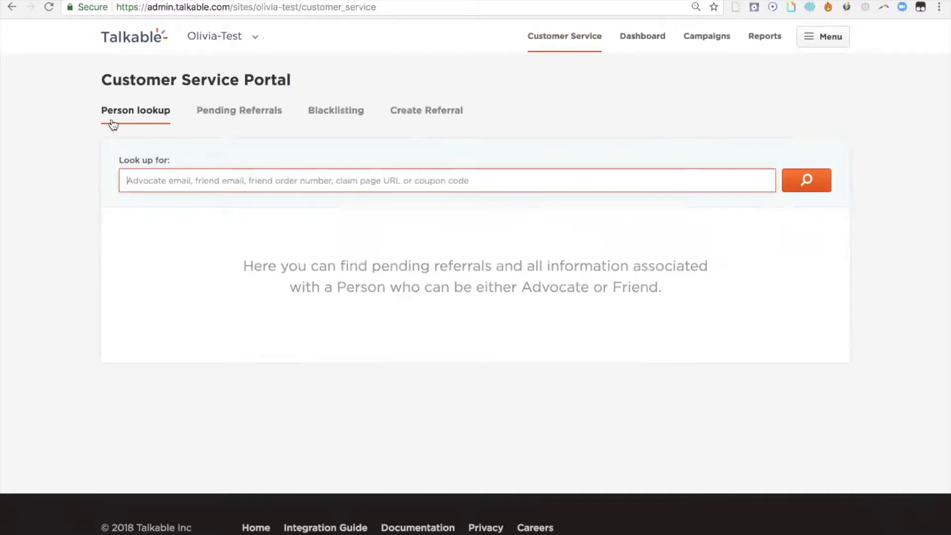
mouse_move(113, 152)
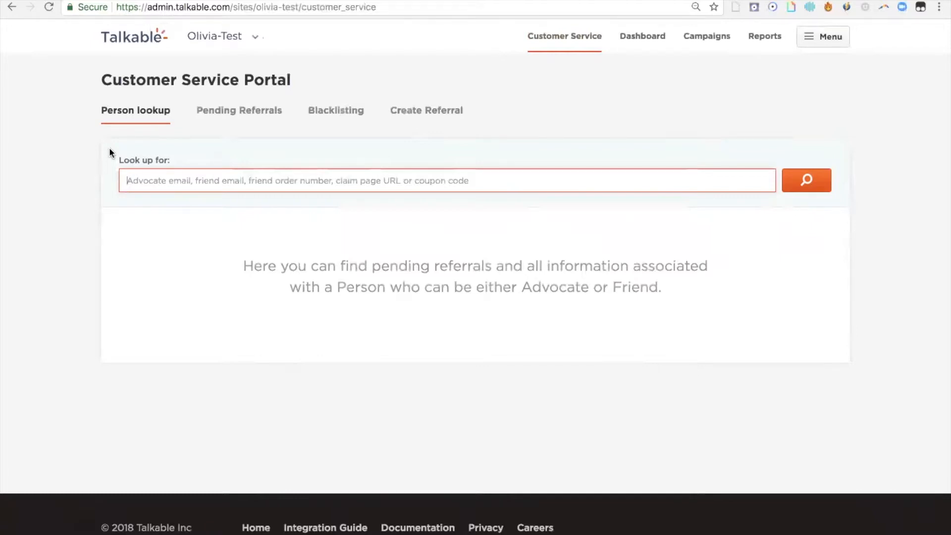
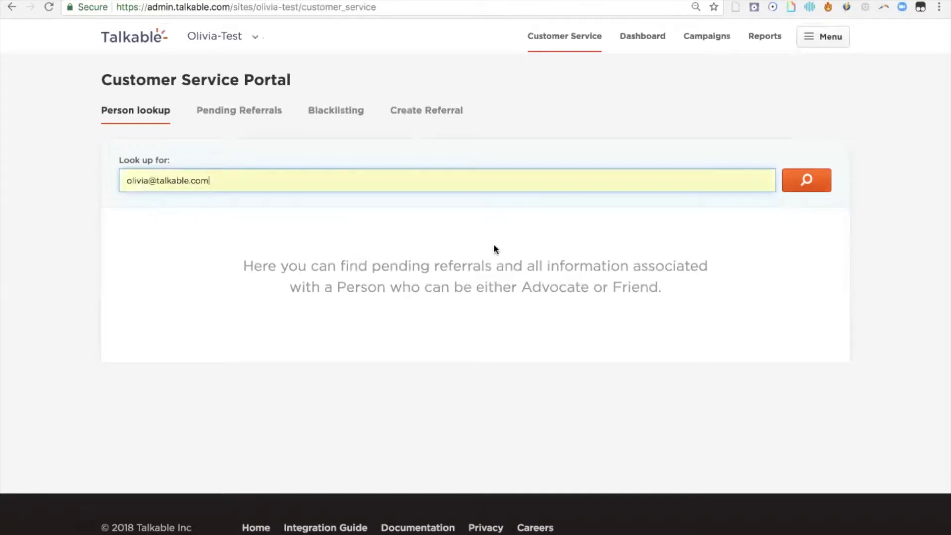
- Look up the advocate by the email starting 'olivia' to show 3 friends referred and $50.00 earned
click(806, 181)
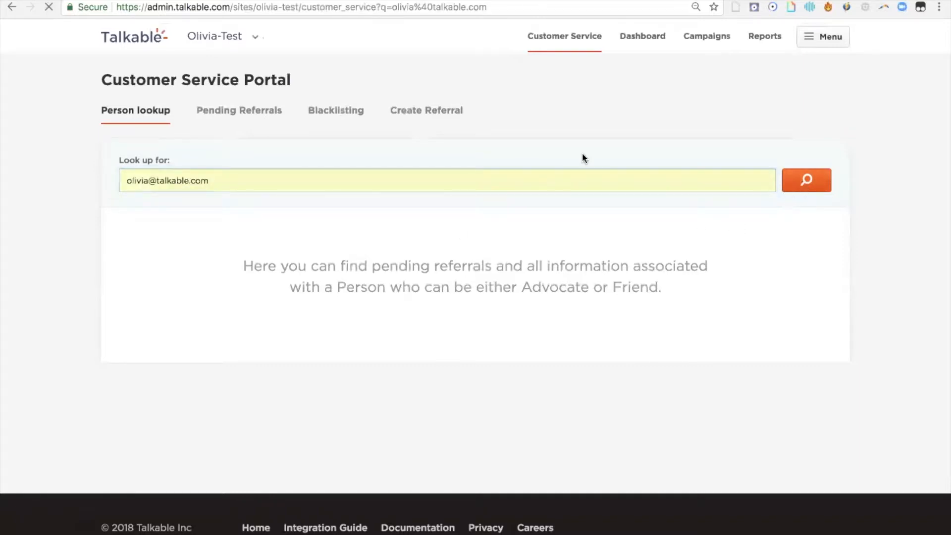
click(806, 180)
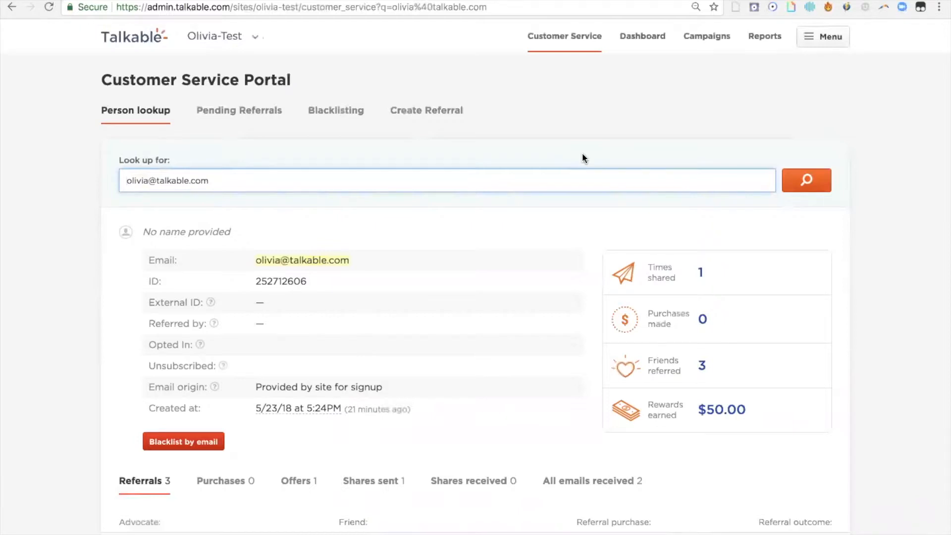
scroll(down, 3)
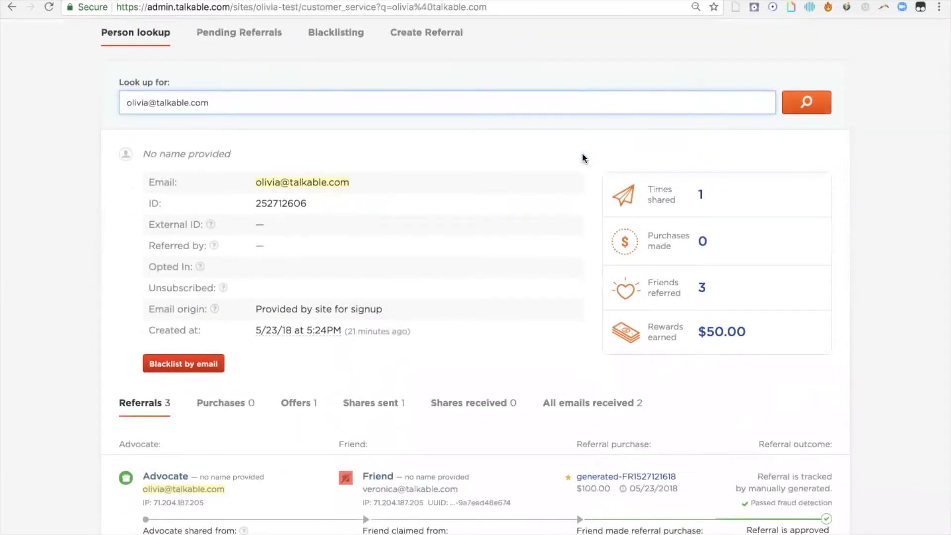
scroll(down, 3)
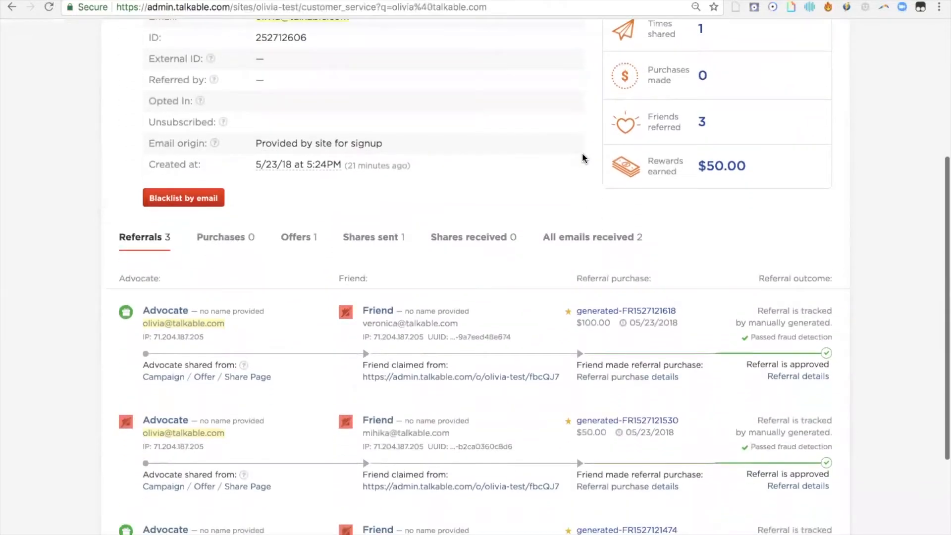
scroll(down, 3)
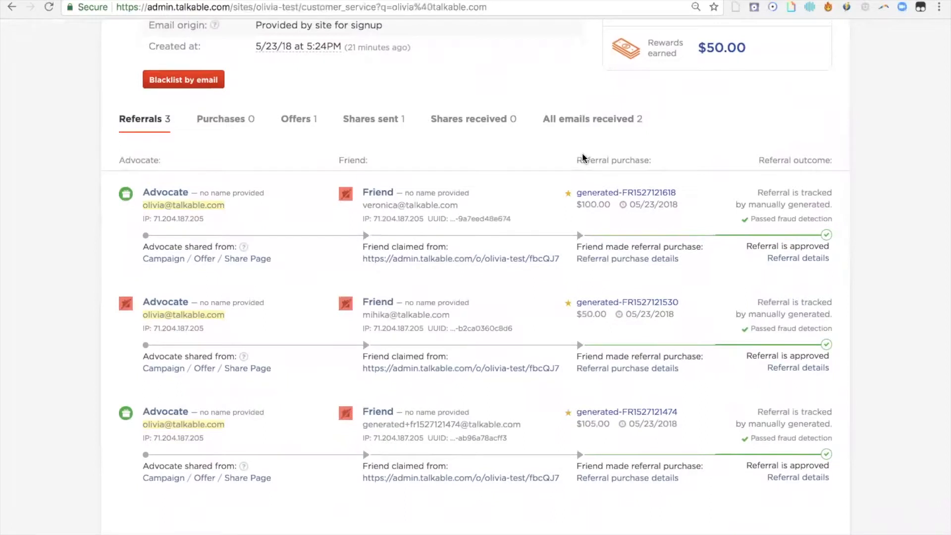
mouse_move(157, 408)
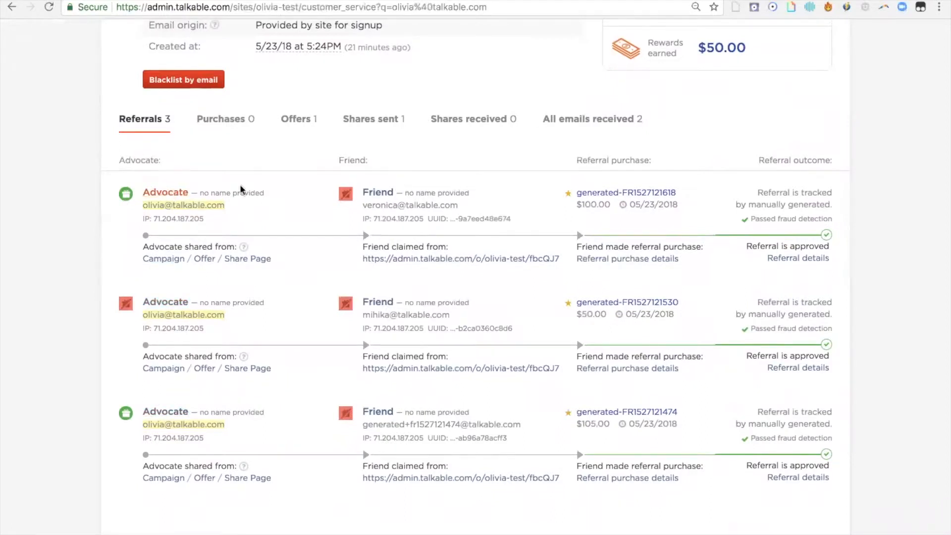
mouse_move(387, 505)
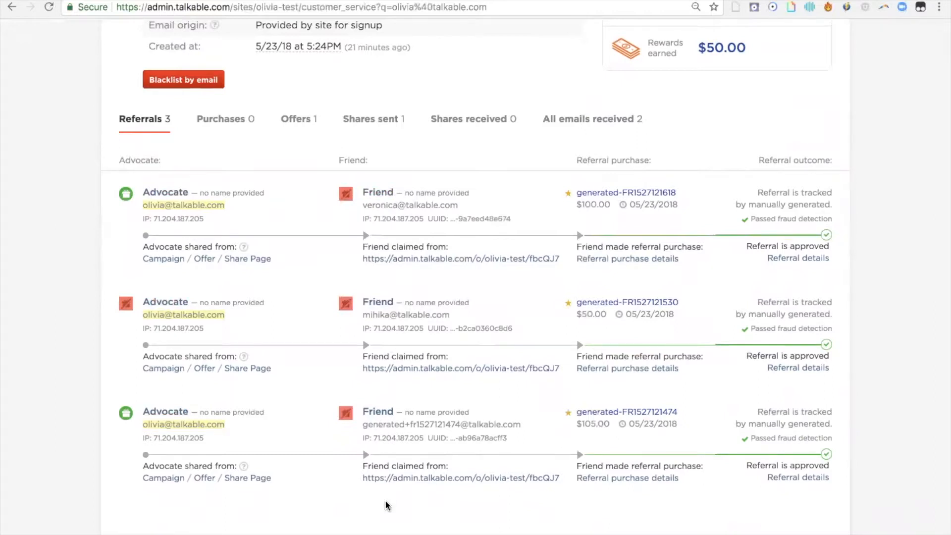
mouse_move(407, 500)
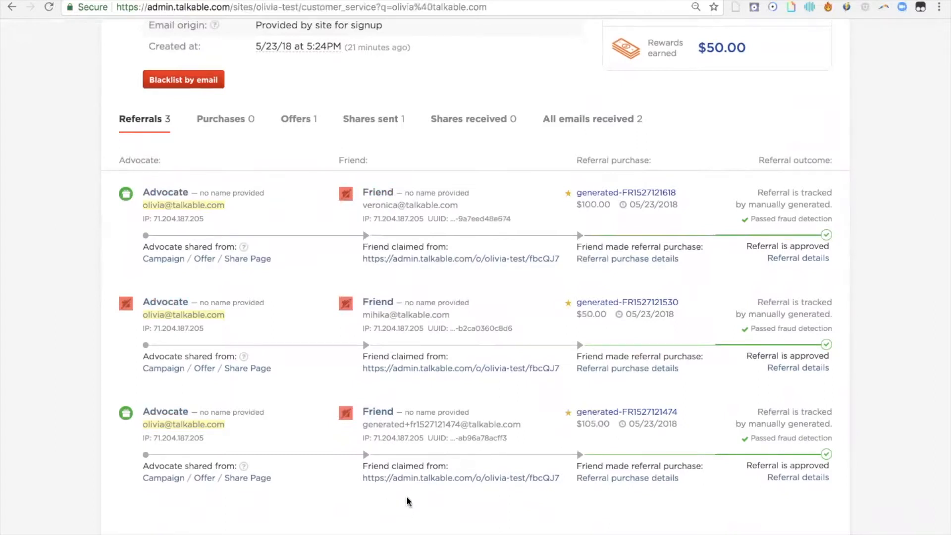
mouse_move(432, 448)
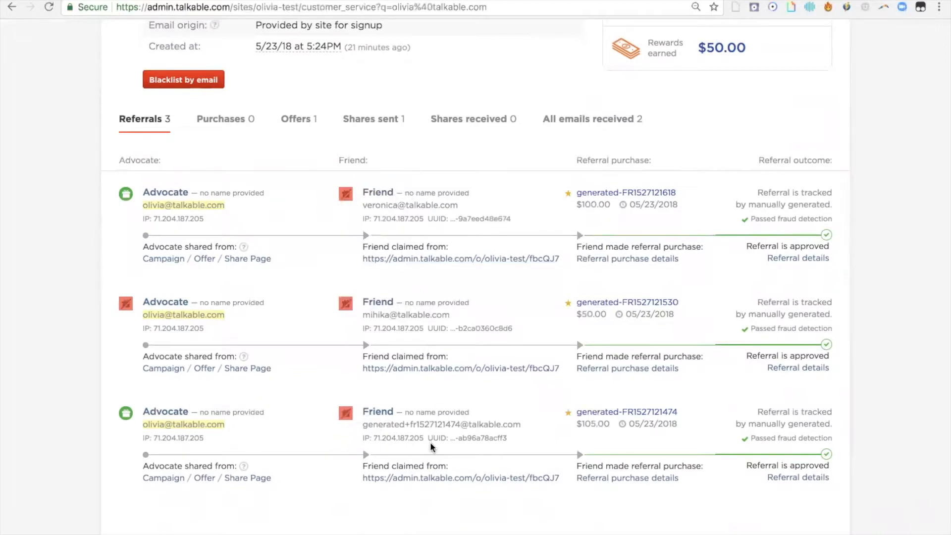
mouse_move(407, 312)
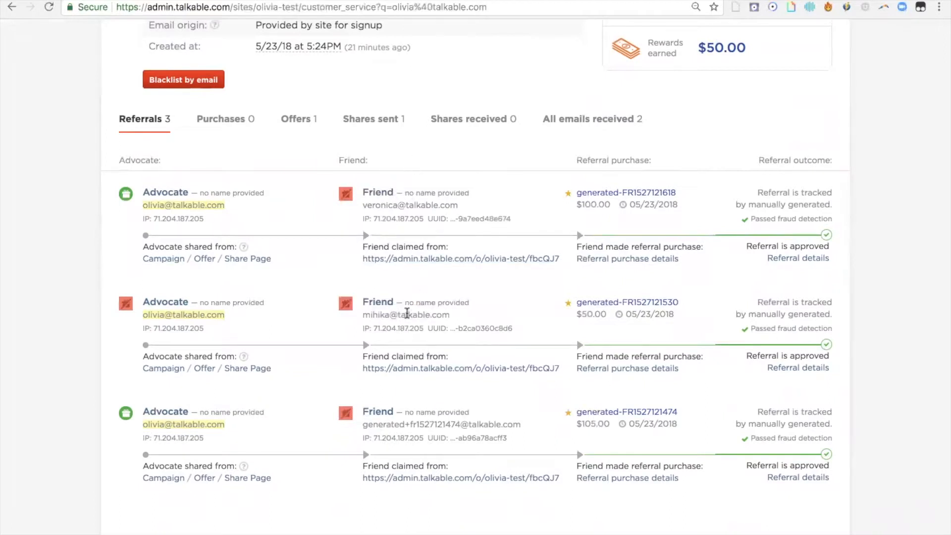
mouse_move(592, 328)
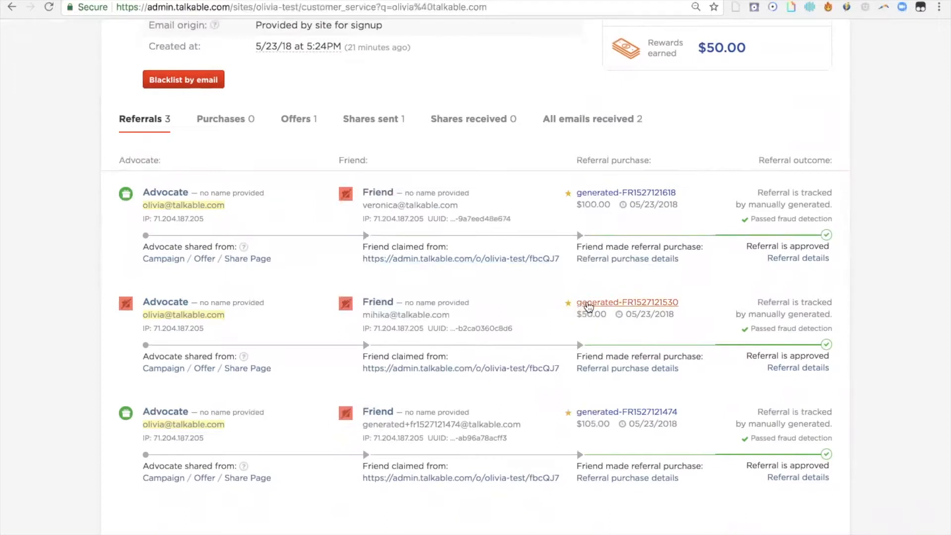
mouse_move(589, 313)
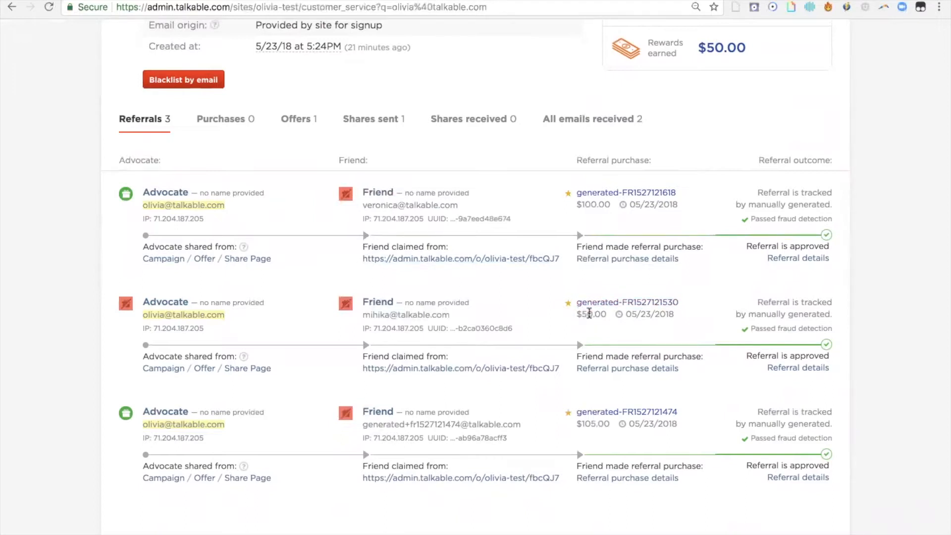
mouse_move(622, 314)
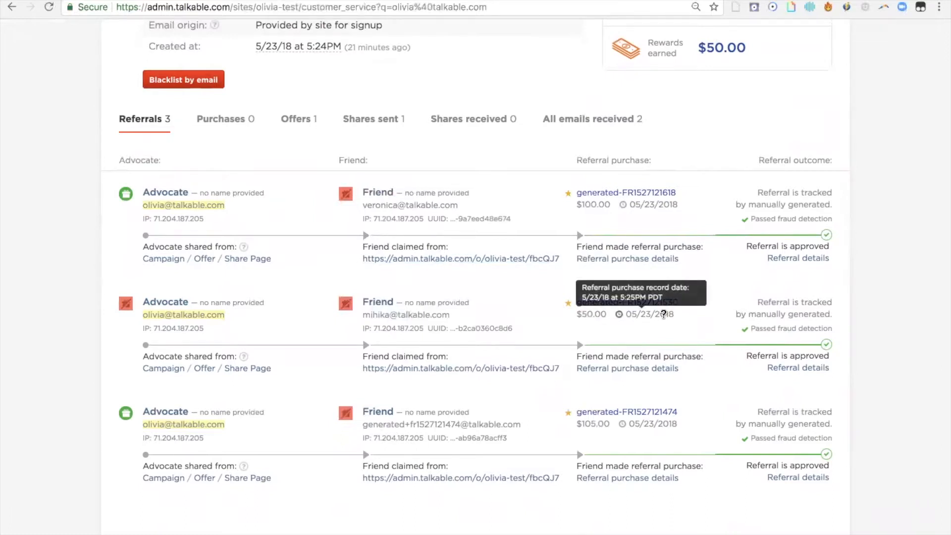
mouse_move(86, 187)
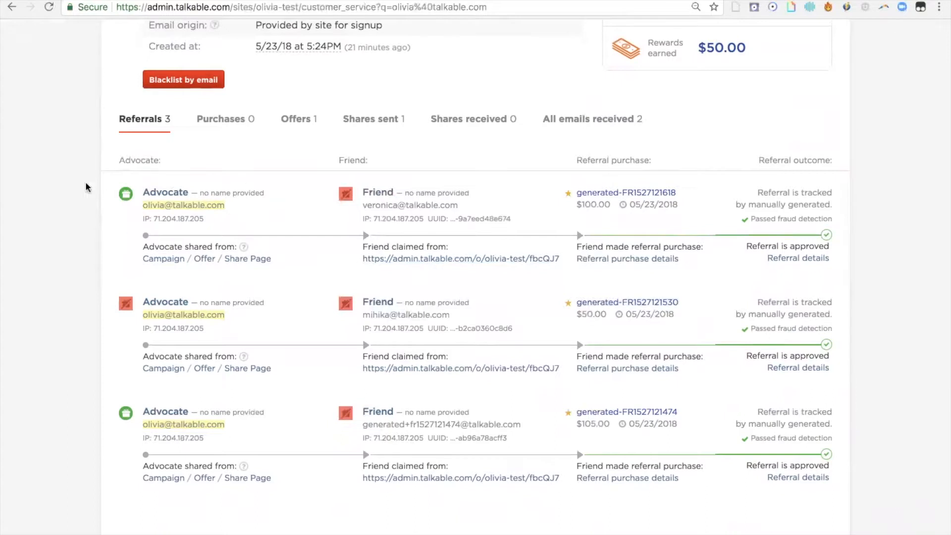
mouse_move(144, 192)
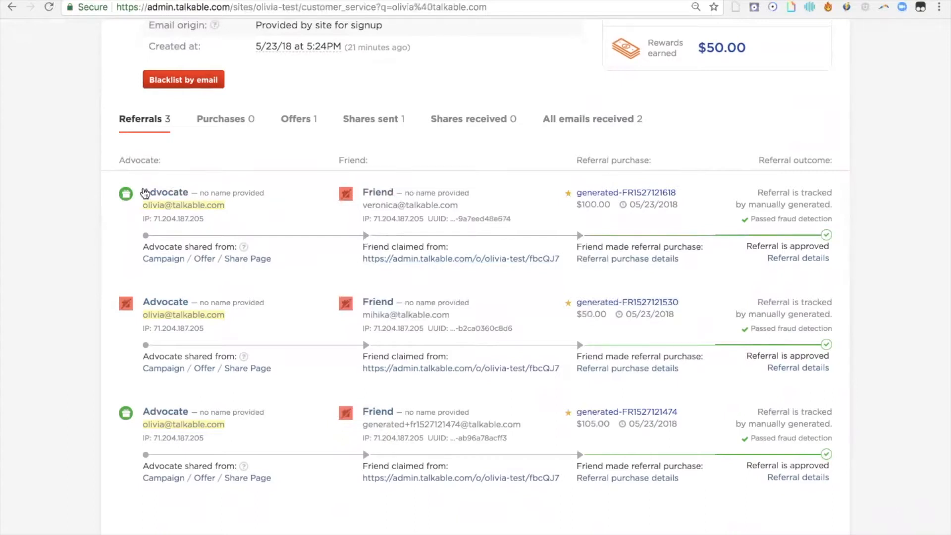
mouse_move(67, 290)
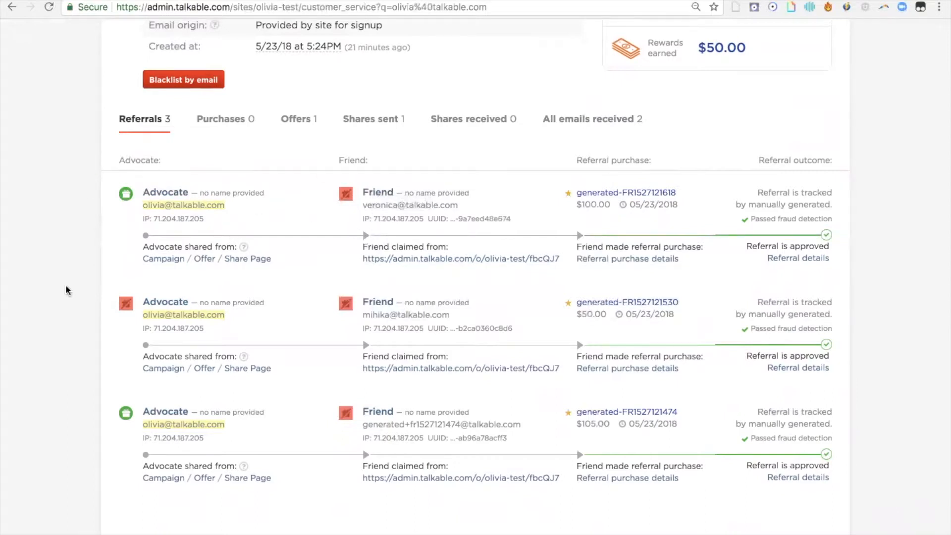
mouse_move(77, 295)
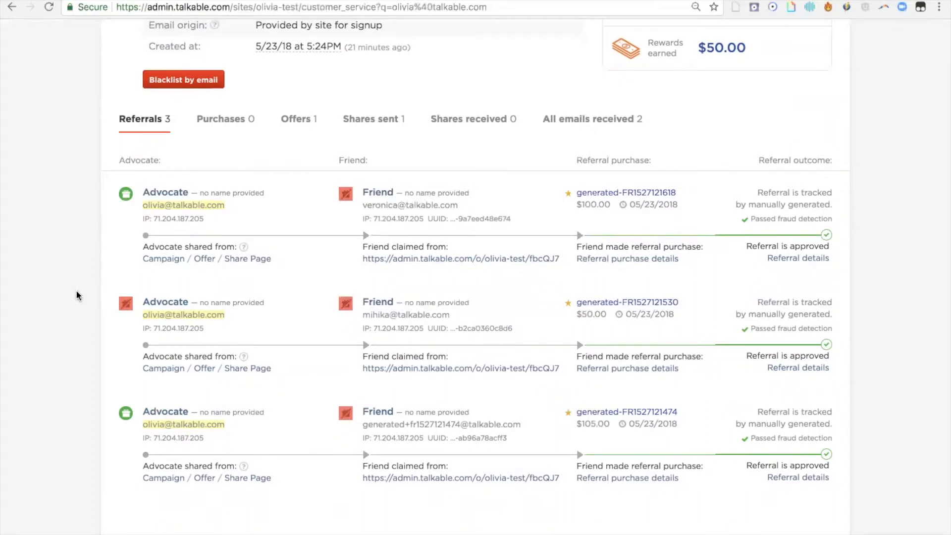
mouse_move(105, 363)
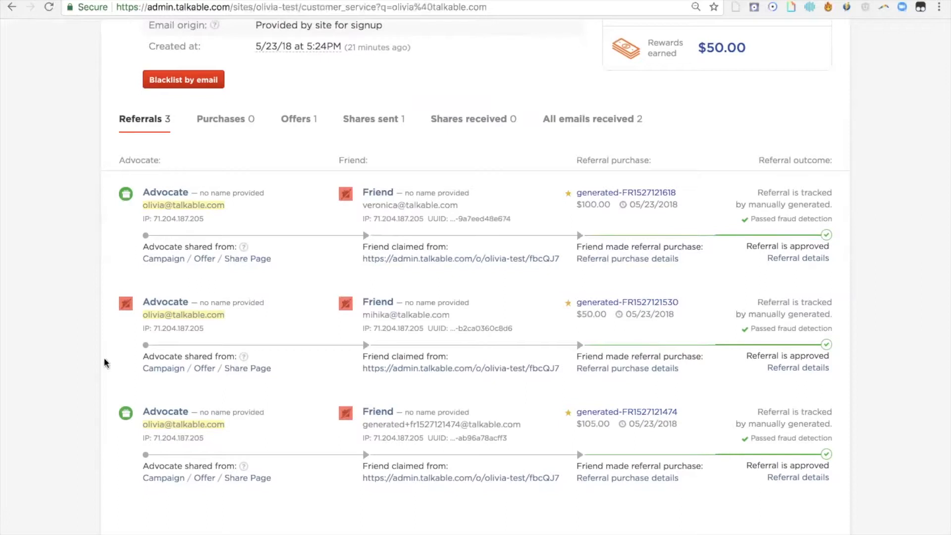
mouse_move(76, 408)
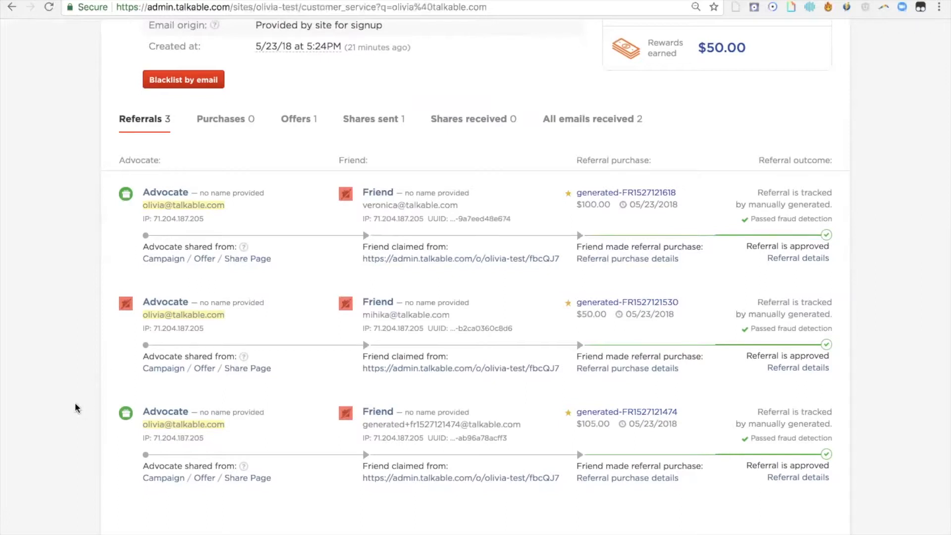
mouse_move(355, 415)
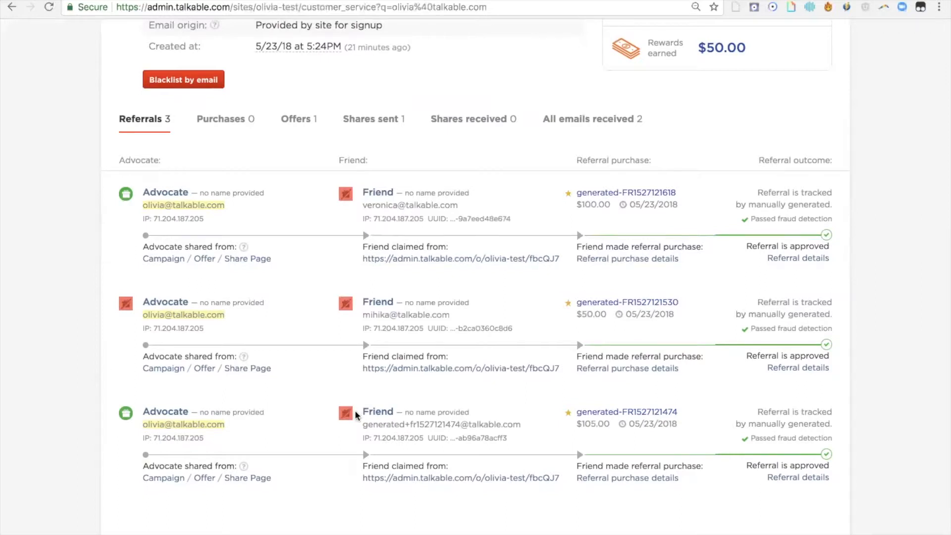
mouse_move(323, 304)
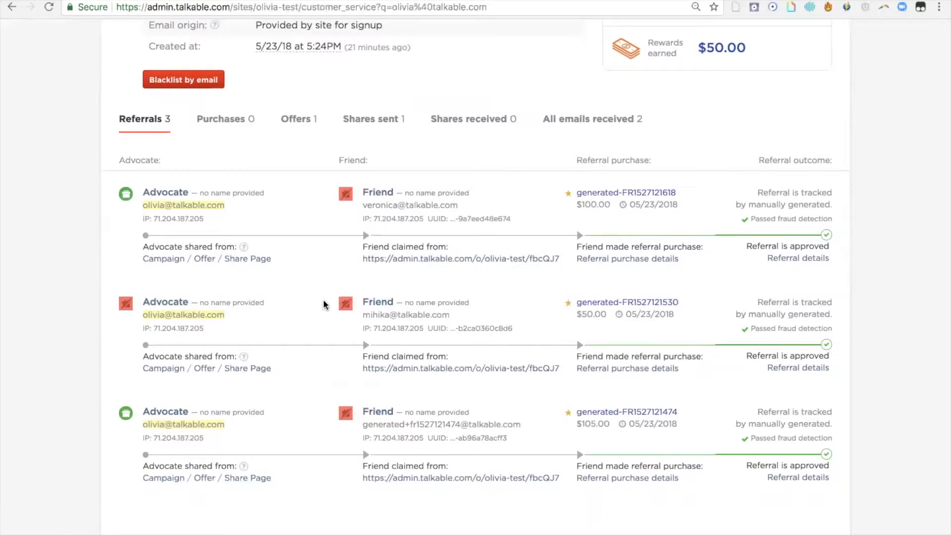
mouse_move(338, 204)
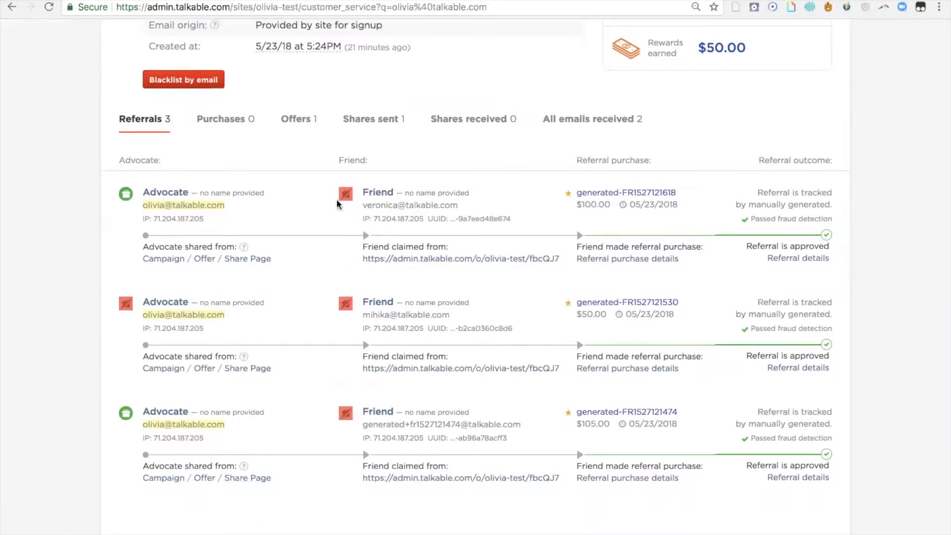
mouse_move(338, 413)
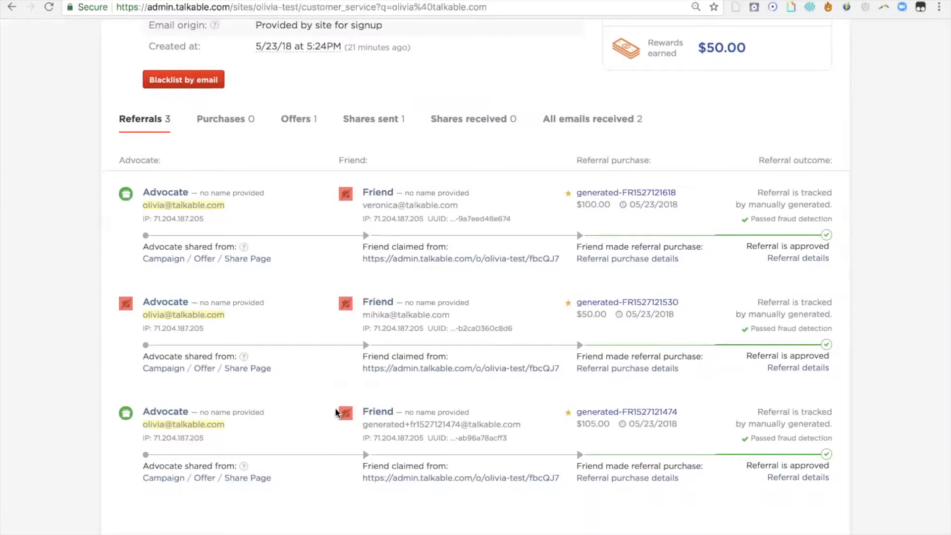
mouse_move(348, 186)
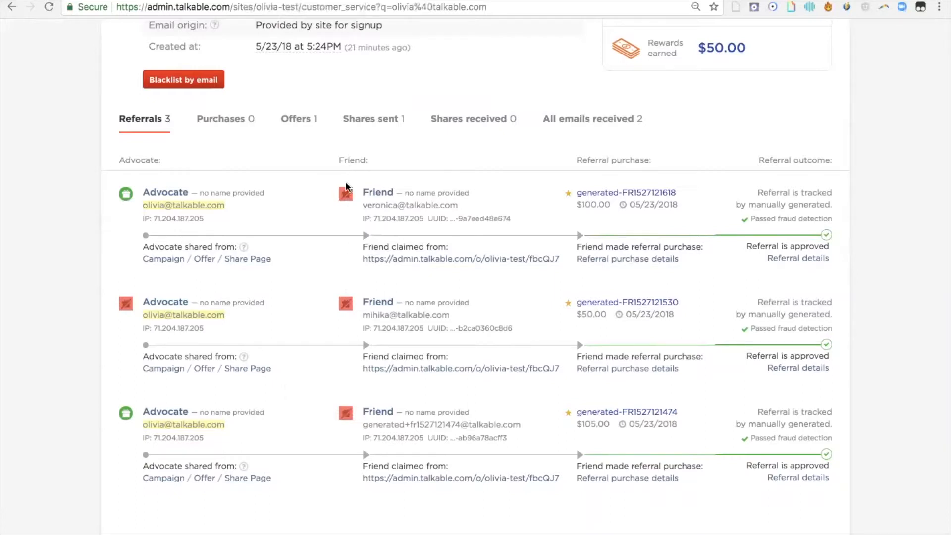
mouse_move(346, 196)
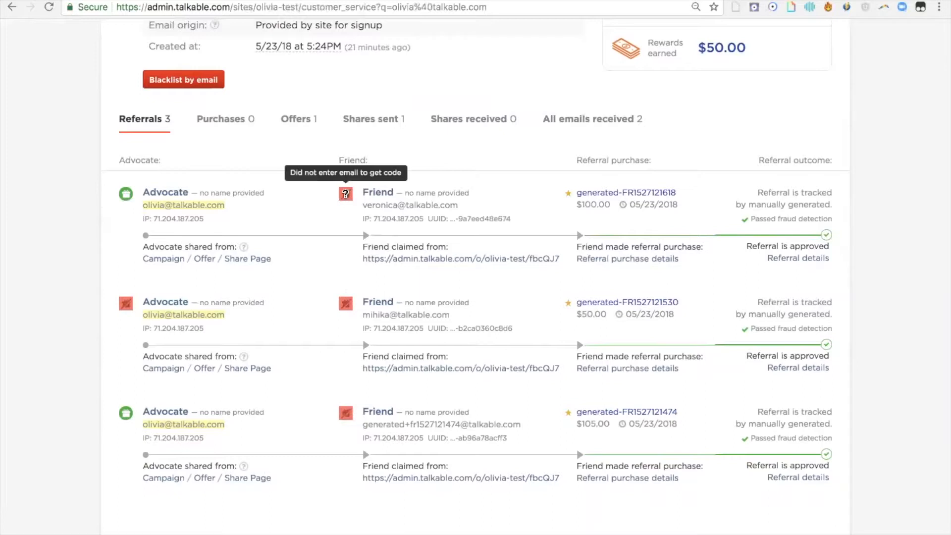
mouse_move(660, 224)
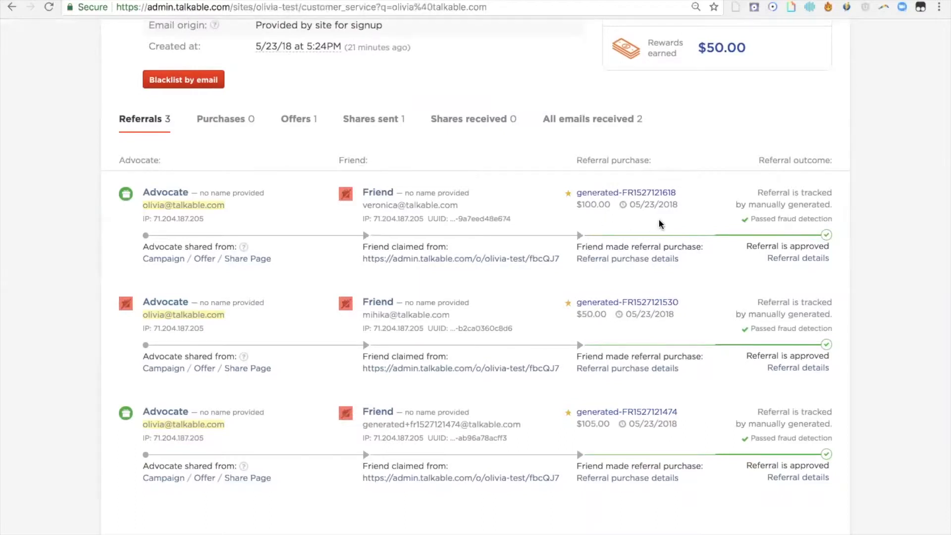
mouse_move(632, 220)
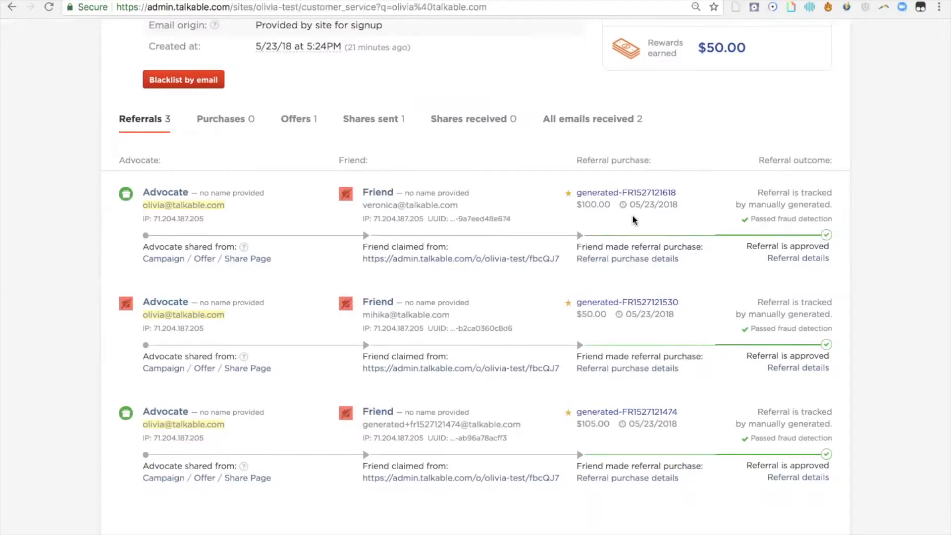
mouse_move(33, 194)
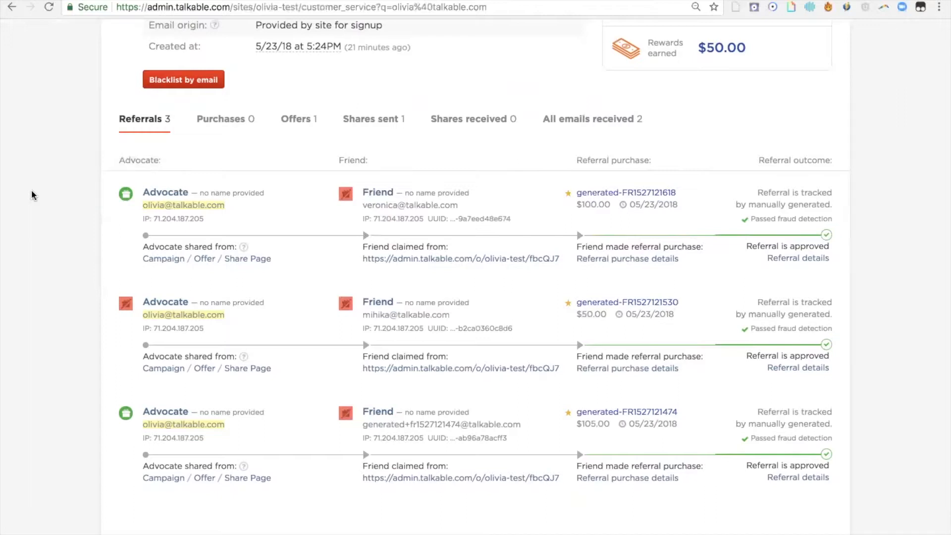
mouse_move(60, 398)
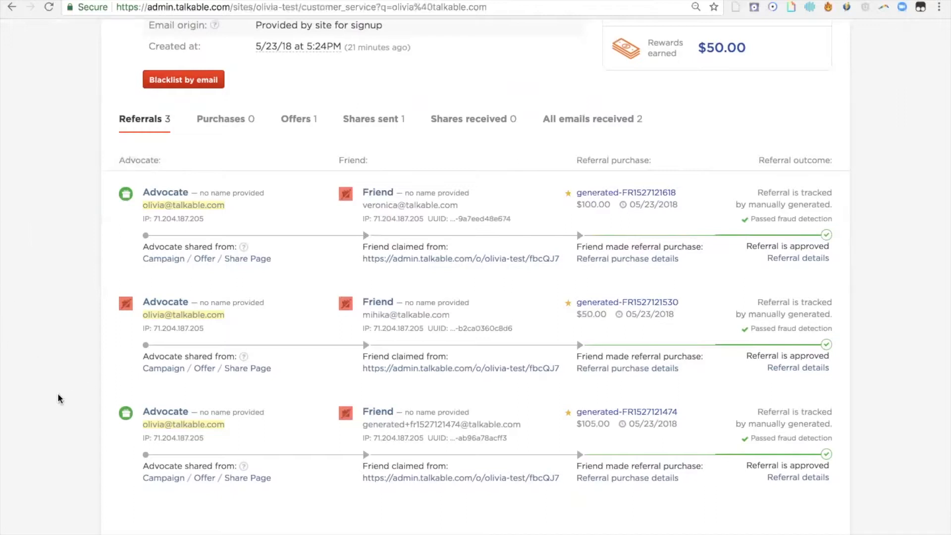
mouse_move(102, 417)
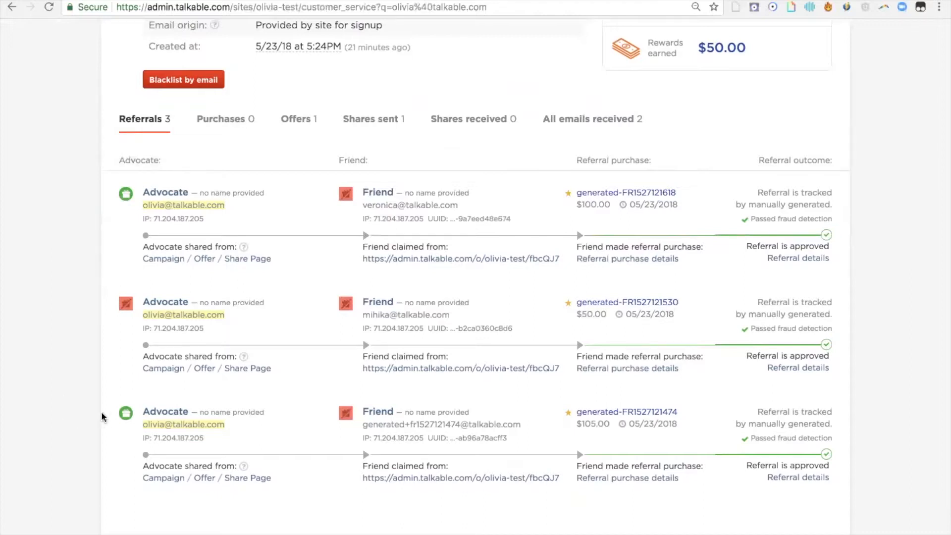
mouse_move(125, 414)
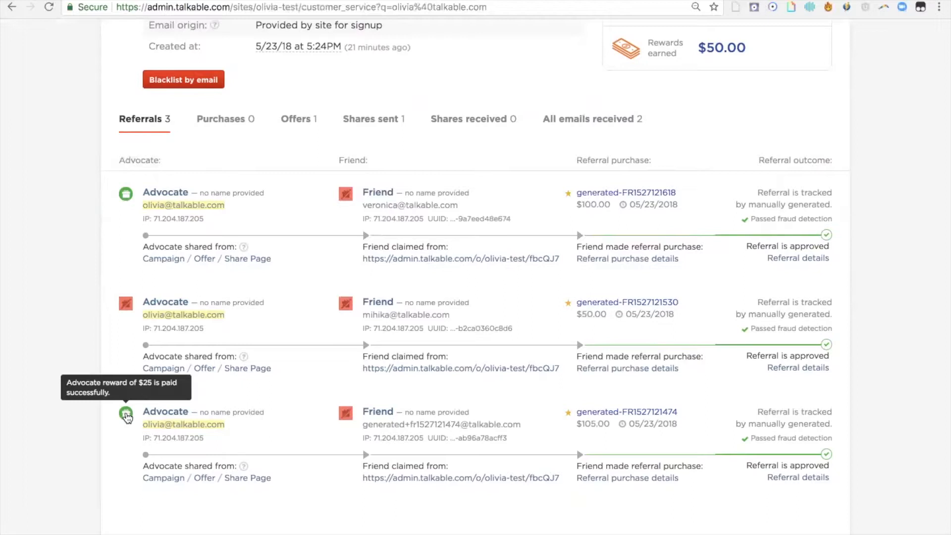
mouse_move(797, 477)
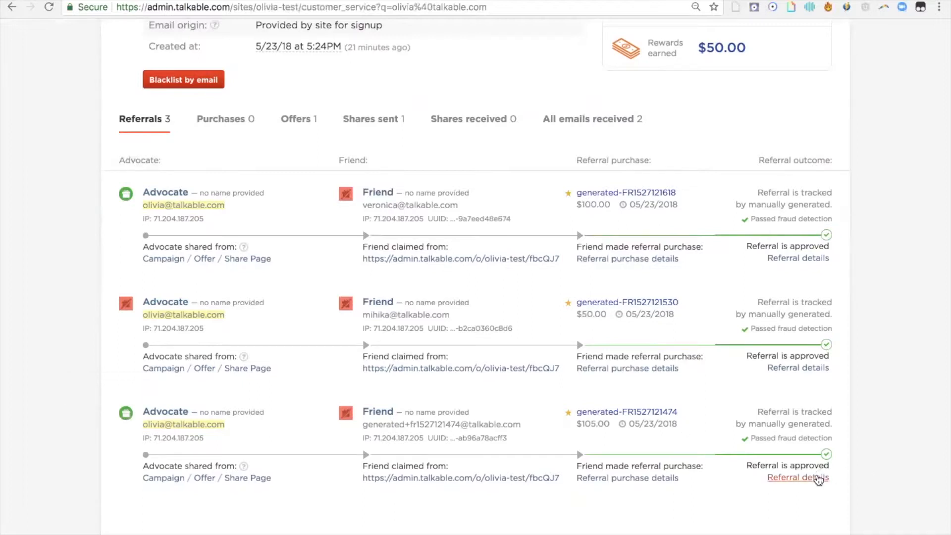
- Show the $105 referral's details down to its Rewards table with the $25 coupon paid
click(797, 478)
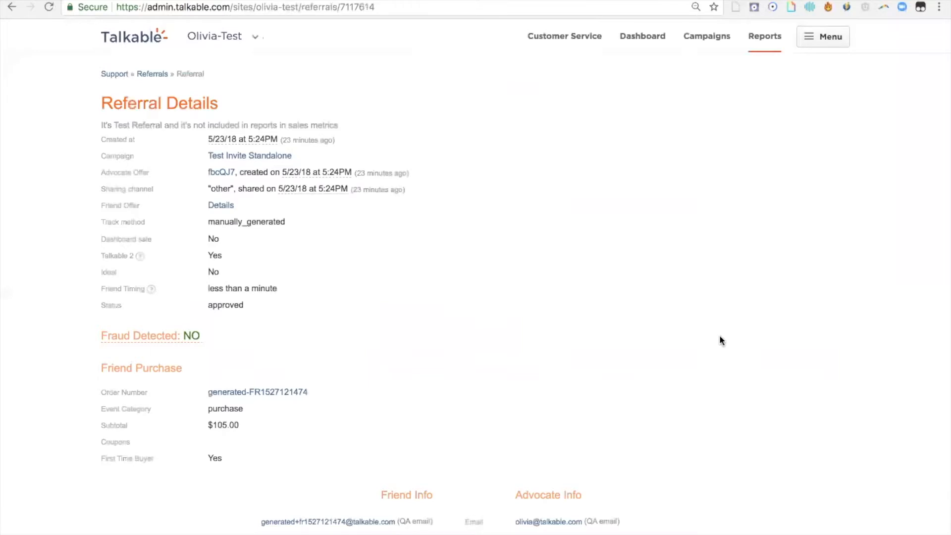
scroll(down, 3)
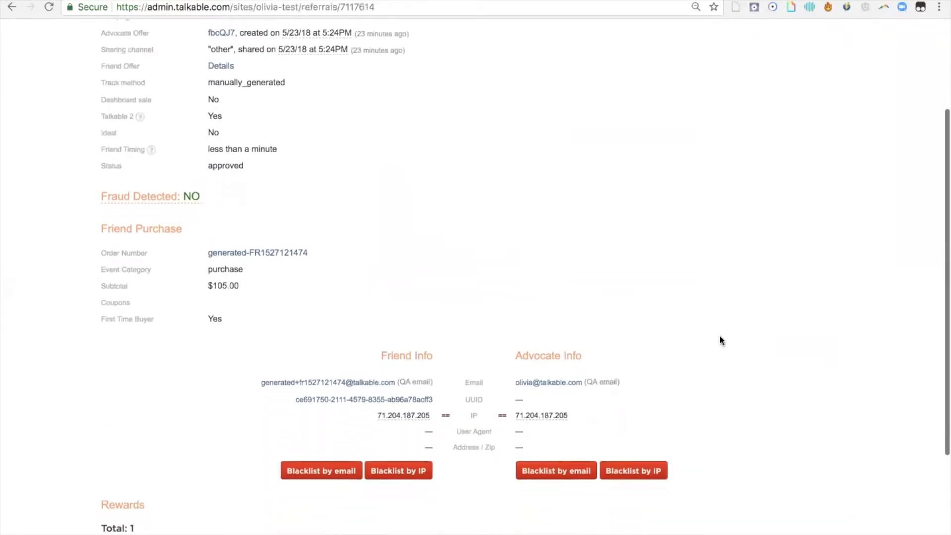
scroll(down, 3)
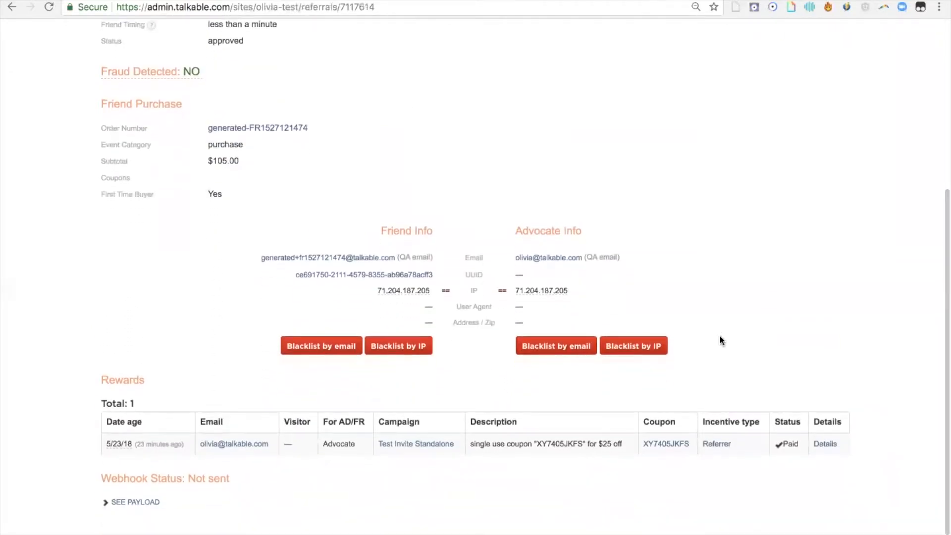
mouse_move(503, 196)
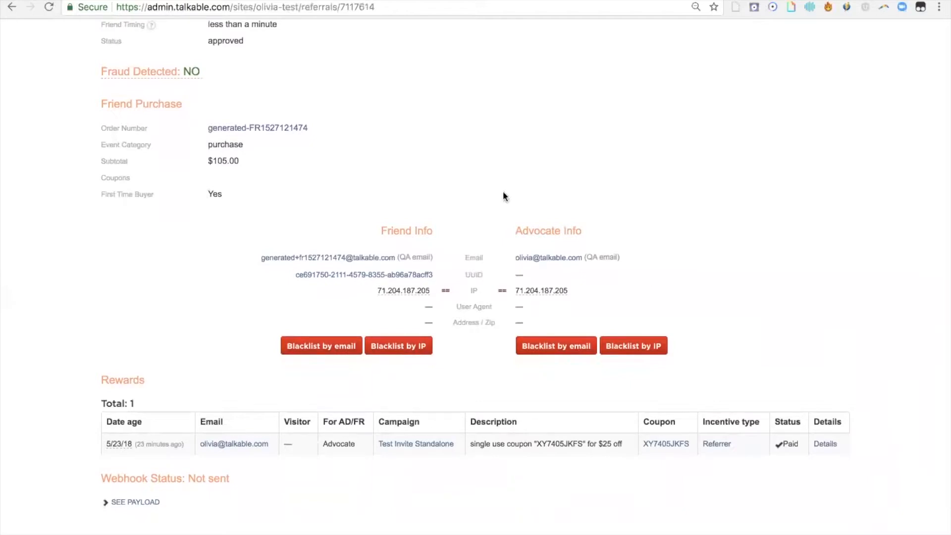
mouse_move(518, 230)
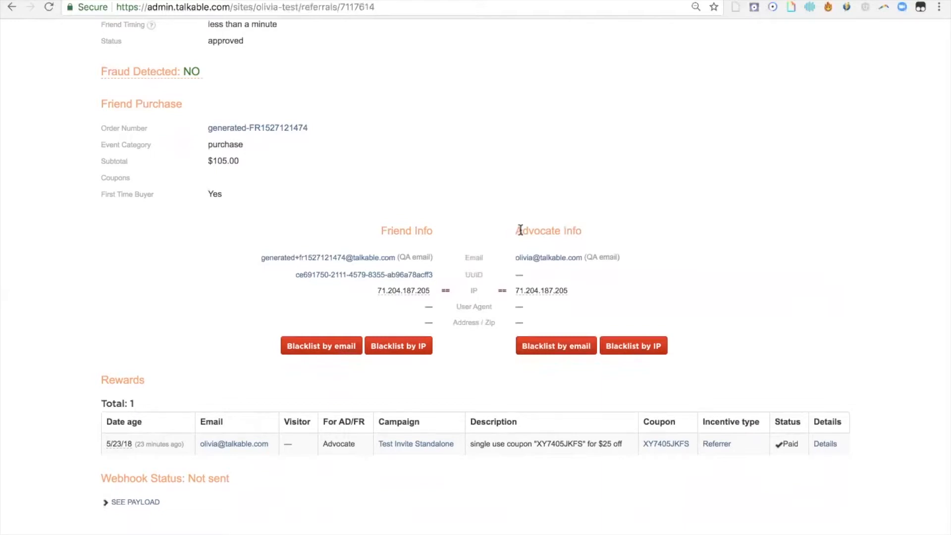
mouse_move(413, 255)
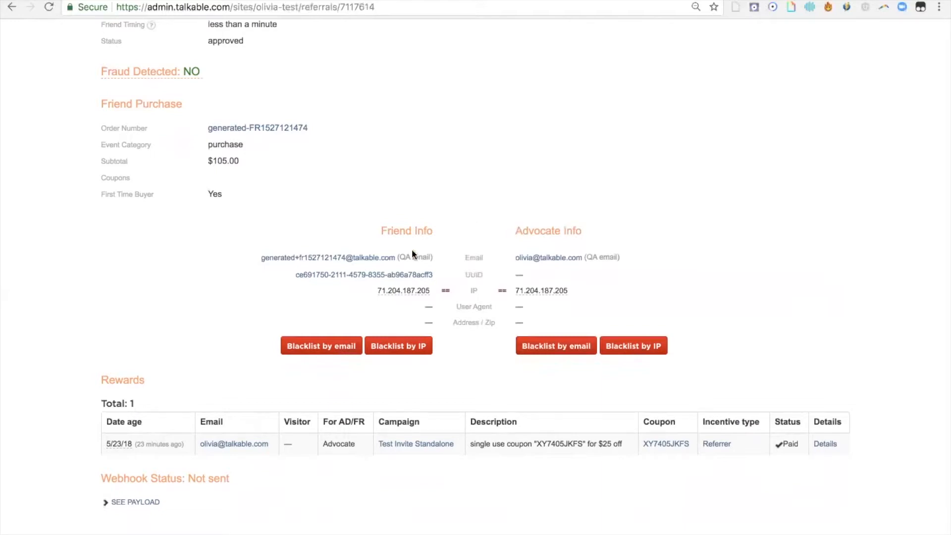
mouse_move(481, 383)
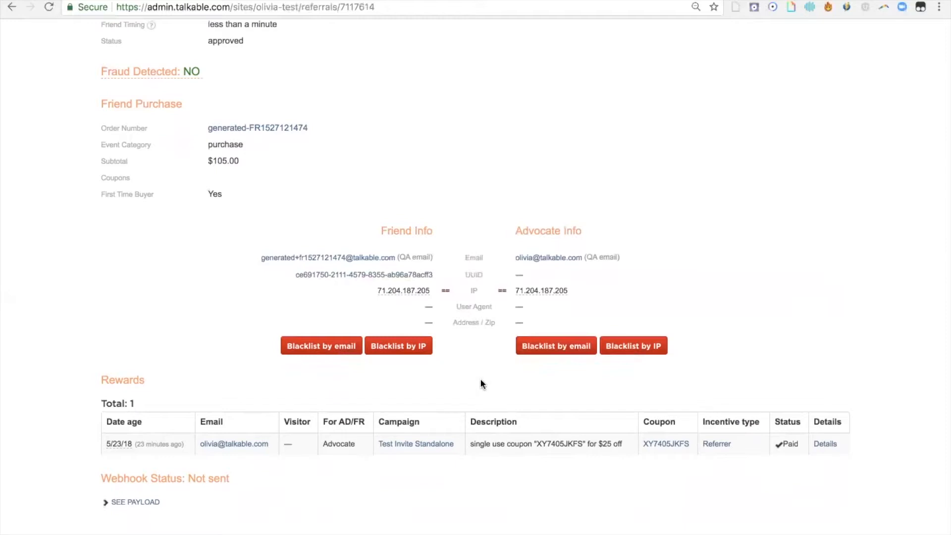
mouse_move(473, 333)
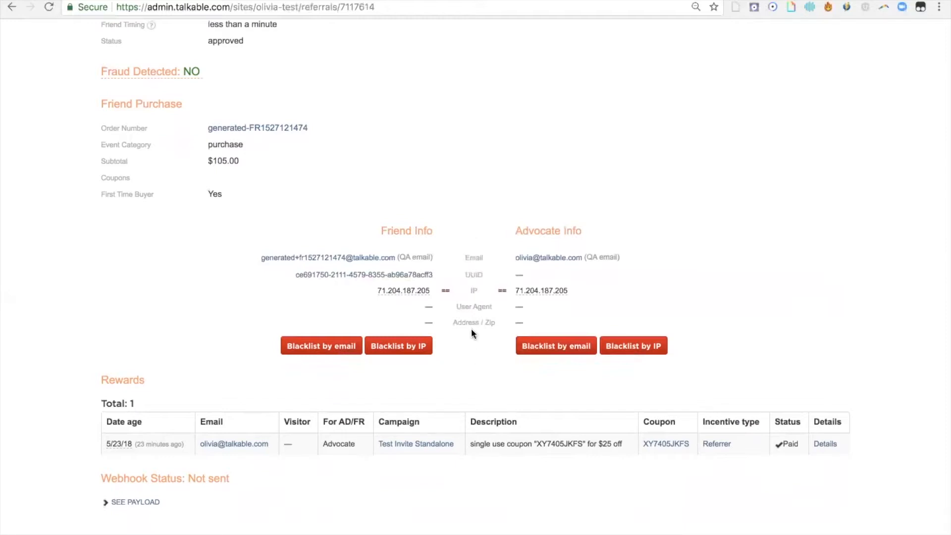
mouse_move(448, 289)
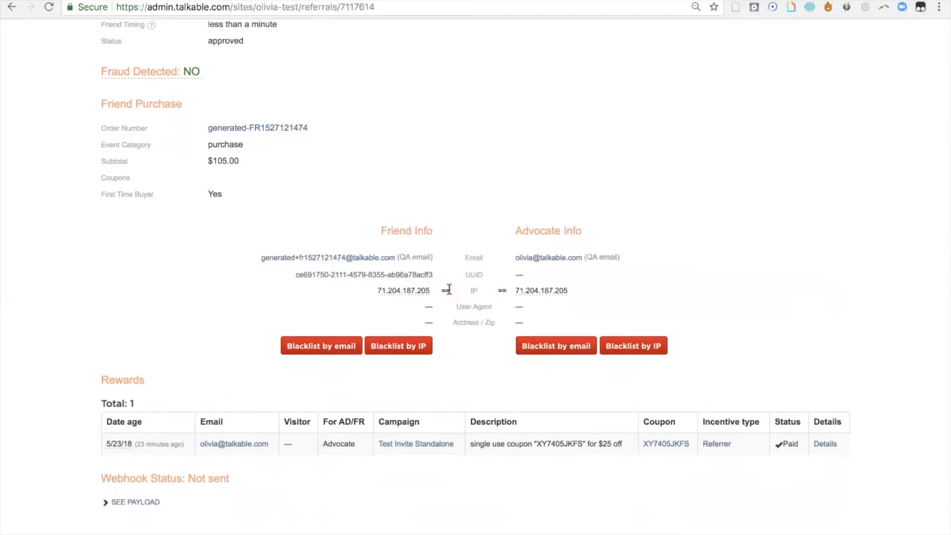
mouse_move(467, 259)
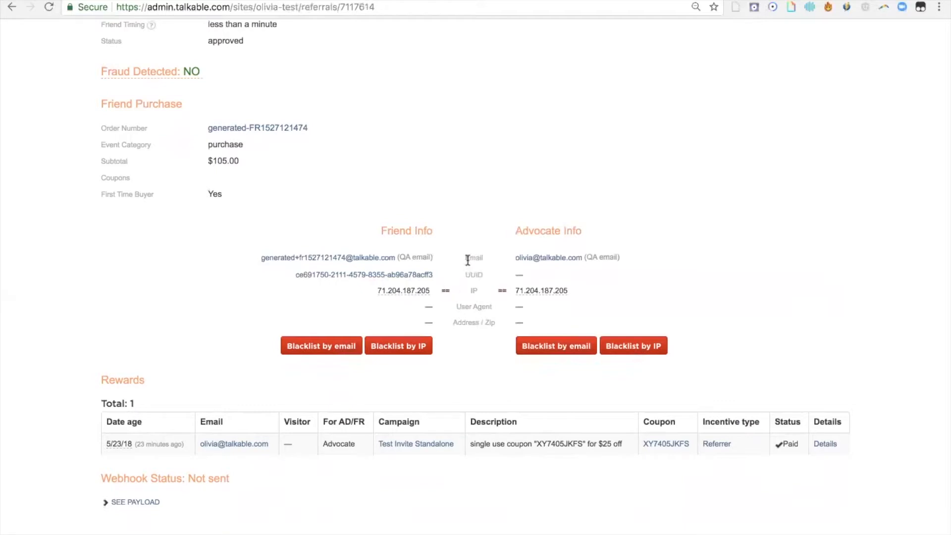
mouse_move(473, 255)
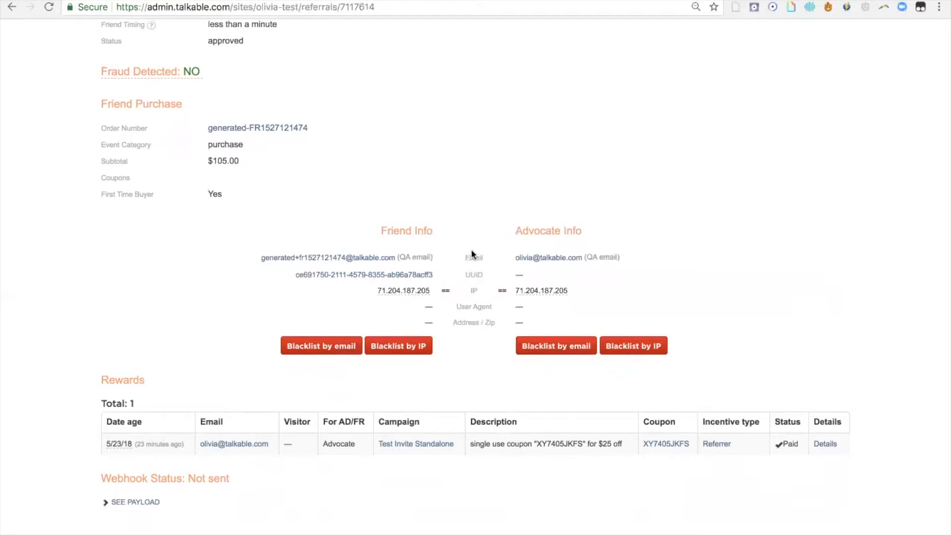
mouse_move(510, 252)
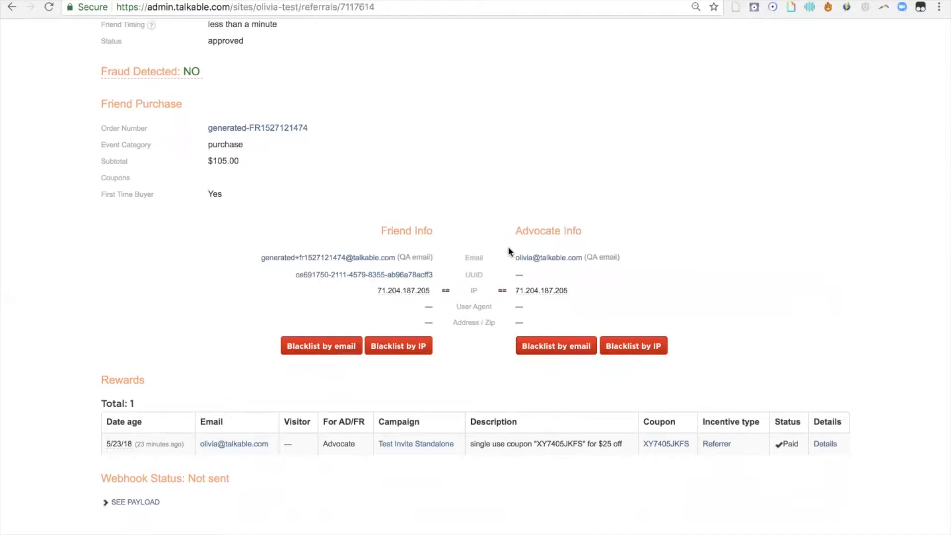
mouse_move(499, 286)
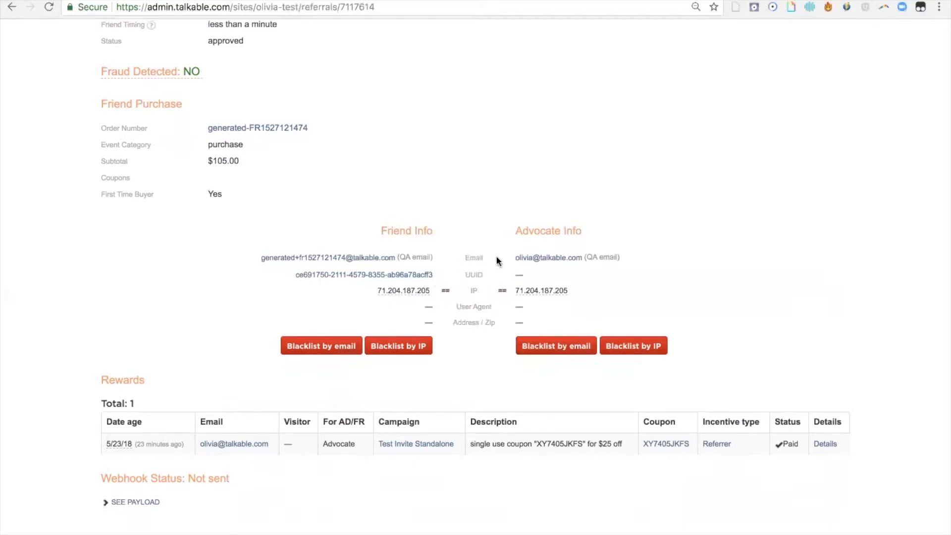
mouse_move(473, 327)
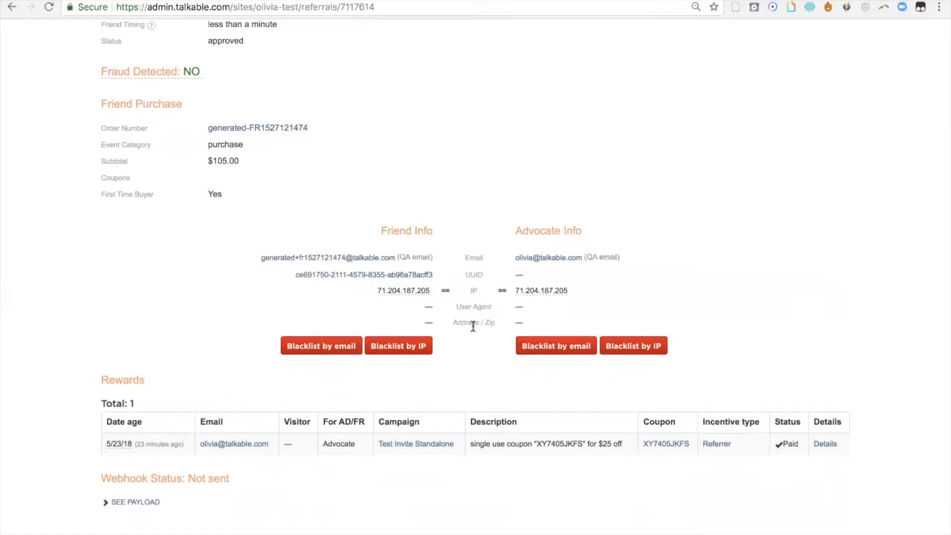
mouse_move(405, 160)
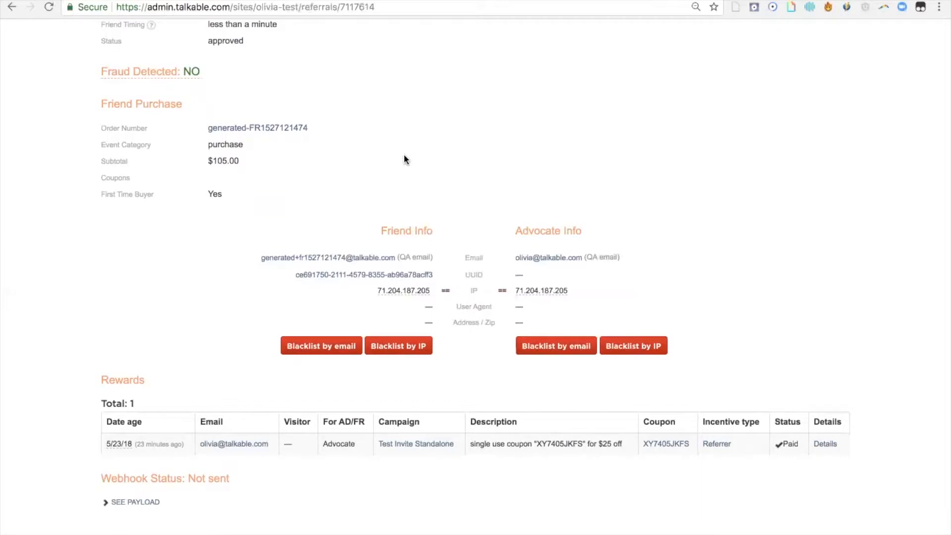
mouse_move(460, 318)
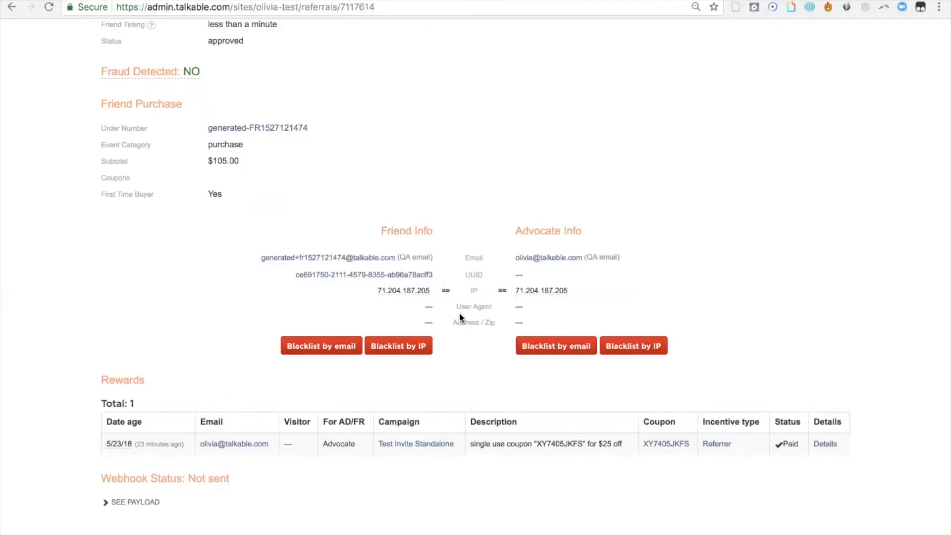
mouse_move(524, 402)
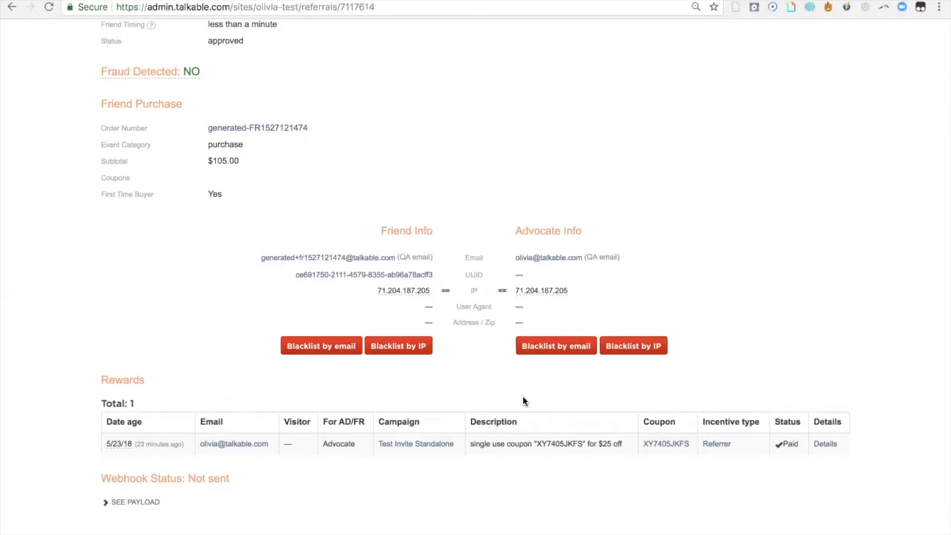
- Scroll the $105 referral details to the friend-versus-advocate comparison and webhook status
scroll(down, 3)
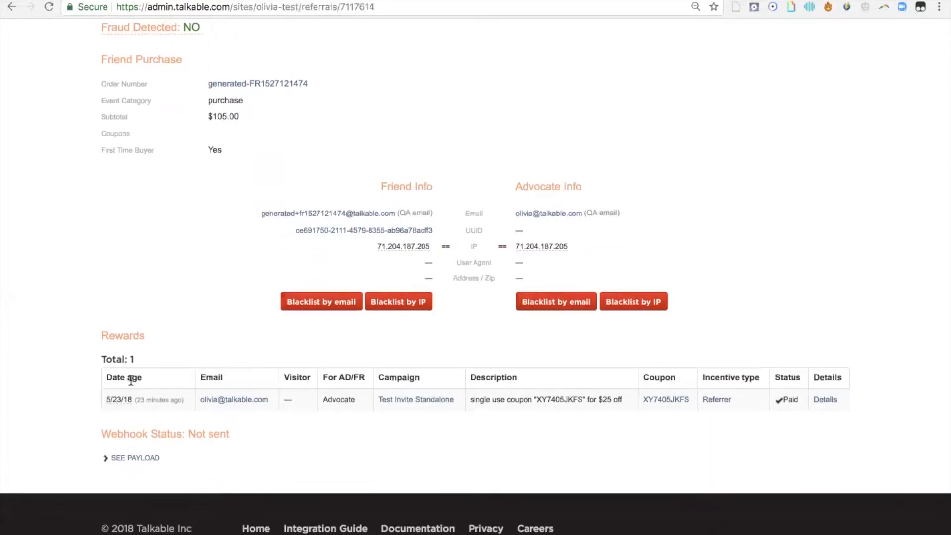
mouse_move(496, 399)
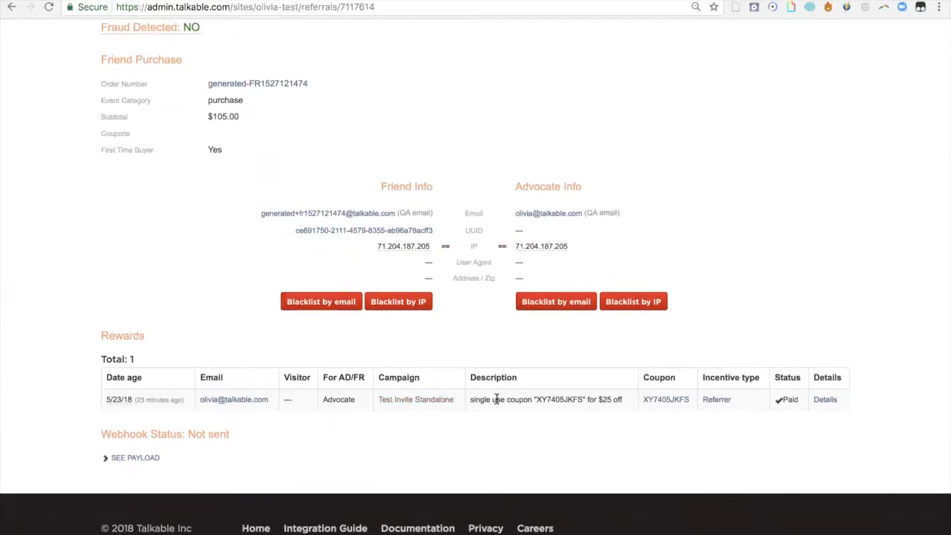
mouse_move(535, 399)
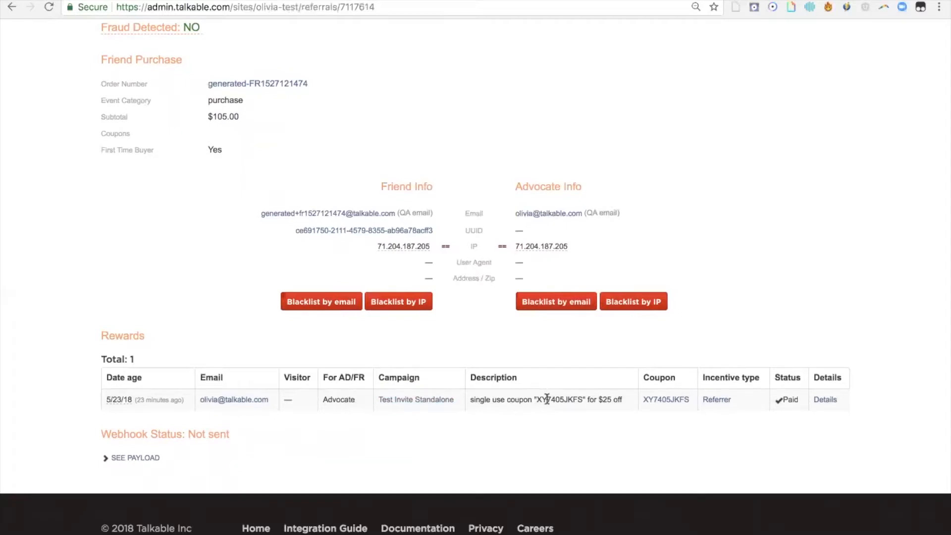
mouse_move(527, 416)
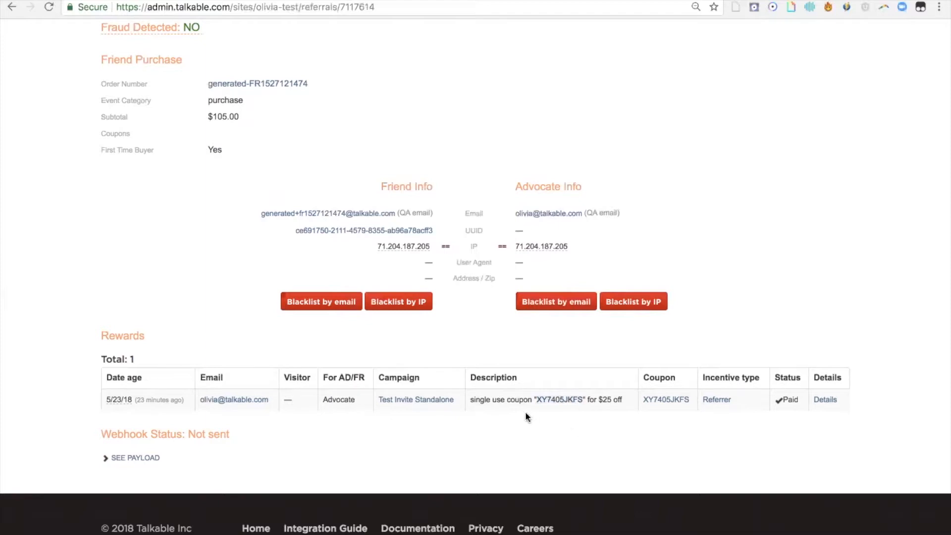
mouse_move(546, 412)
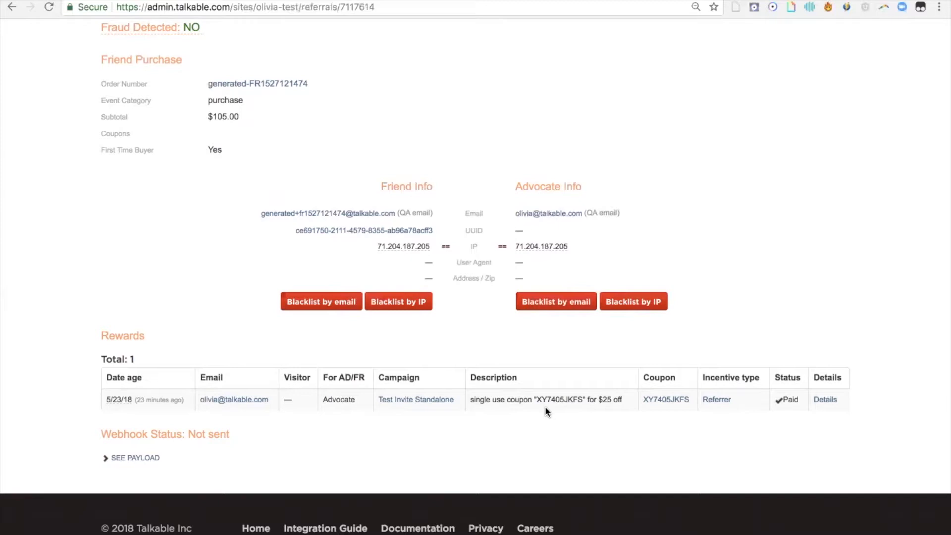
mouse_move(665, 399)
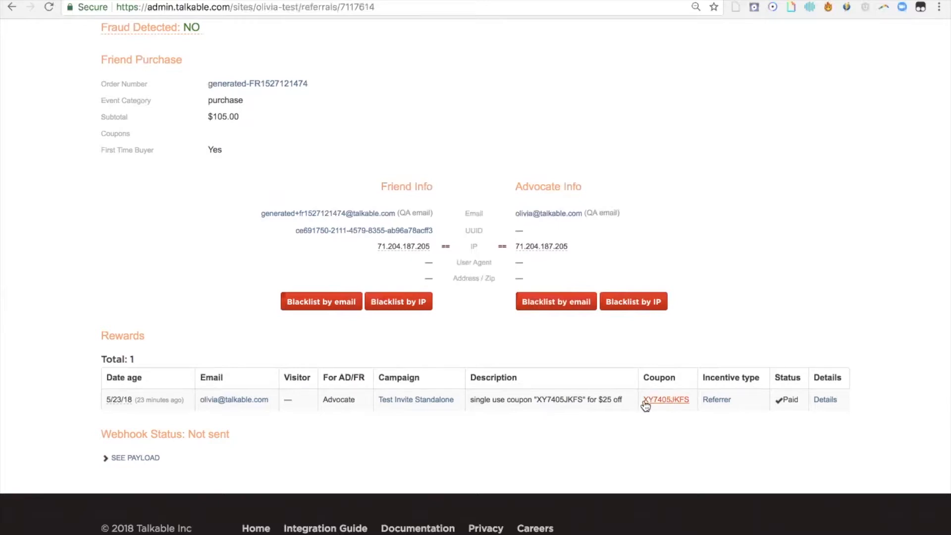
mouse_move(792, 399)
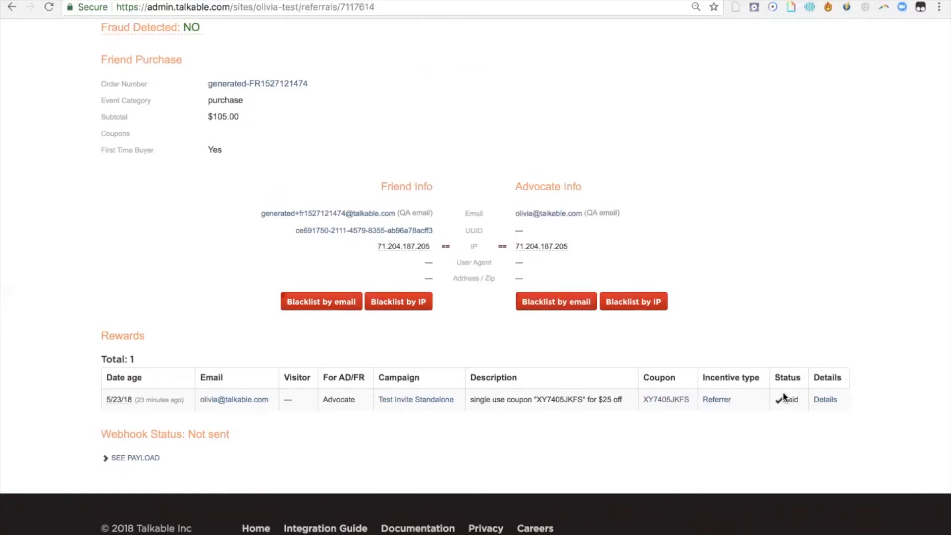
mouse_move(9, 10)
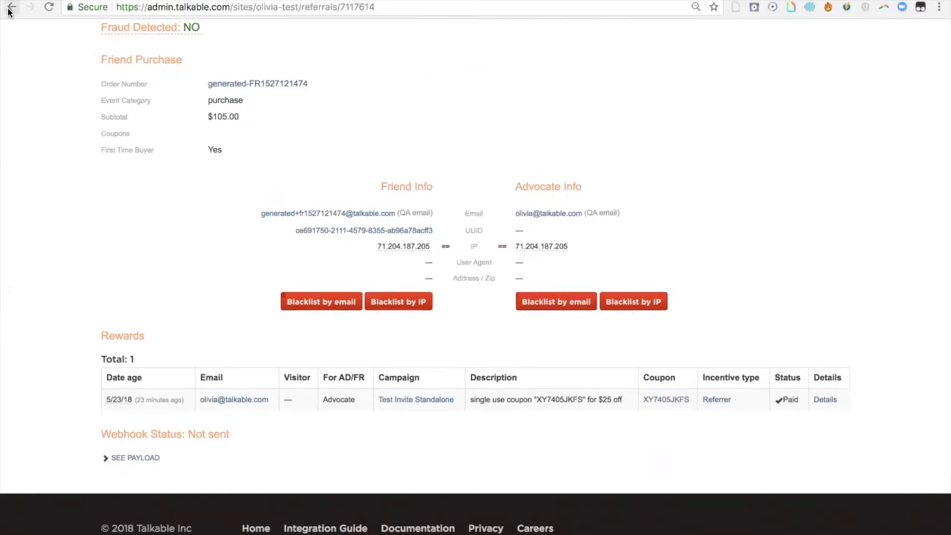
mouse_move(525, 364)
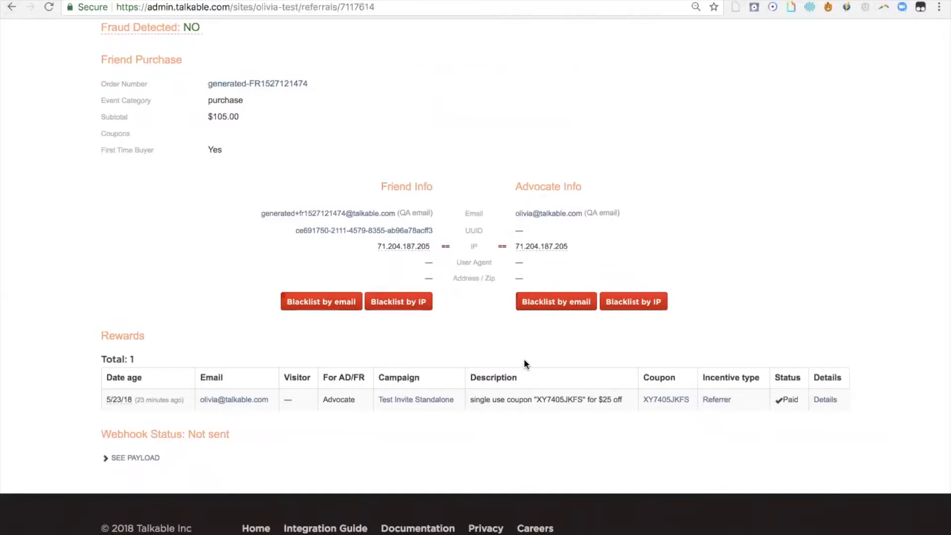
mouse_move(271, 30)
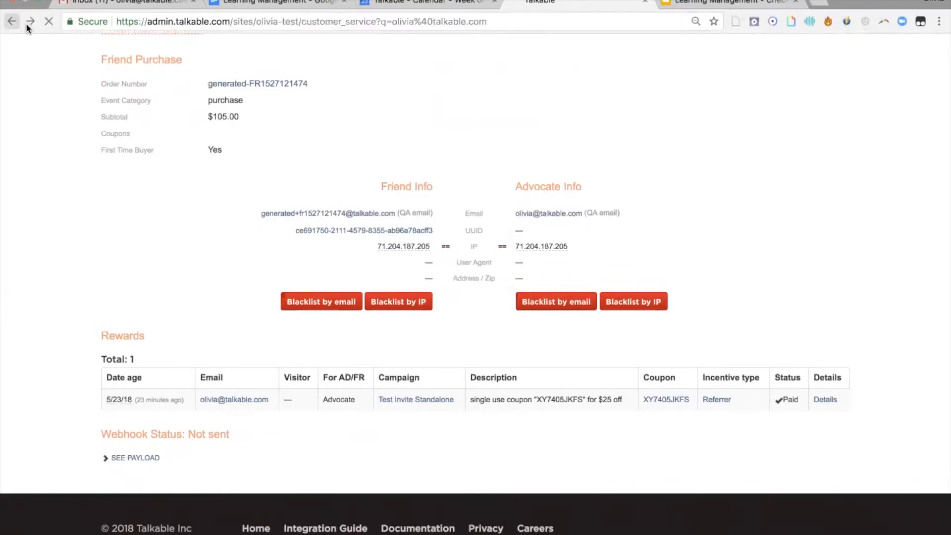
- Return to the advocate's page and list the two advocate reward paid emails received
click(11, 21)
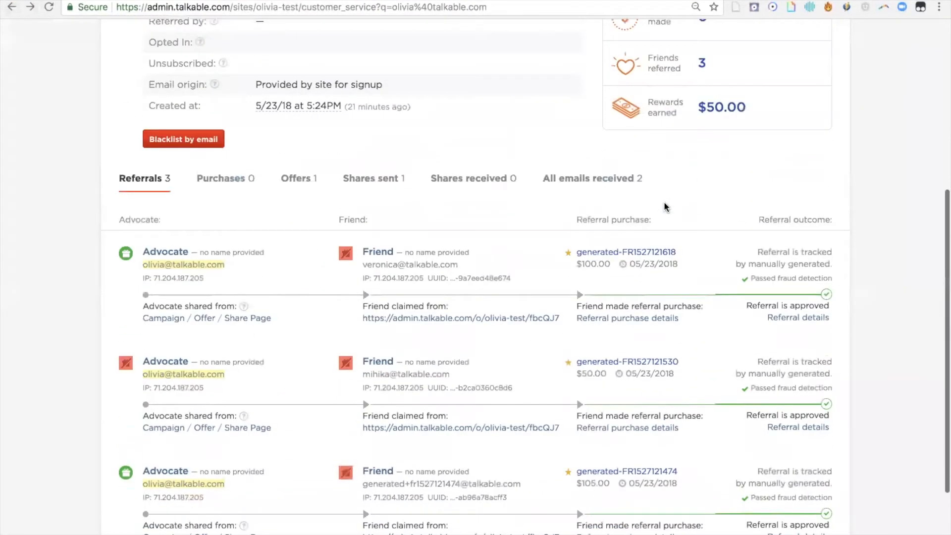
scroll(down, 3)
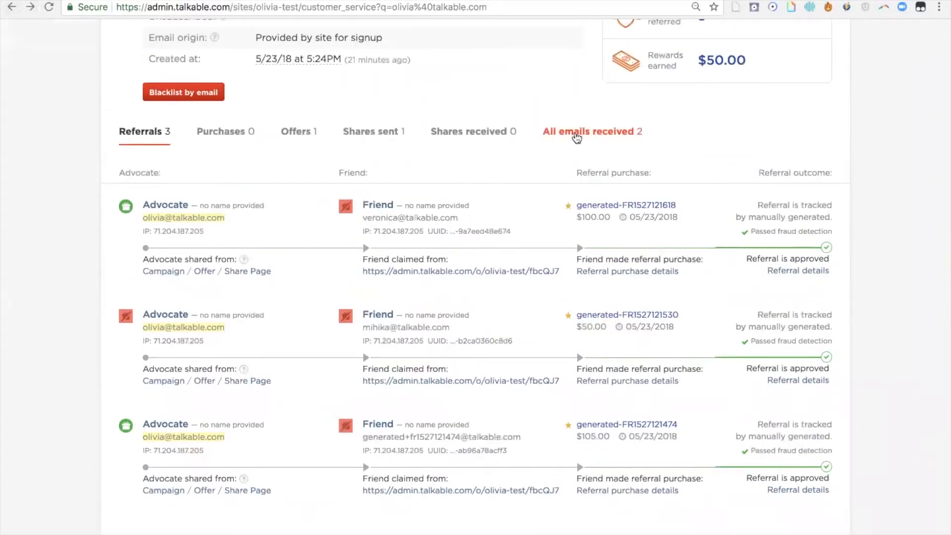
mouse_move(662, 118)
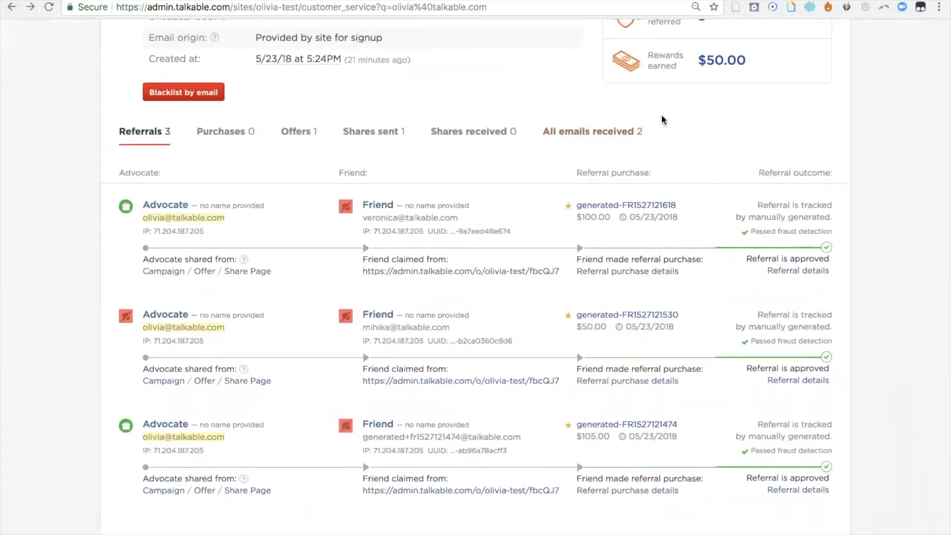
mouse_move(575, 130)
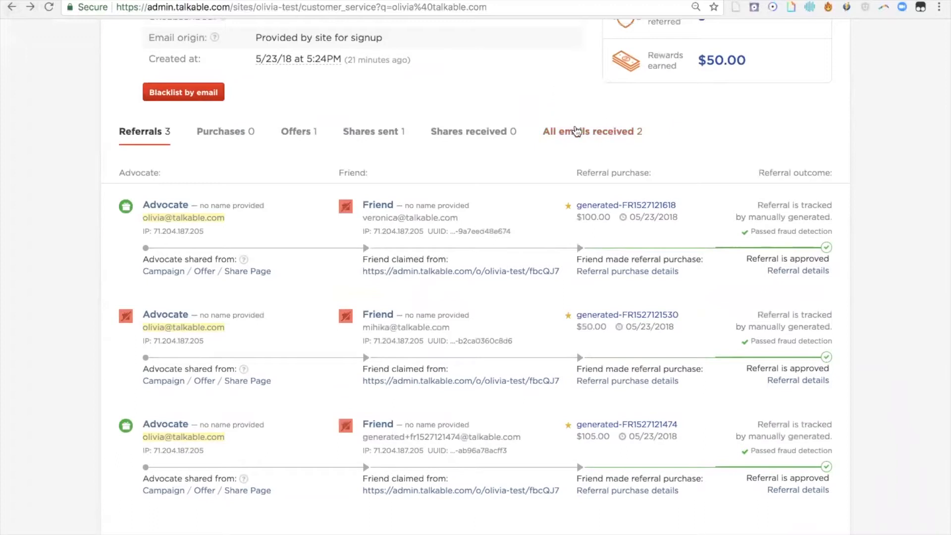
click(591, 130)
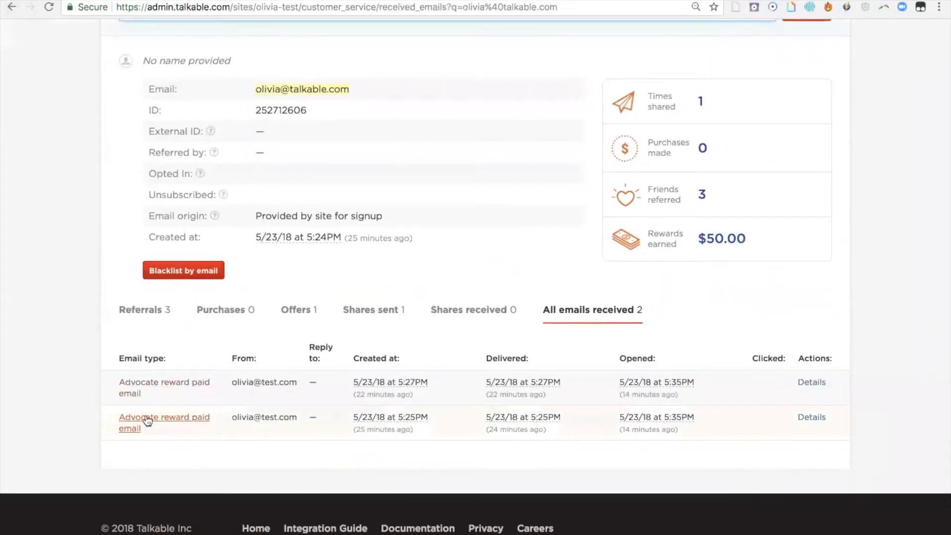
mouse_move(146, 428)
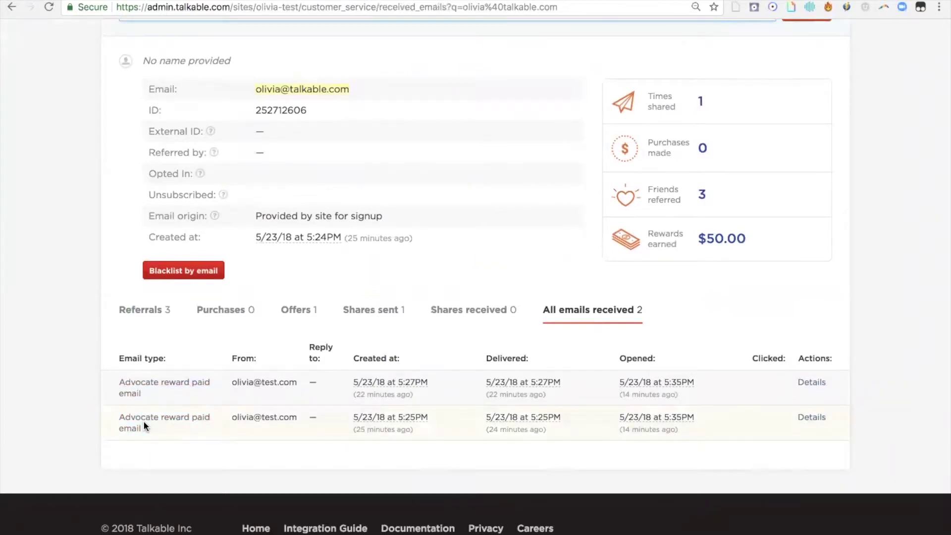
mouse_move(387, 430)
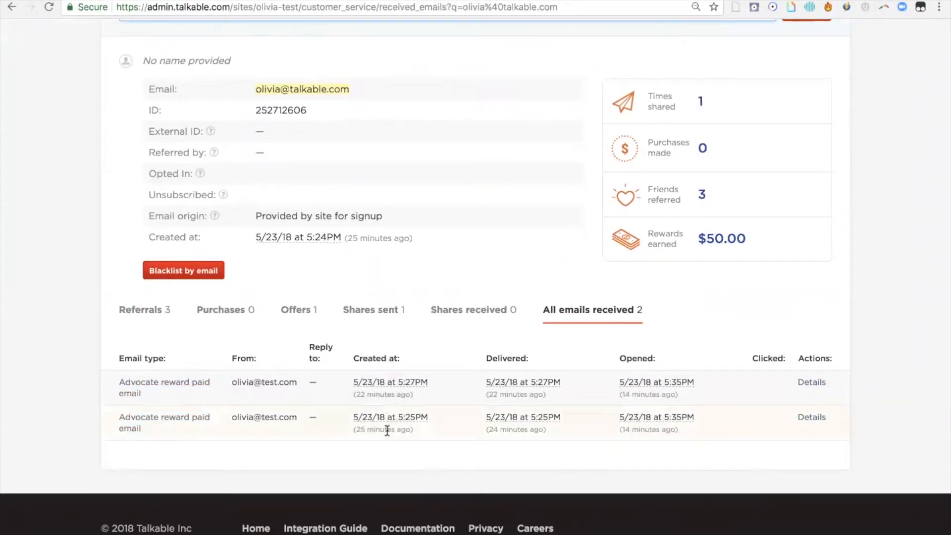
mouse_move(502, 351)
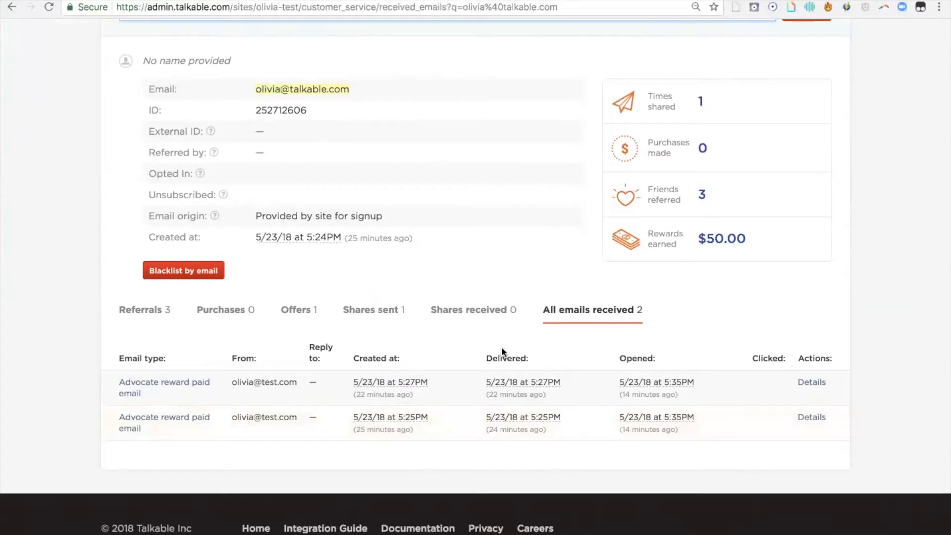
mouse_move(719, 378)
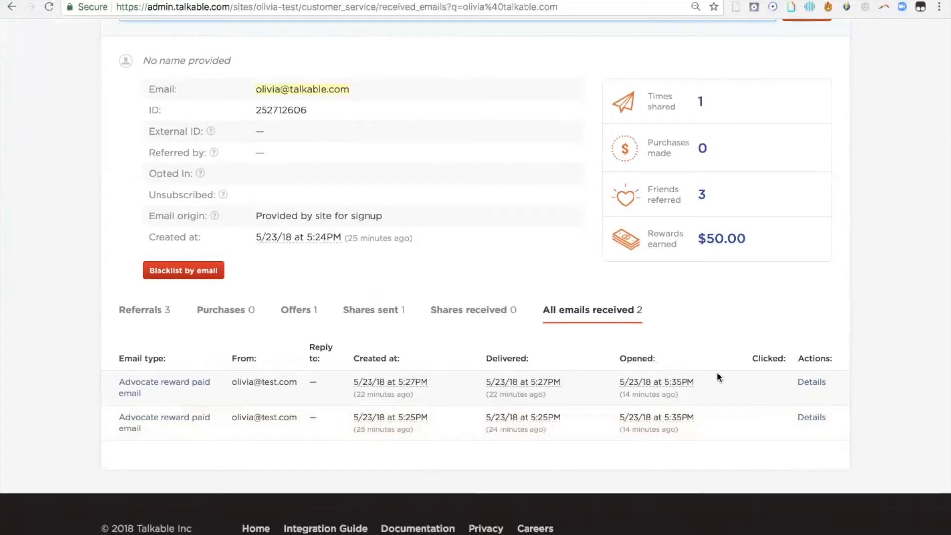
mouse_move(805, 335)
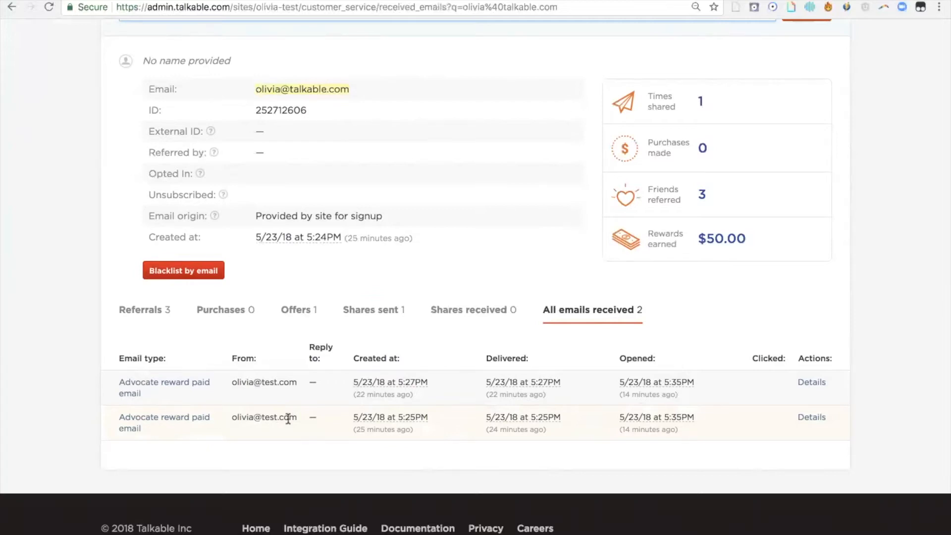
mouse_move(779, 422)
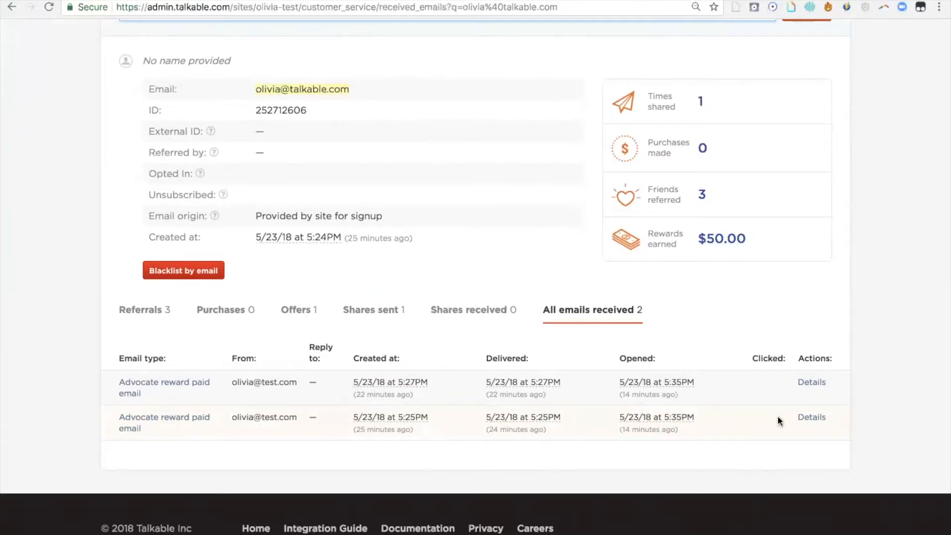
mouse_move(811, 417)
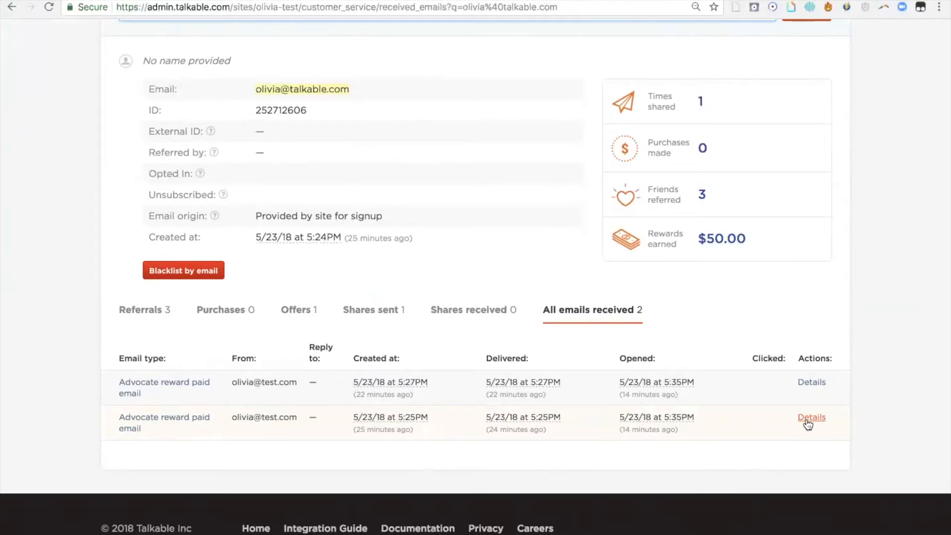
- Show the Advocate Reward Paid Email's resend form, previewing the $25 coupon message
click(810, 417)
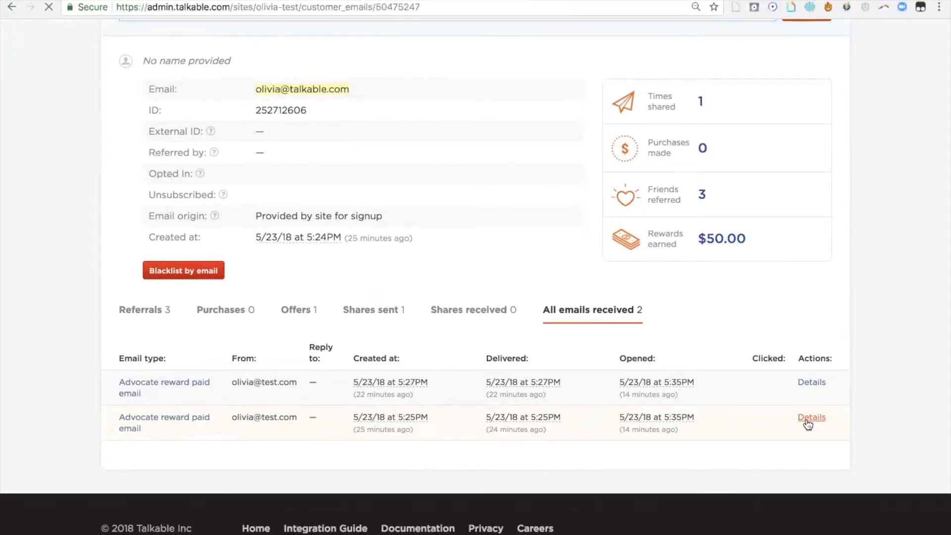
click(811, 417)
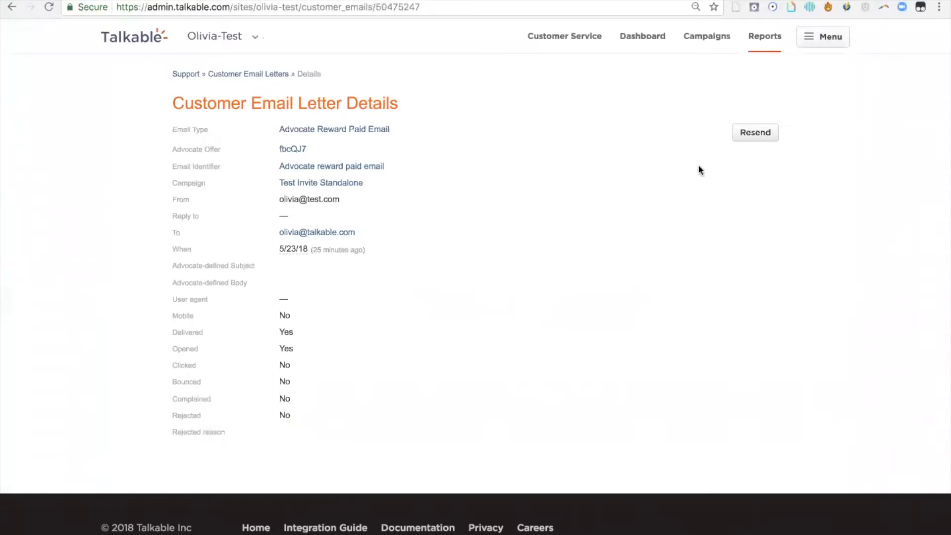
click(755, 132)
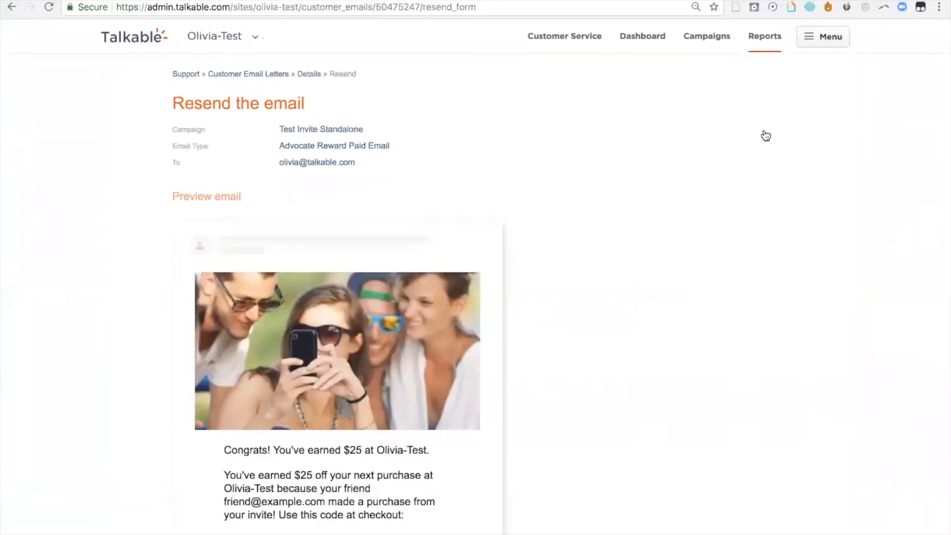
scroll(down, 3)
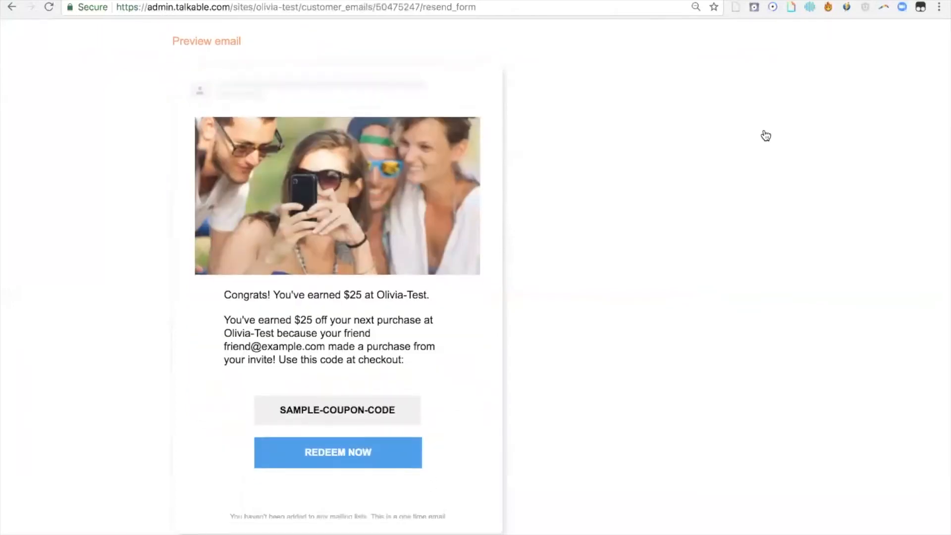
mouse_move(384, 434)
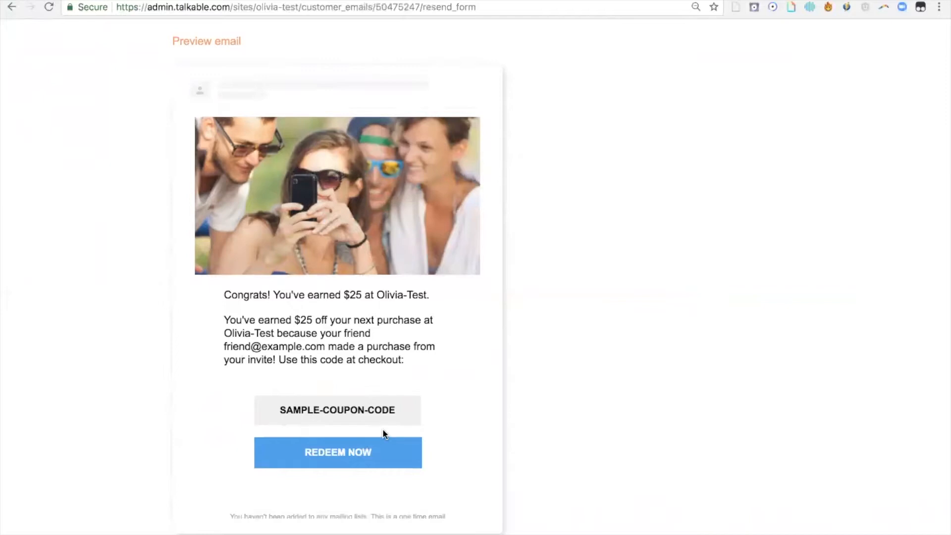
mouse_move(291, 407)
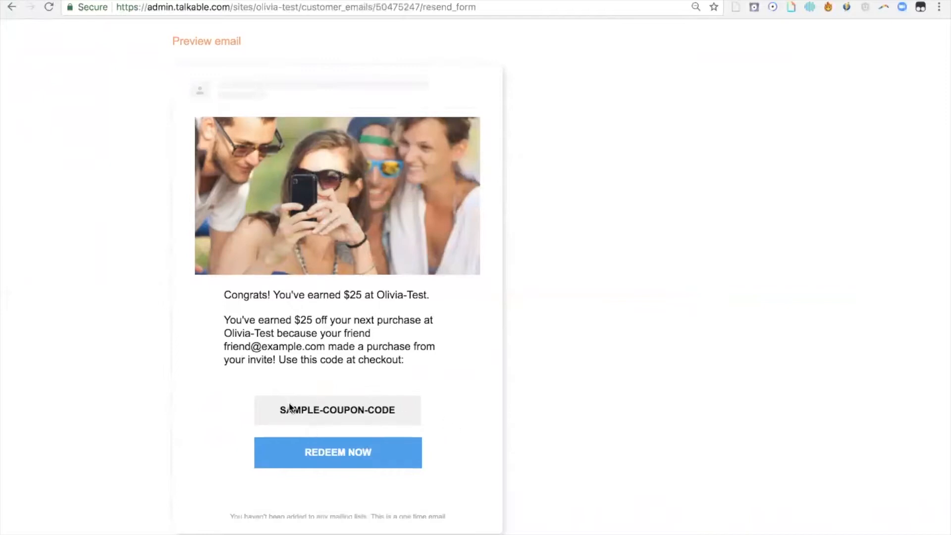
mouse_move(510, 385)
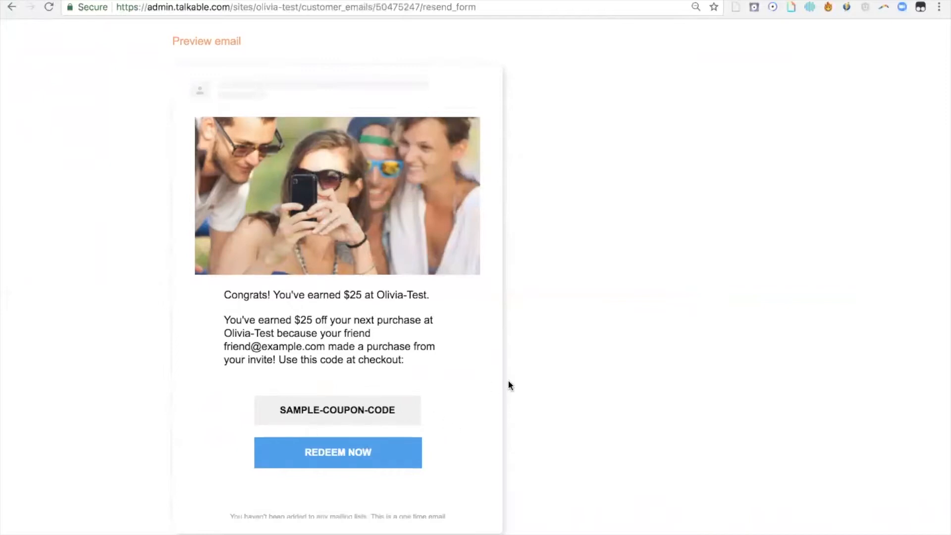
mouse_move(405, 417)
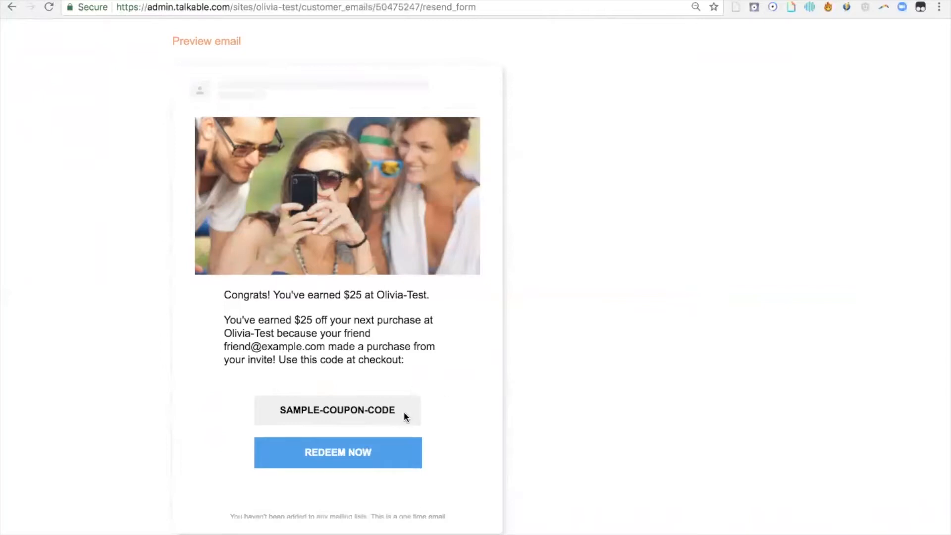
scroll(down, 3)
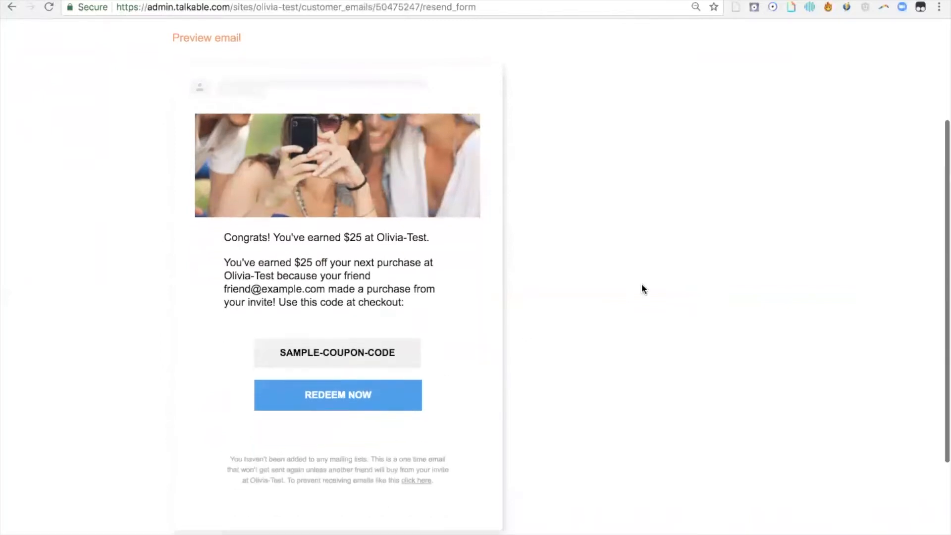
scroll(down, 3)
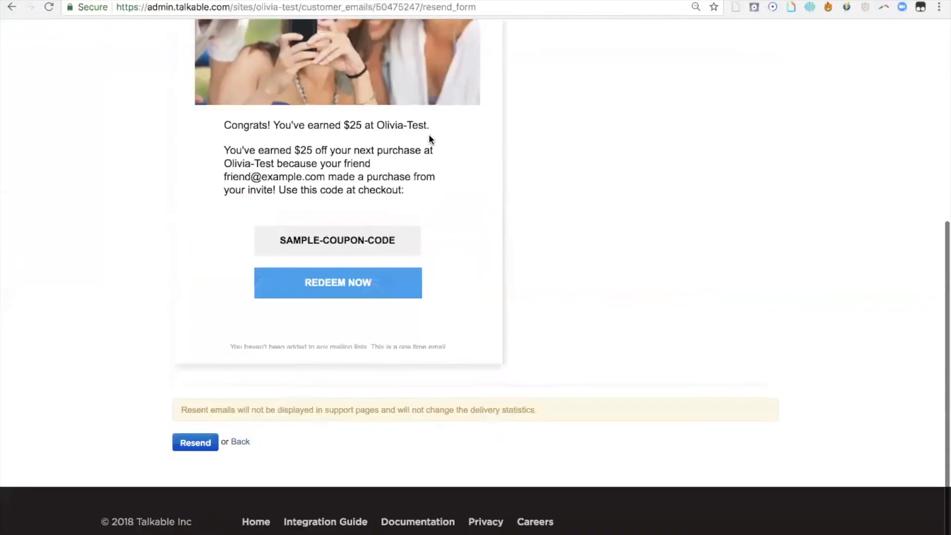
- Resend the reward paid email and return to the advocate's received emails list
click(195, 442)
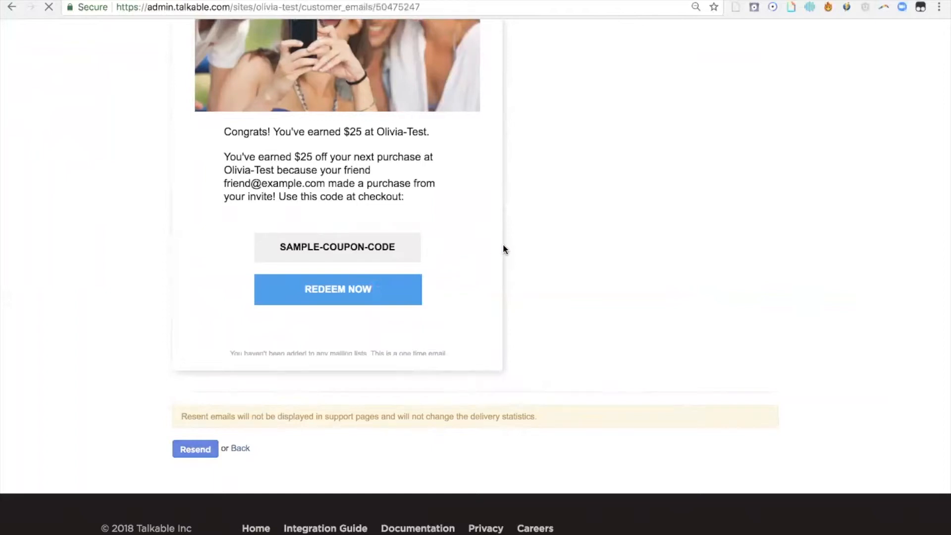
click(194, 448)
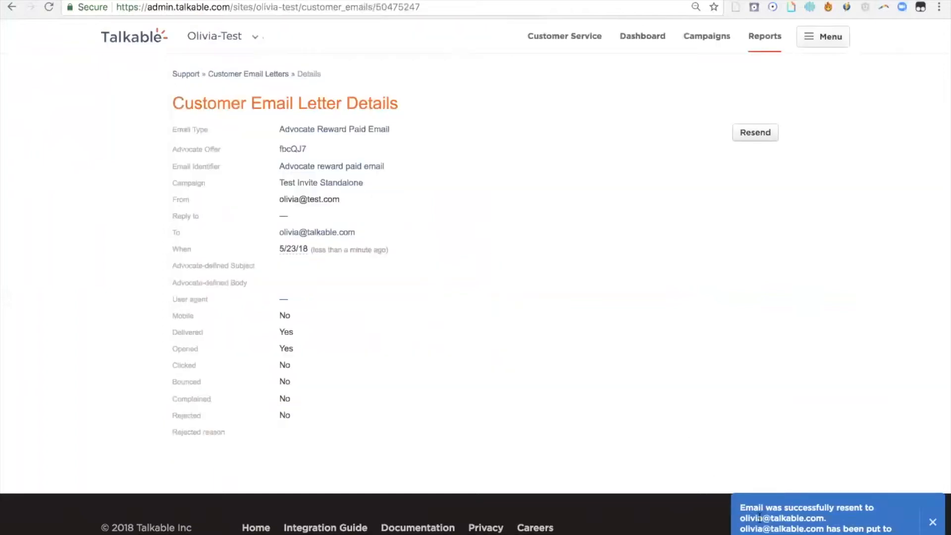
mouse_move(827, 523)
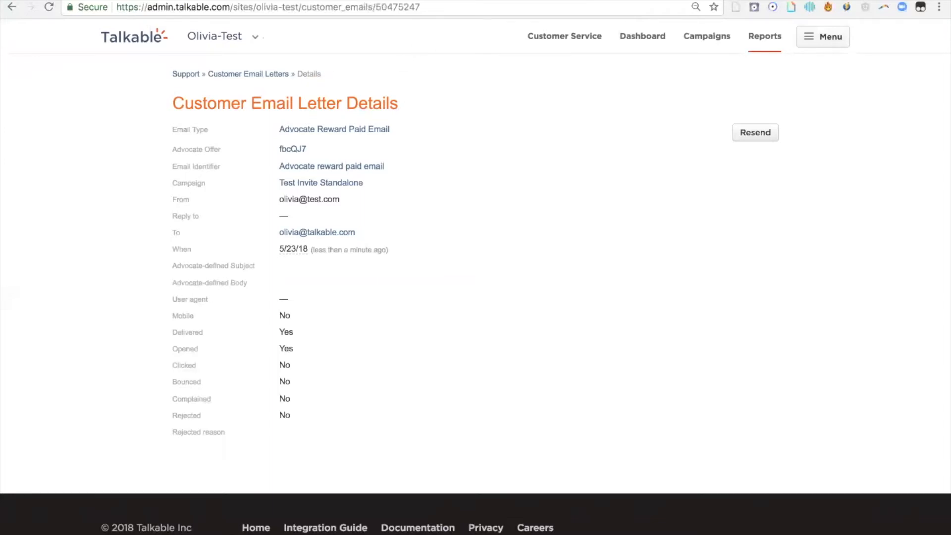
click(754, 132)
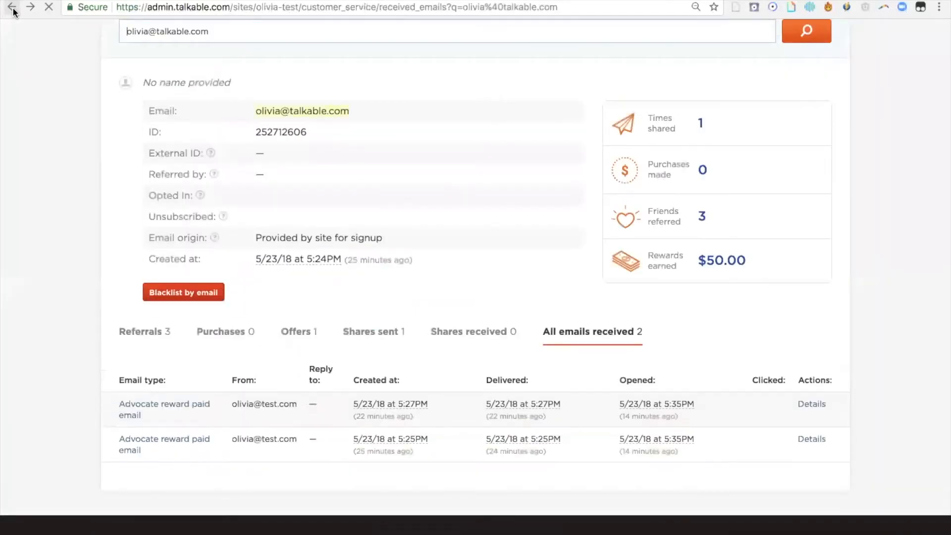
- Show the Referrals tab listing the advocate's three approved referrals
click(140, 331)
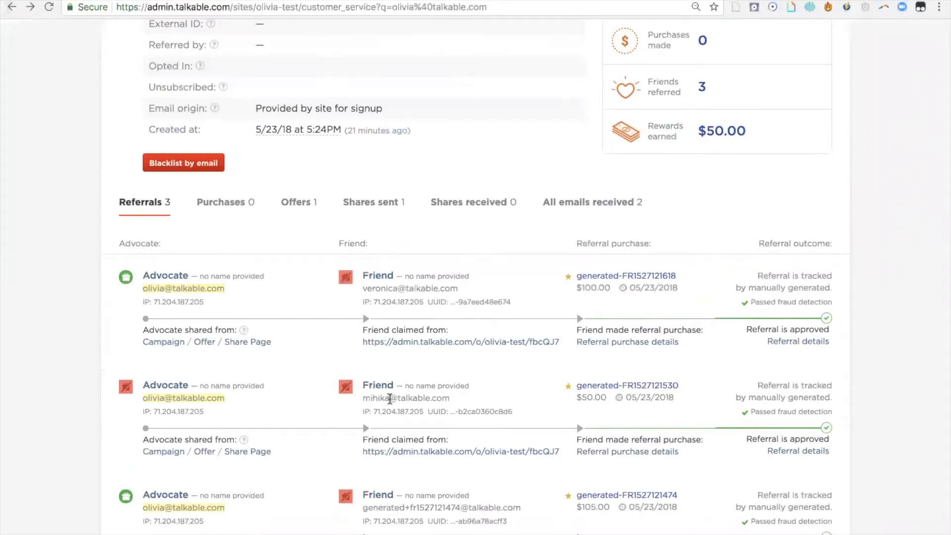
mouse_move(453, 403)
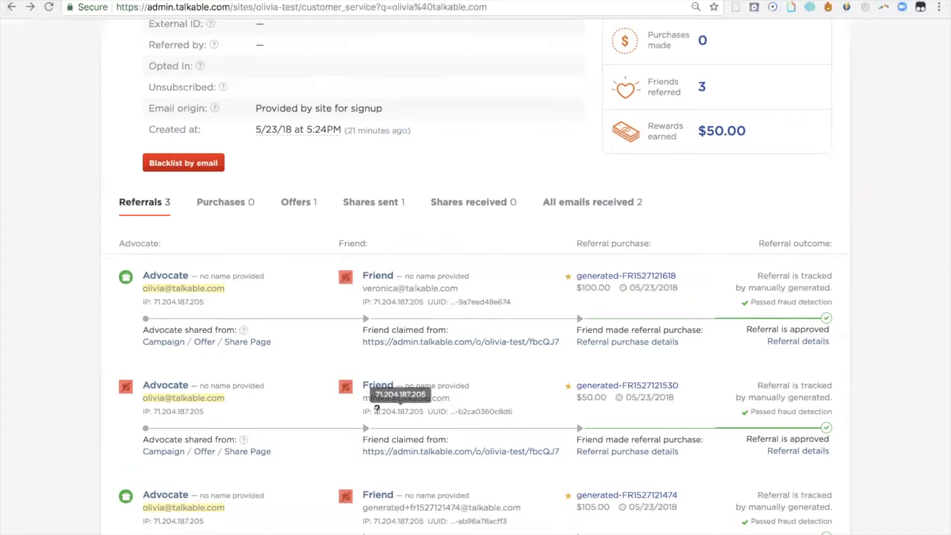
mouse_move(436, 400)
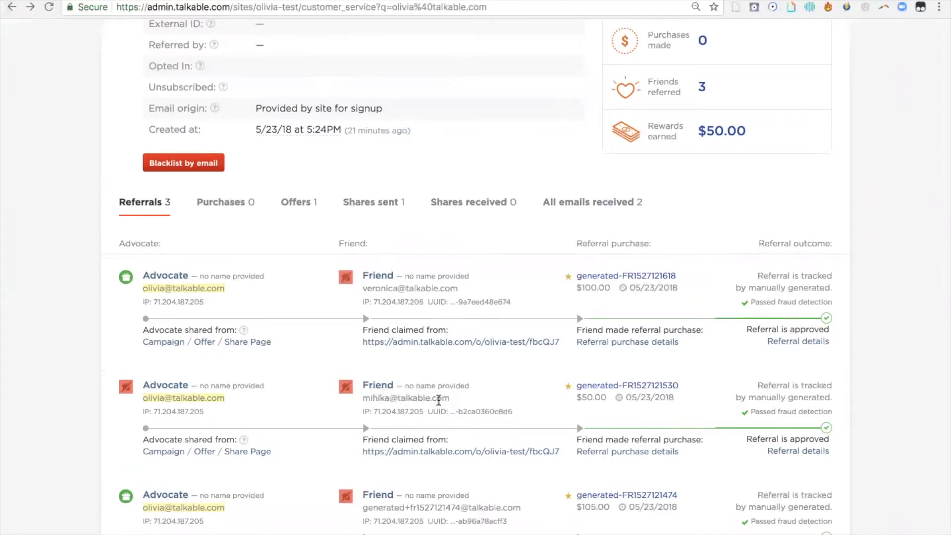
mouse_move(457, 399)
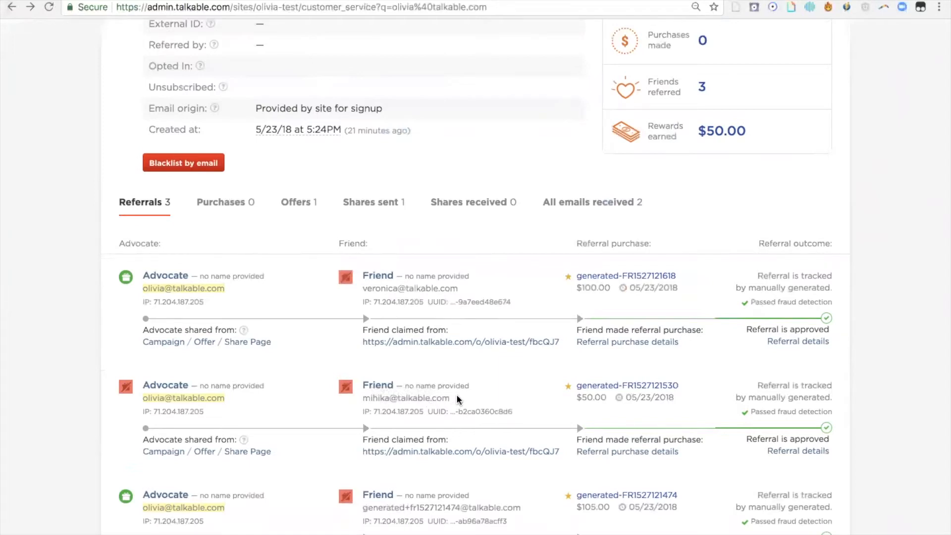
mouse_move(434, 405)
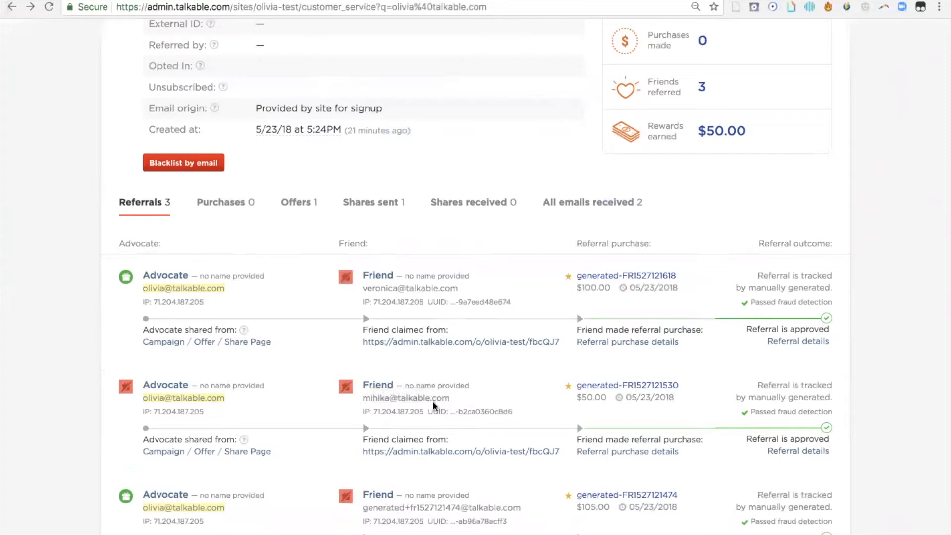
mouse_move(488, 399)
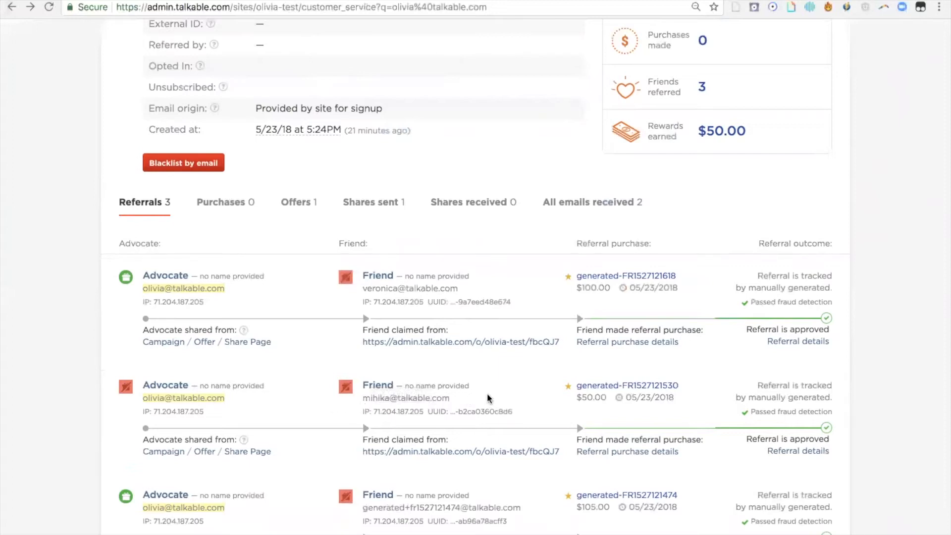
mouse_move(117, 418)
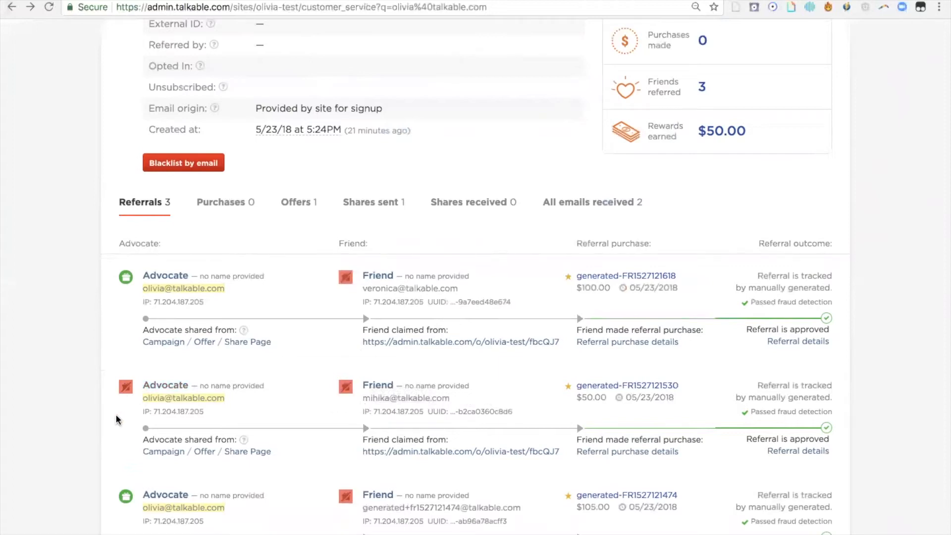
mouse_move(116, 401)
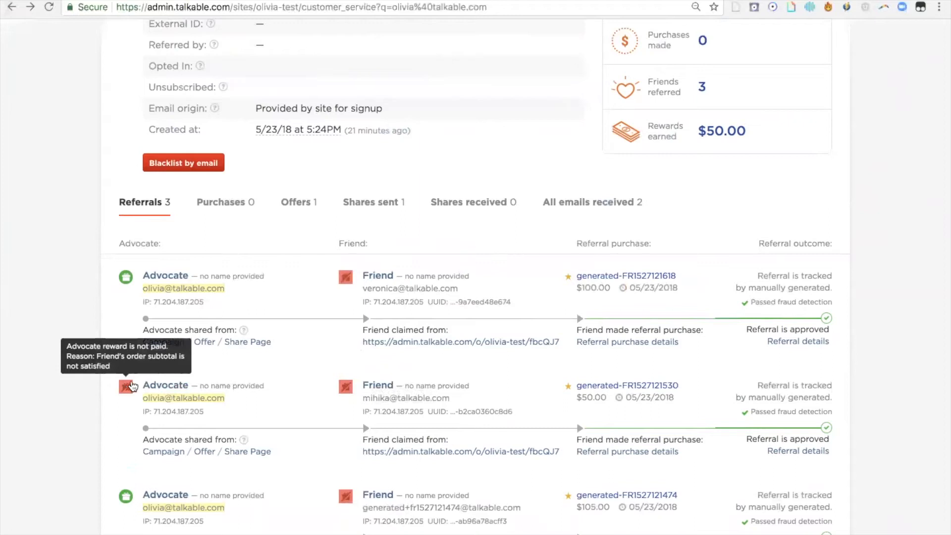
mouse_move(610, 387)
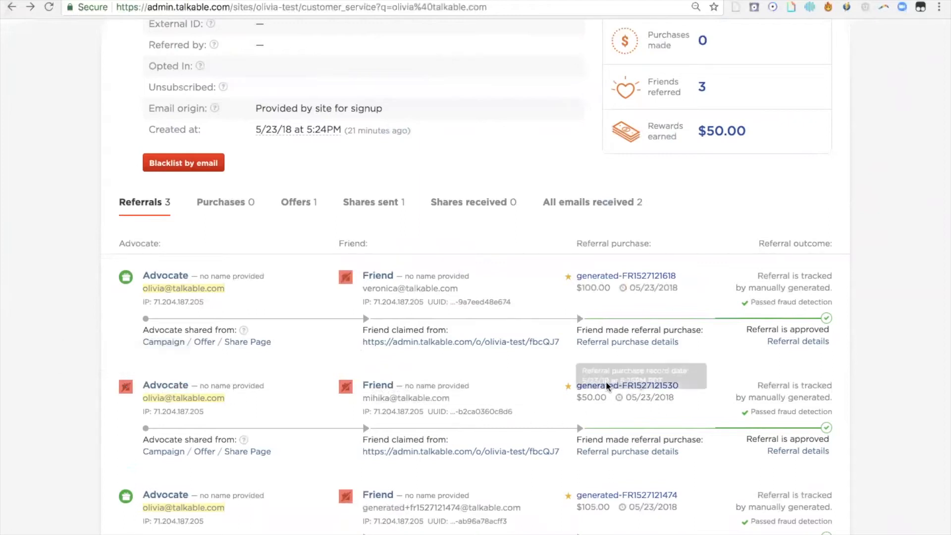
mouse_move(604, 410)
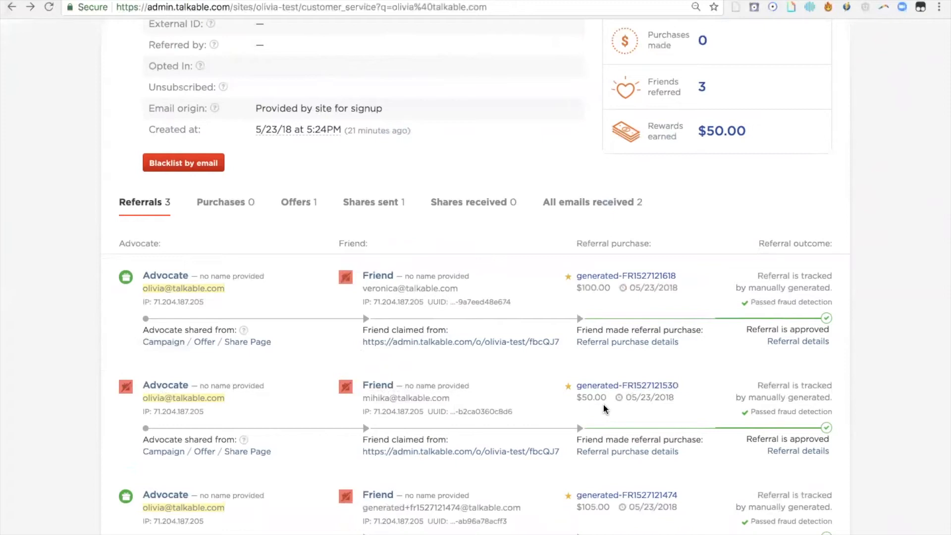
- Show the $50 referral's Rewards table with the unpaid advocate reward and unmet subtotal reason
click(797, 451)
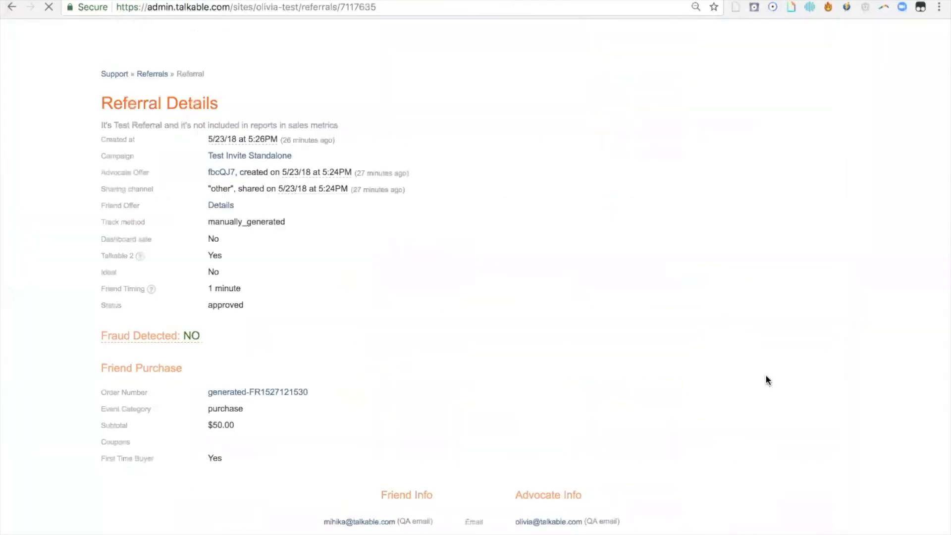
scroll(down, 3)
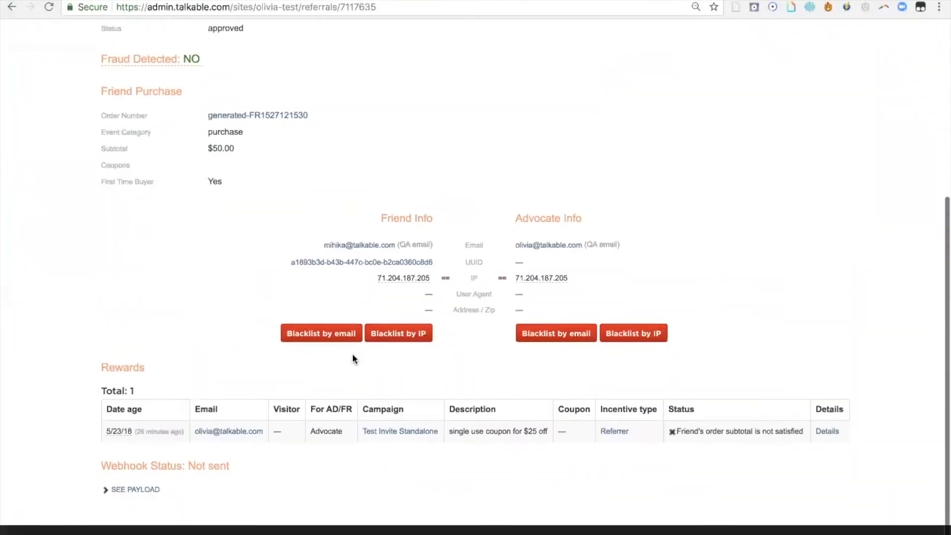
mouse_move(411, 408)
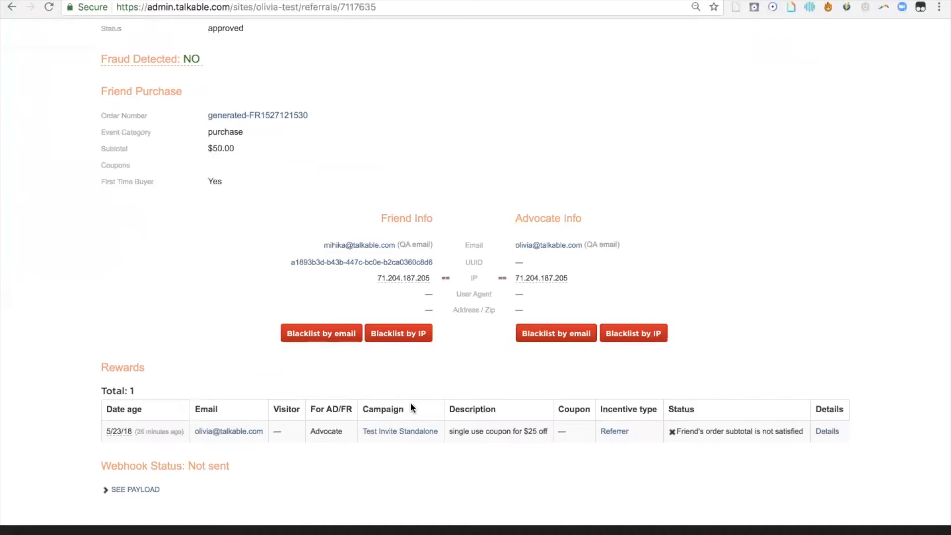
mouse_move(399, 417)
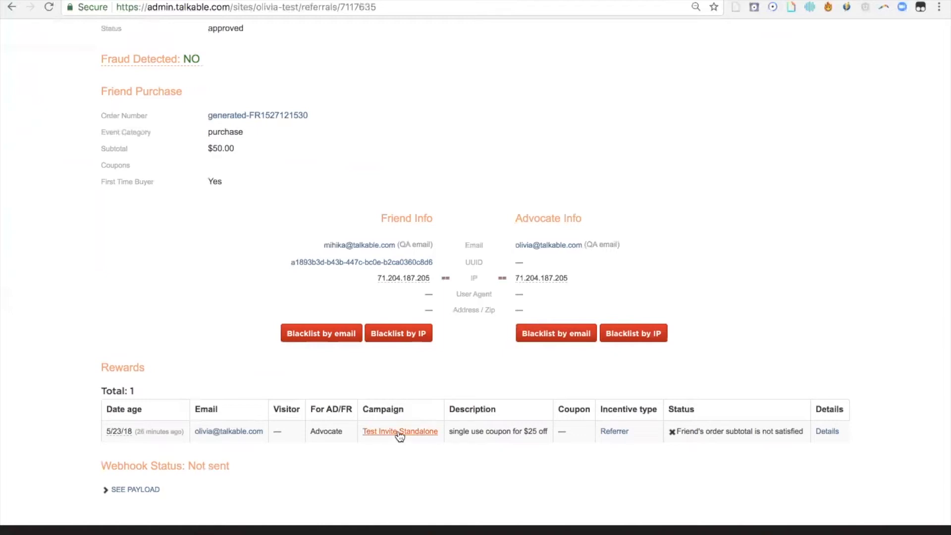
- Show the Test Invite Standalone campaign's Advocate Referral Incentive requiring a $100 minimum friend subtotal
click(400, 432)
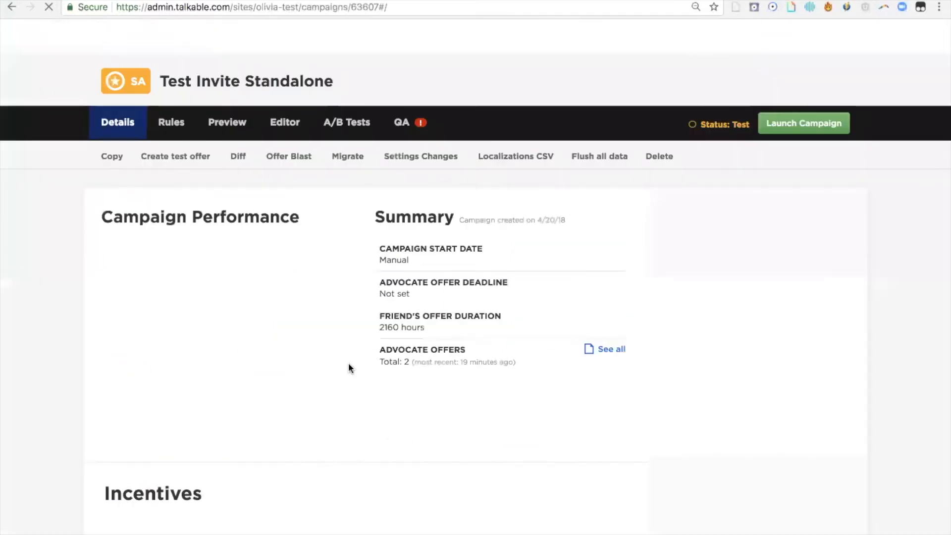
scroll(down, 3)
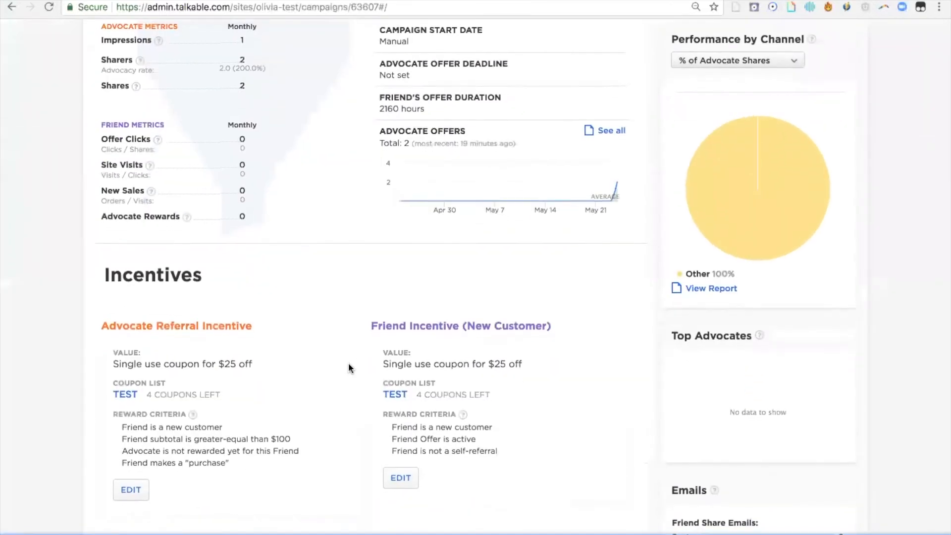
scroll(down, 3)
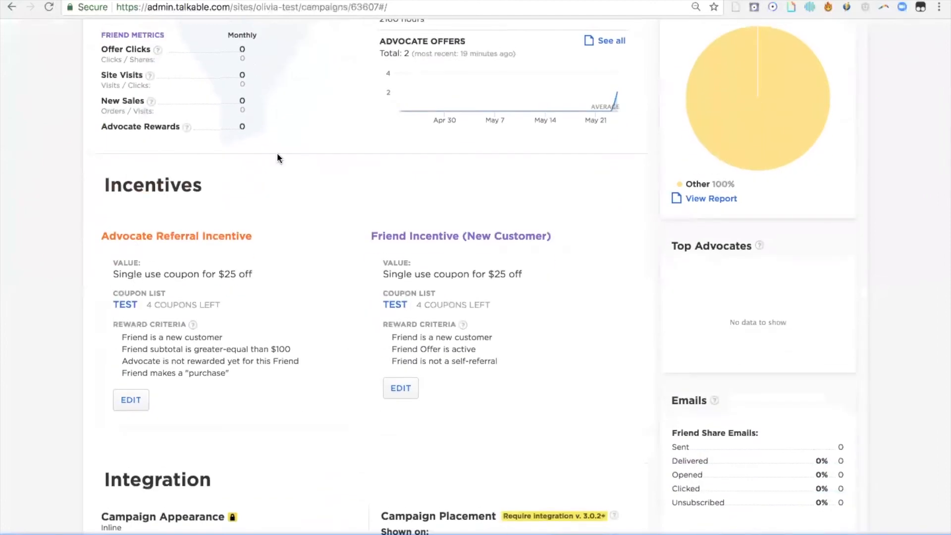
mouse_move(115, 291)
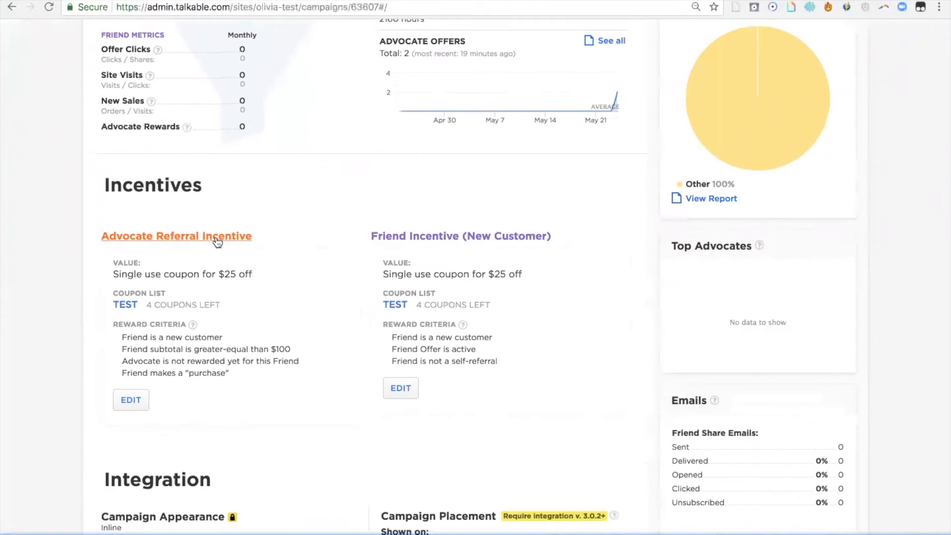
mouse_move(575, 274)
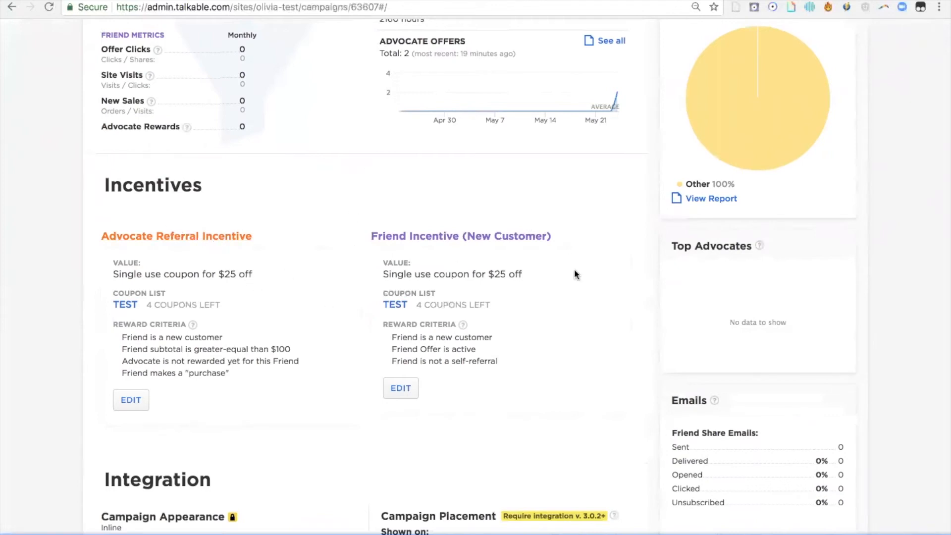
mouse_move(216, 238)
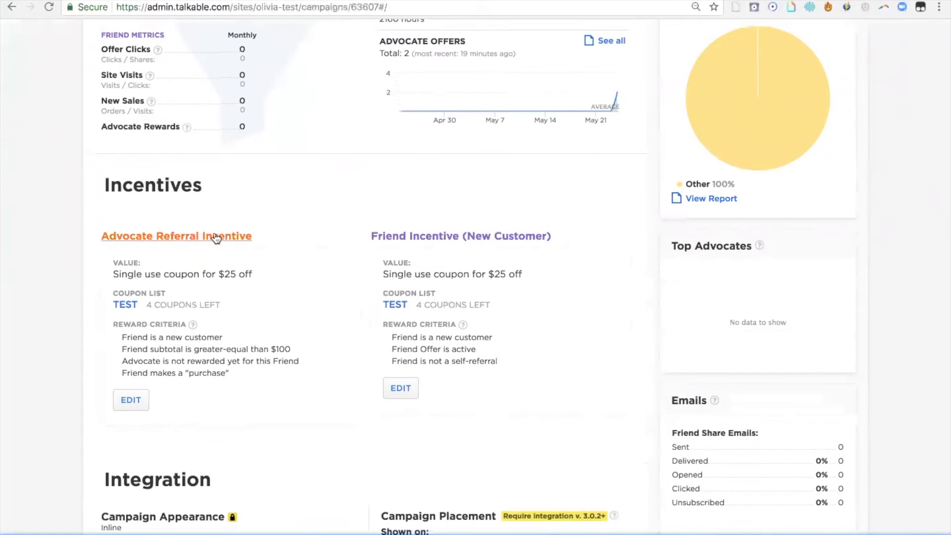
mouse_move(127, 345)
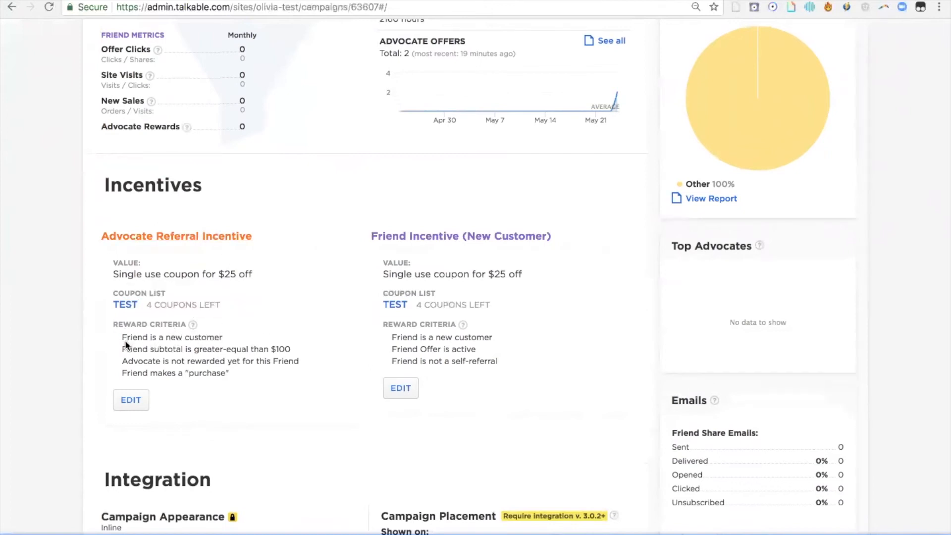
mouse_move(152, 362)
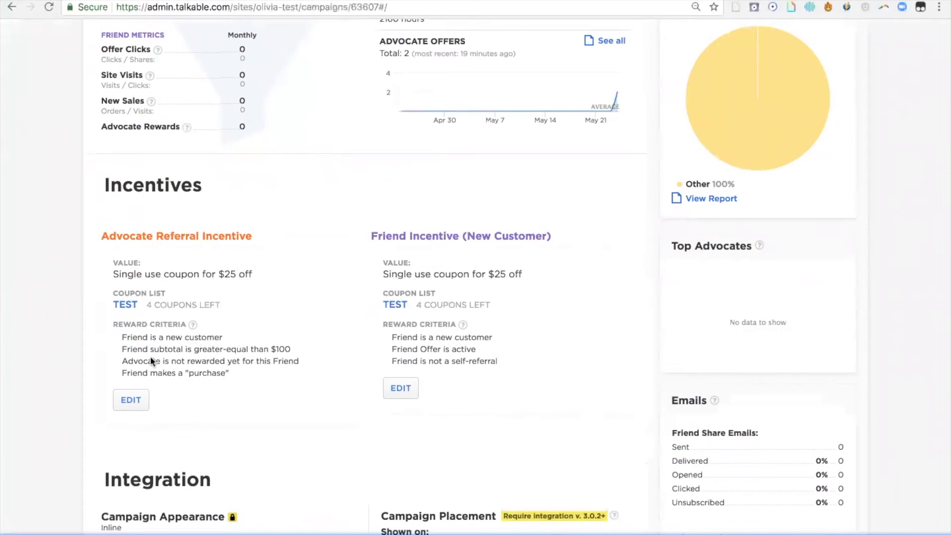
mouse_move(252, 353)
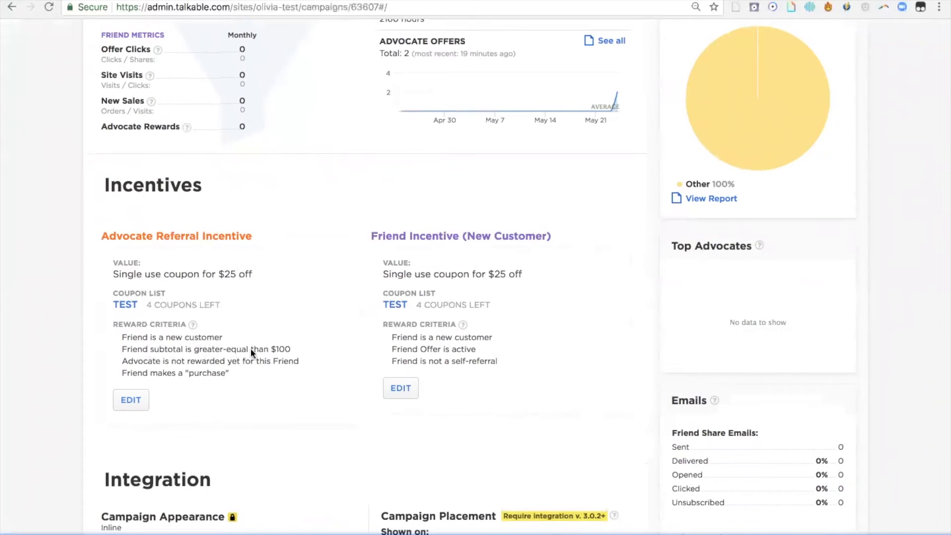
mouse_move(283, 358)
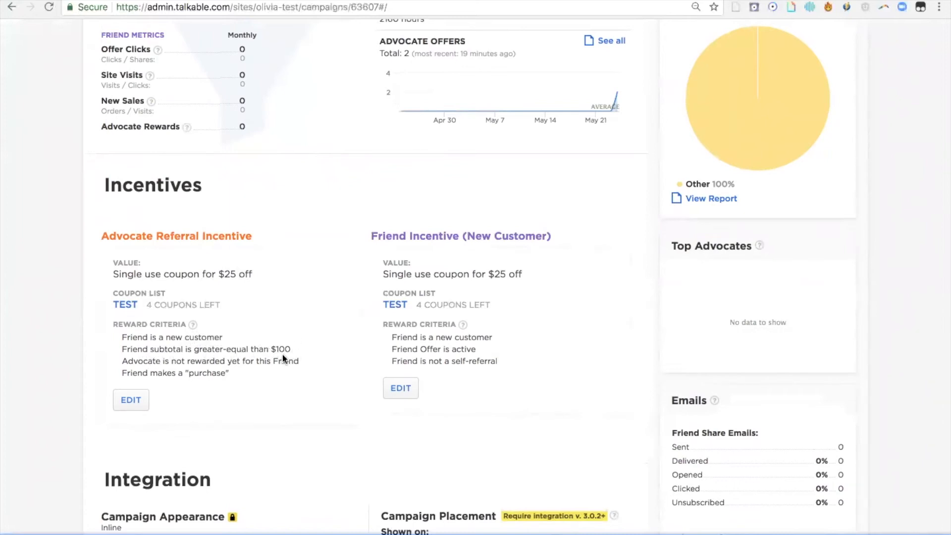
mouse_move(155, 389)
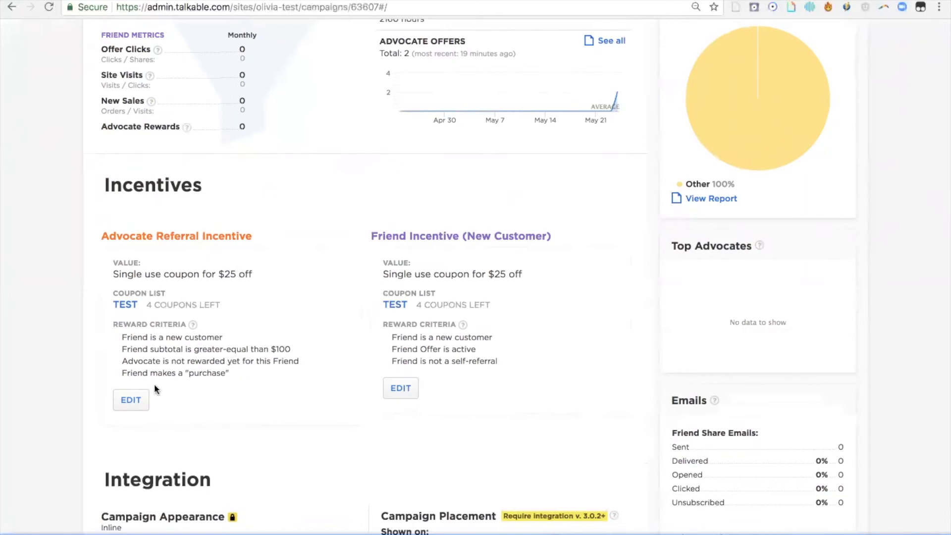
mouse_move(303, 354)
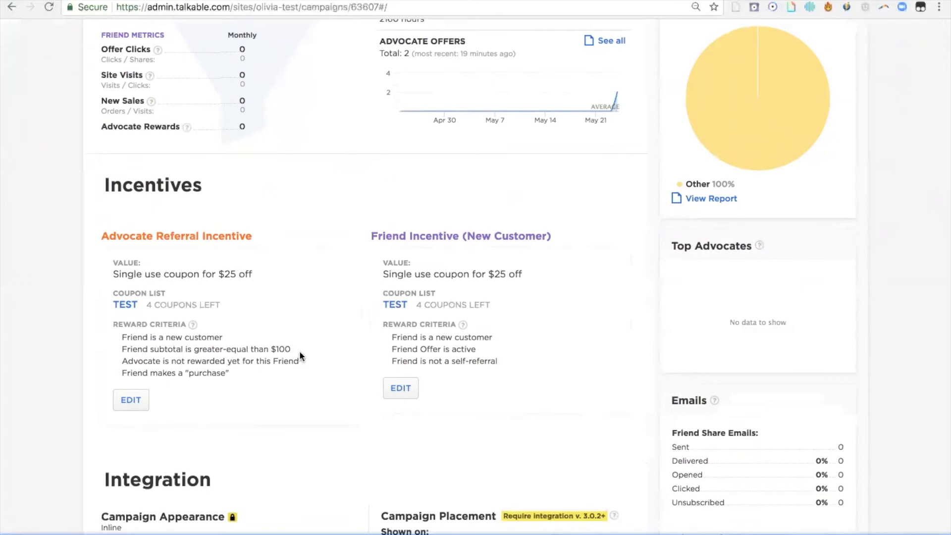
mouse_move(173, 351)
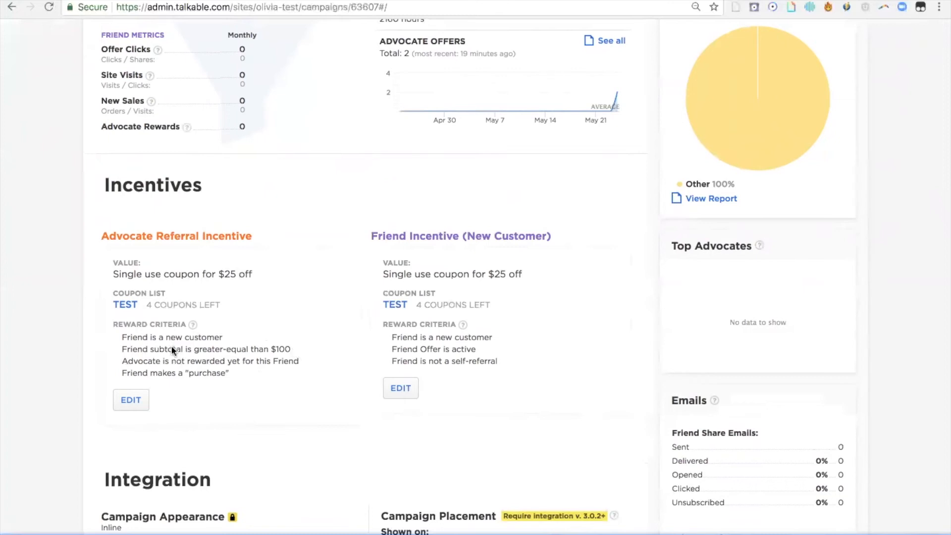
mouse_move(236, 357)
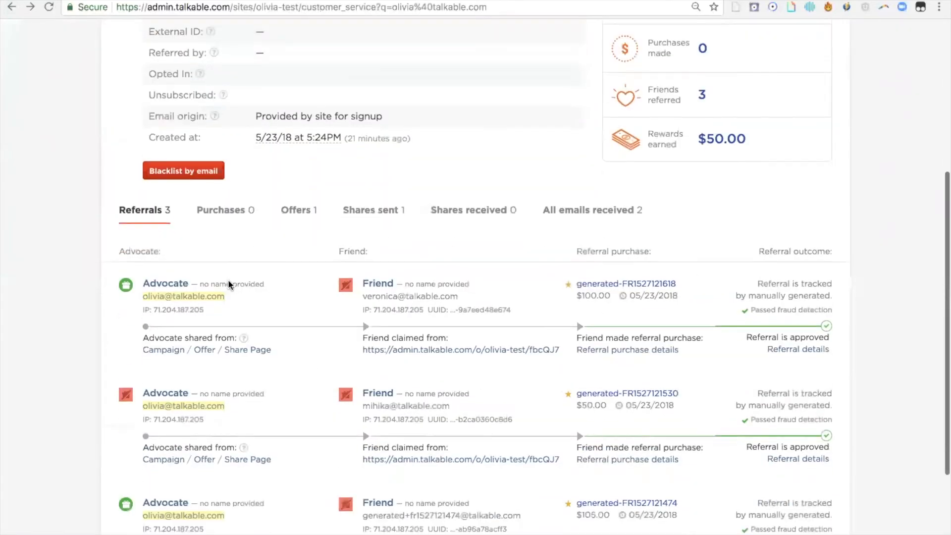
mouse_move(605, 416)
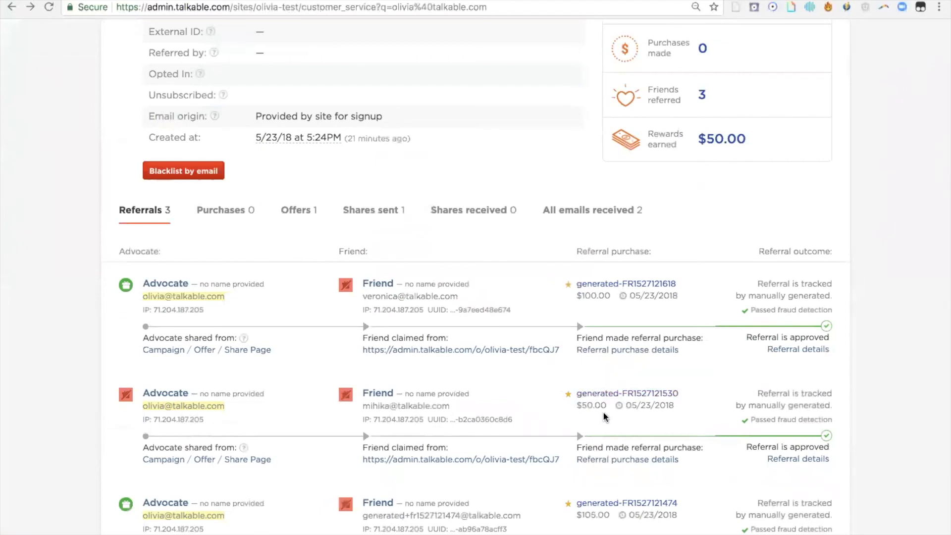
mouse_move(147, 416)
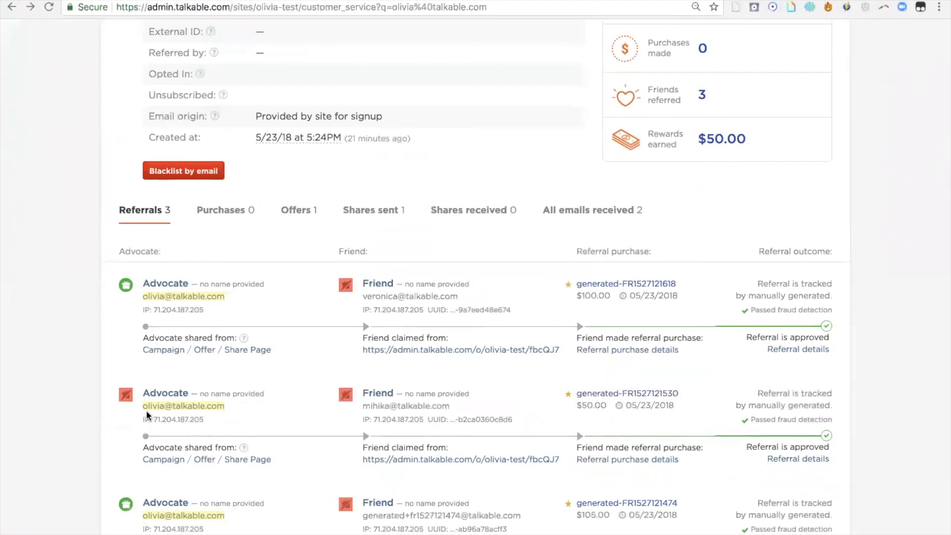
mouse_move(128, 414)
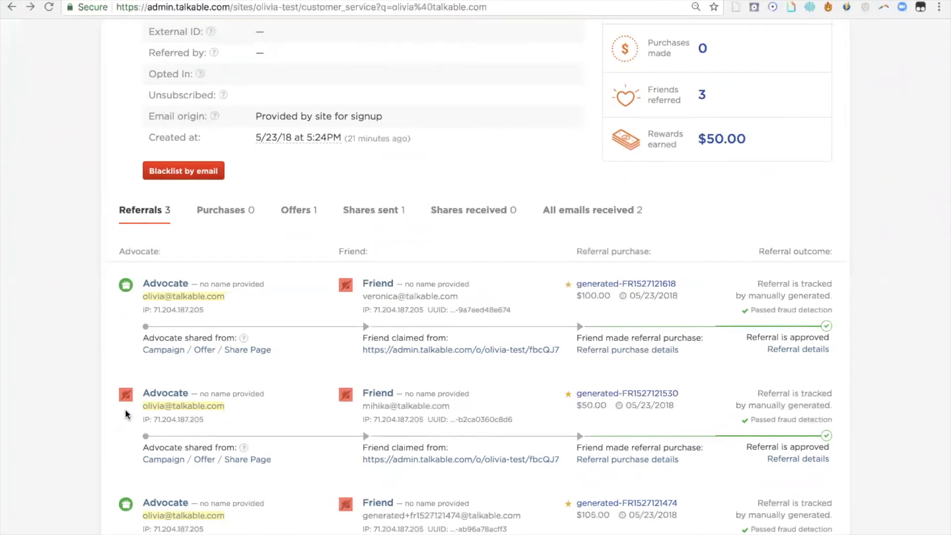
- Scroll the referrals list to compare the paid and unpaid $25 reward statuses
scroll(down, 3)
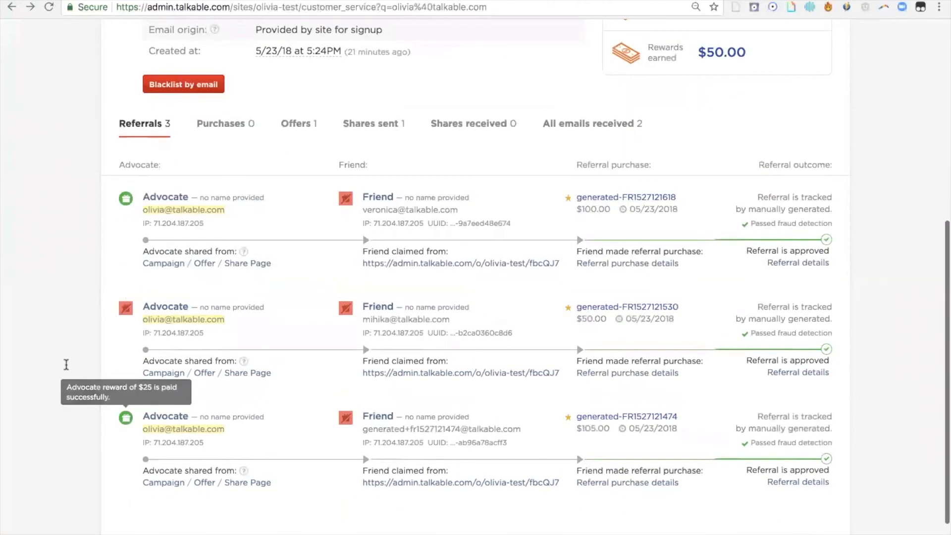
mouse_move(52, 348)
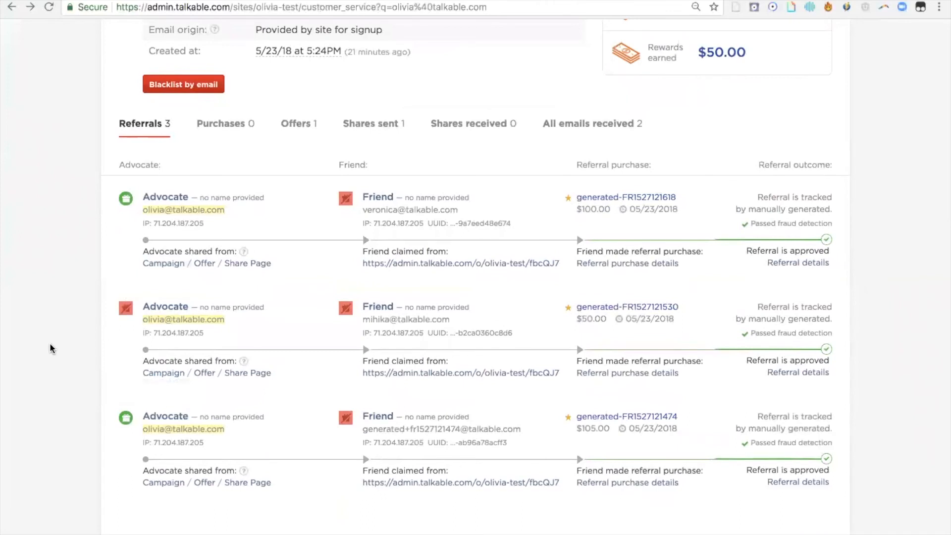
scroll(up, 3)
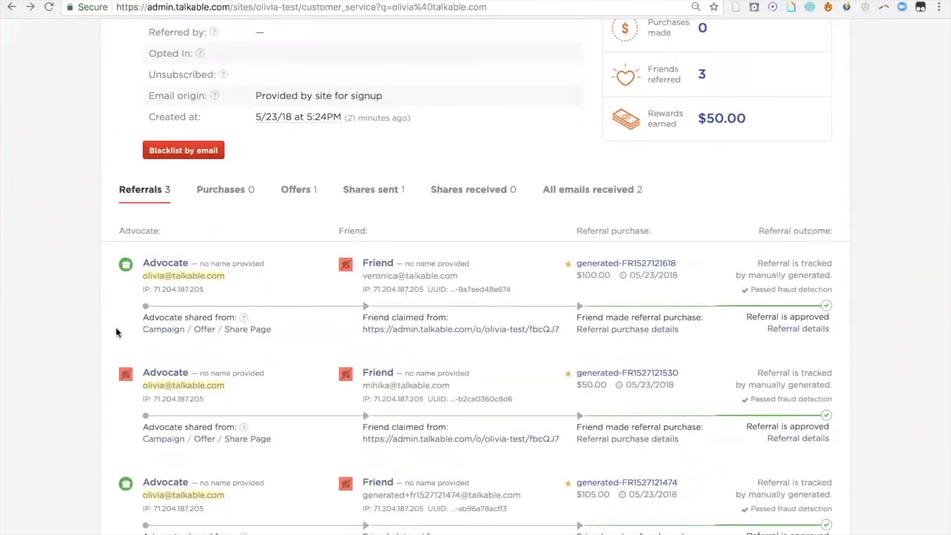
mouse_move(315, 325)
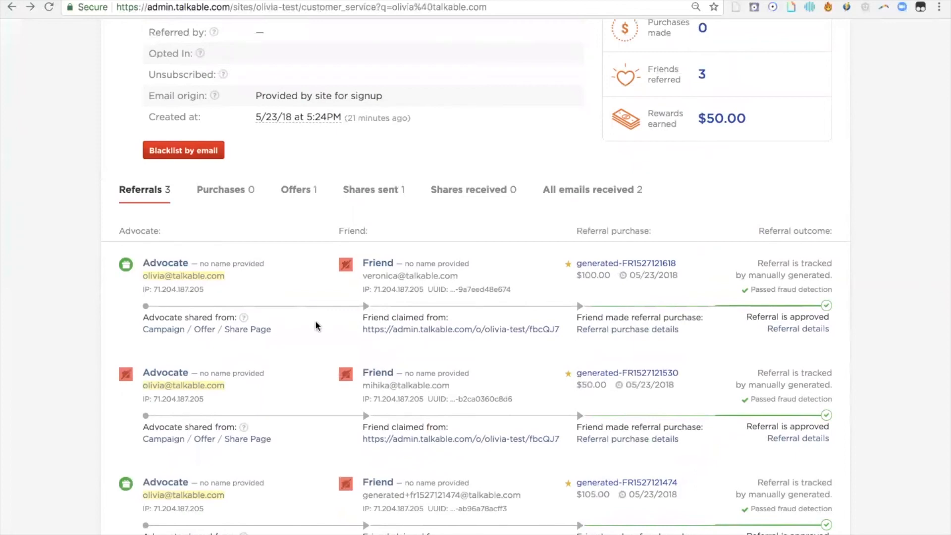
mouse_move(380, 283)
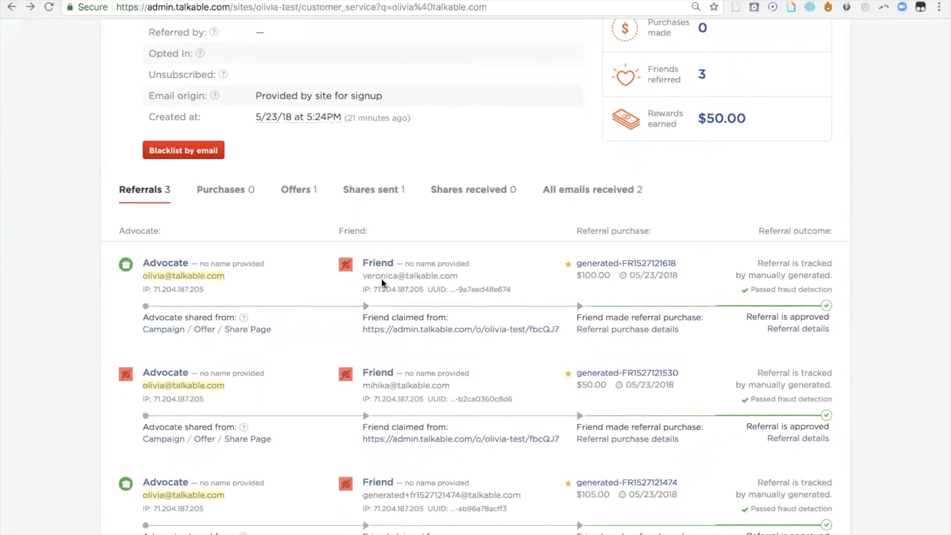
mouse_move(416, 273)
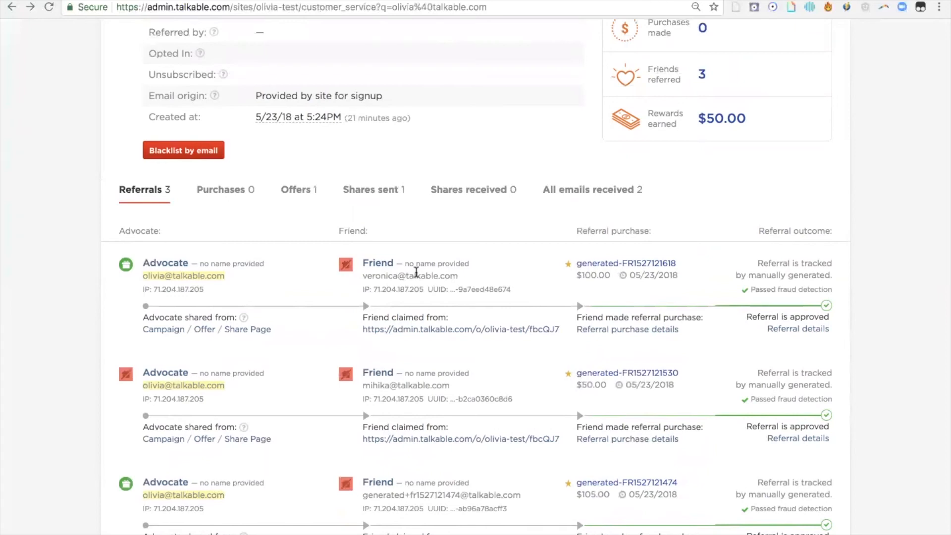
mouse_move(574, 285)
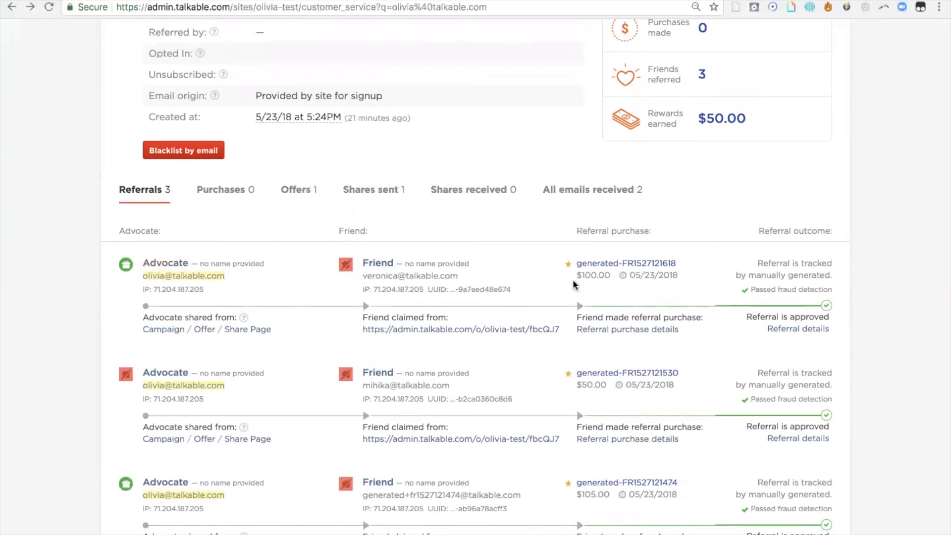
mouse_move(620, 287)
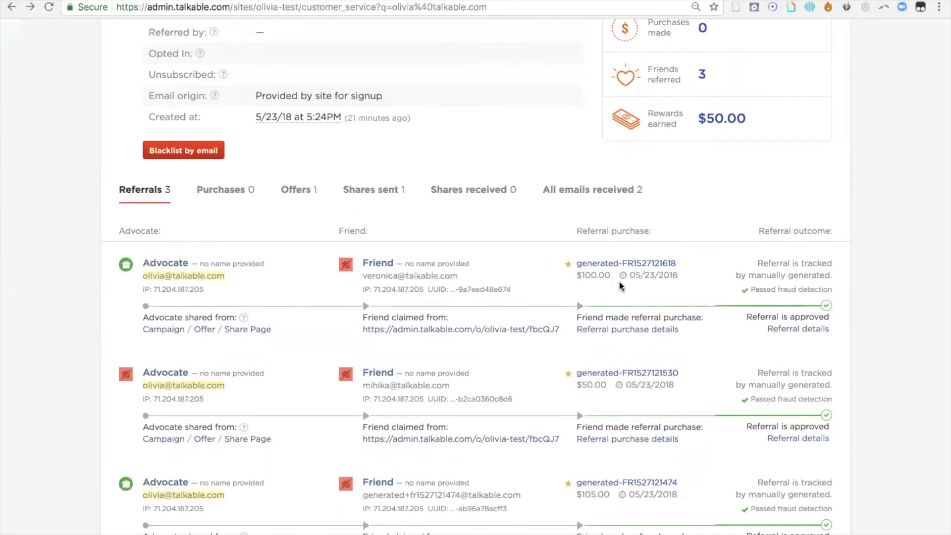
mouse_move(103, 272)
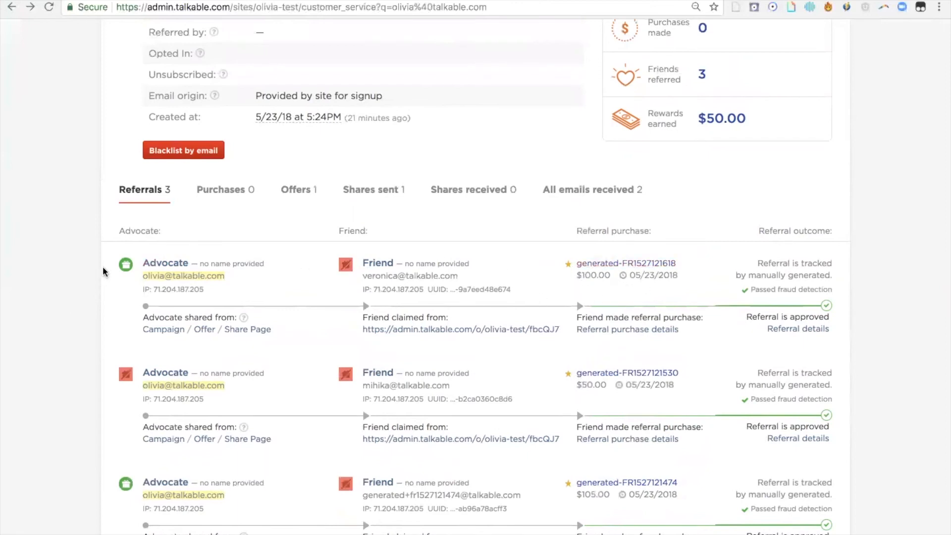
mouse_move(125, 268)
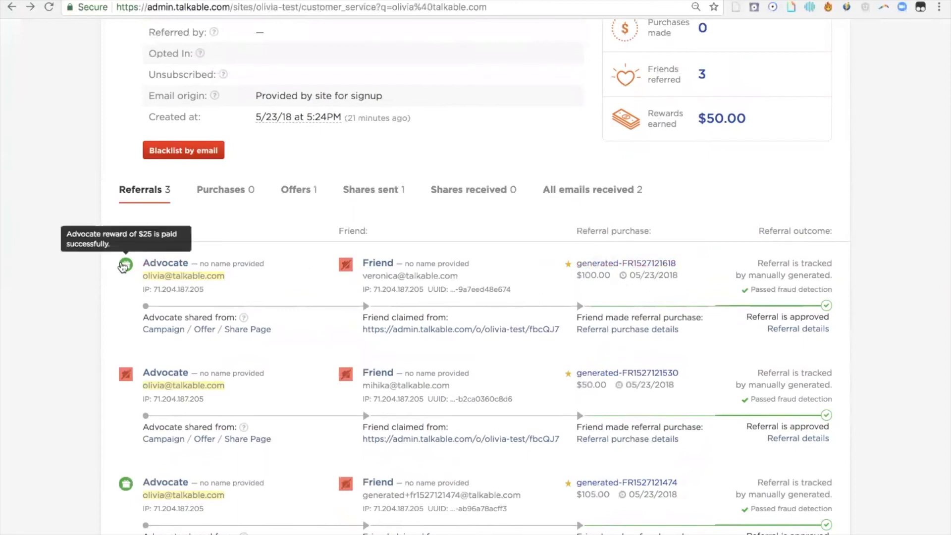
mouse_move(587, 338)
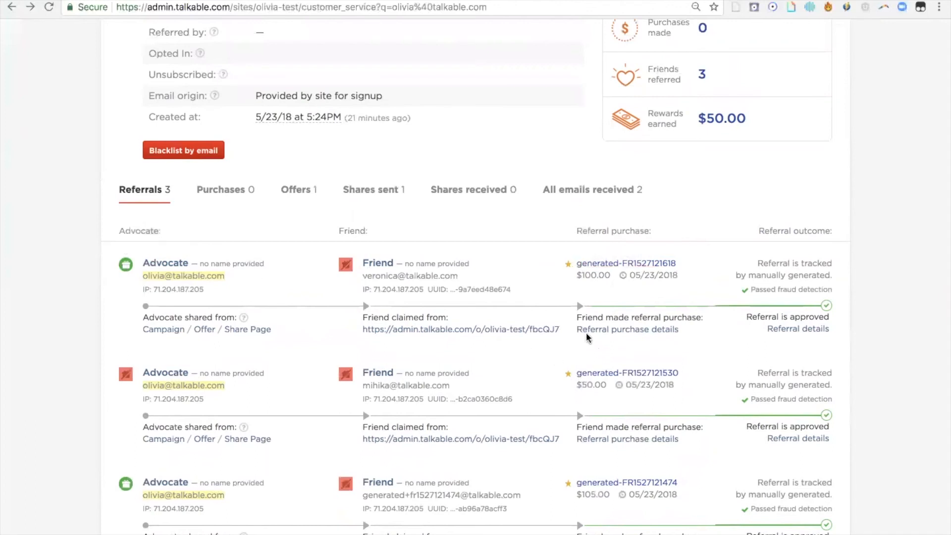
mouse_move(798, 329)
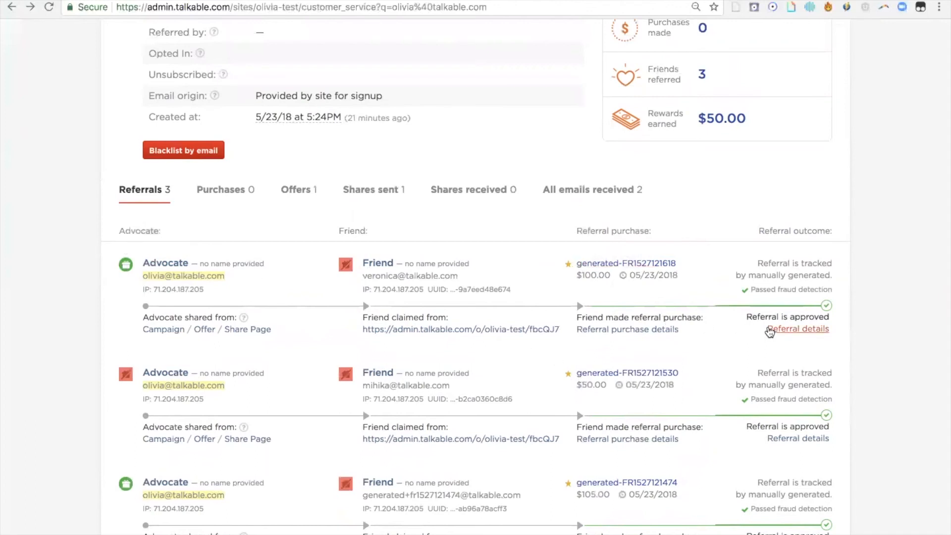
- View the $100 referral's details, confirming its $25 advocate coupon reward is marked Paid
click(798, 328)
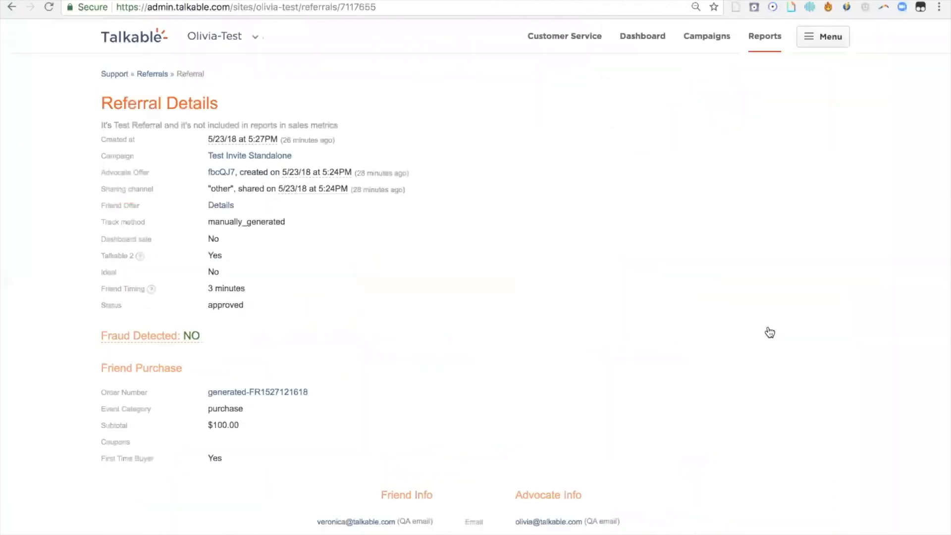
scroll(down, 3)
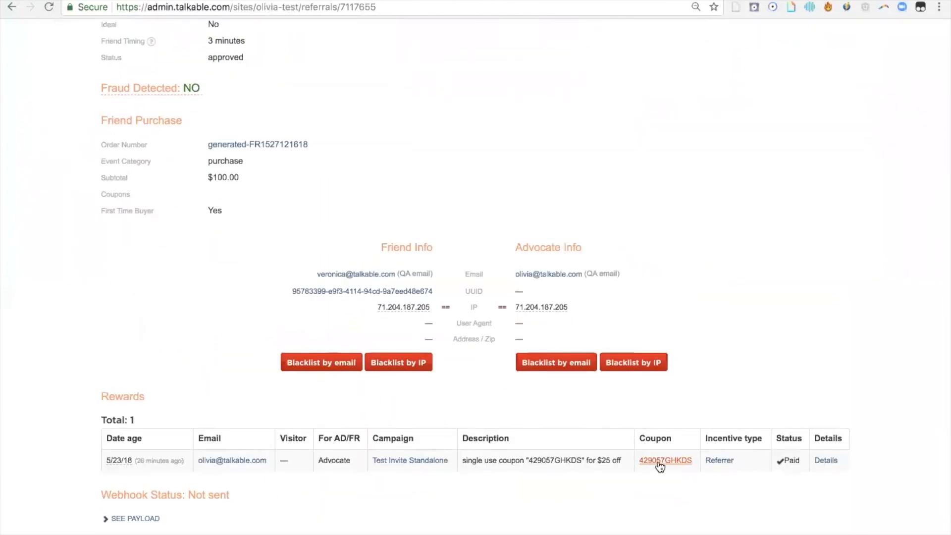
mouse_move(783, 464)
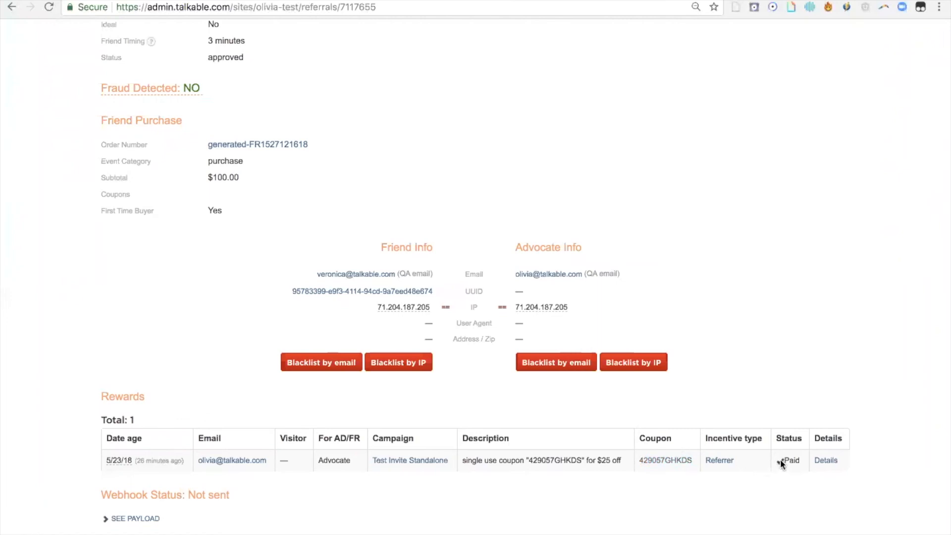
scroll(up, 3)
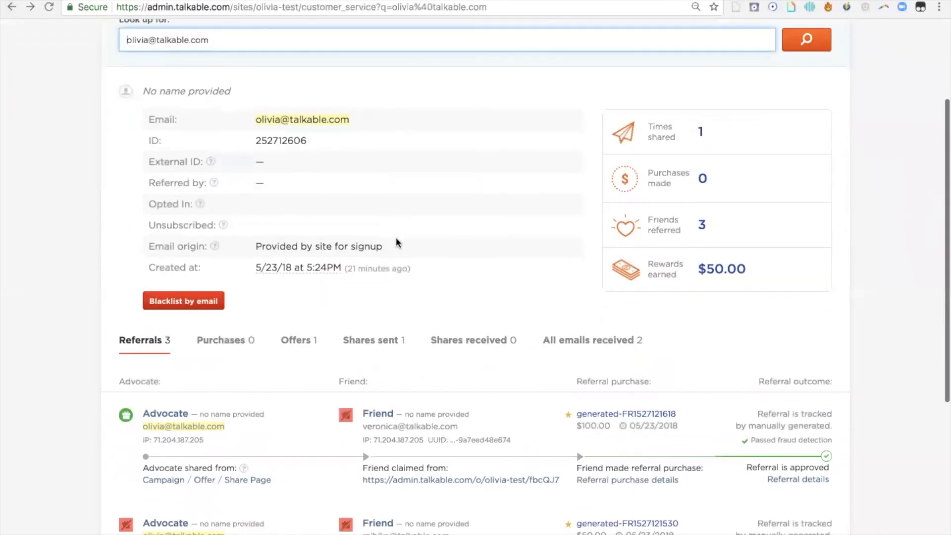
mouse_move(728, 332)
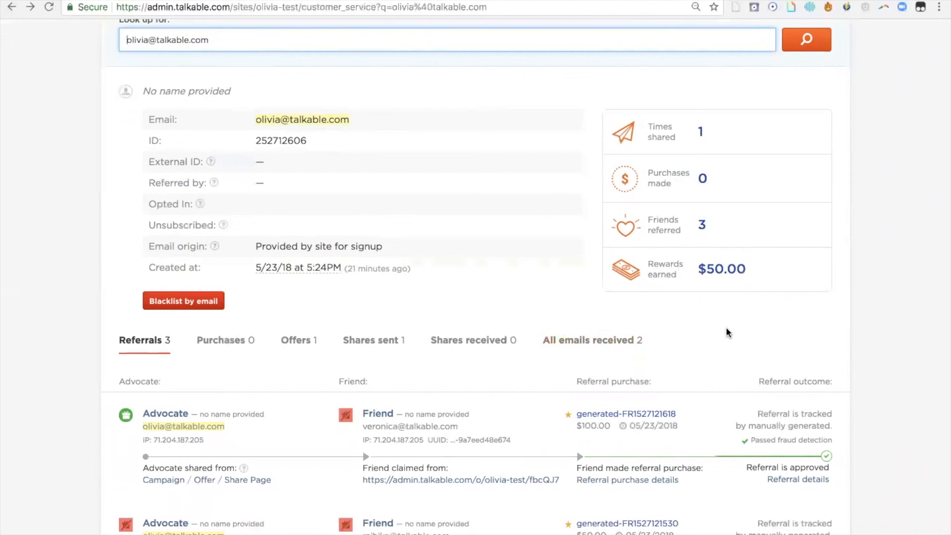
- Return to the top of the advocate's Customer Service Portal profile showing 3 friends referred and $50.00 earned
scroll(up, 3)
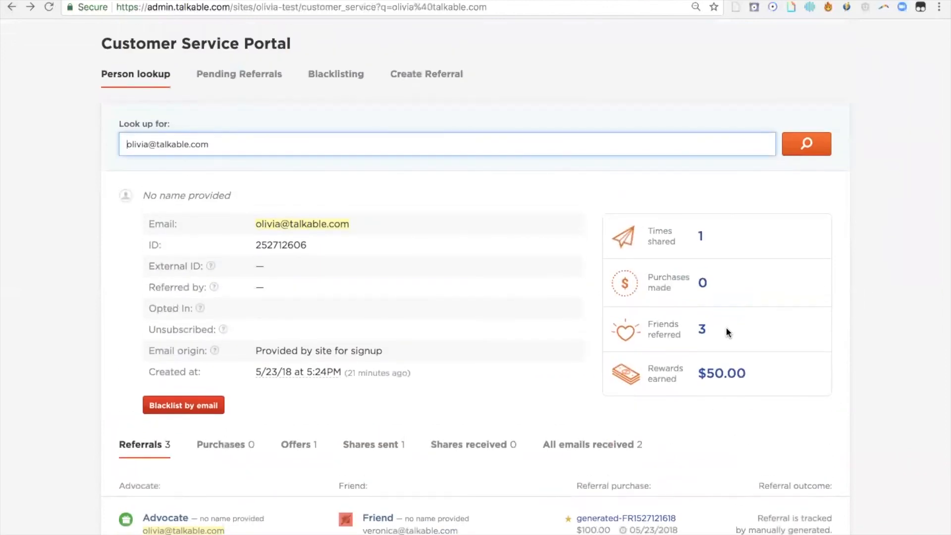